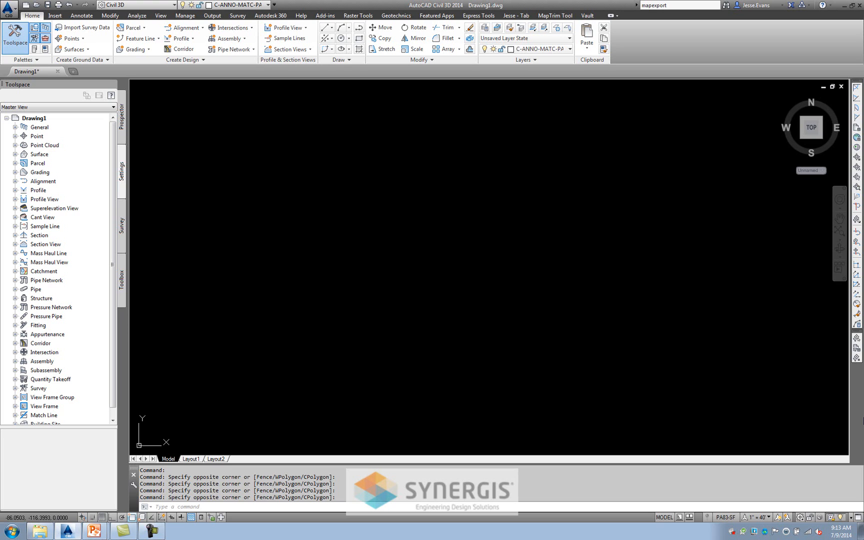
{"action": "mouse_move", "coordinate": [467, 294]}
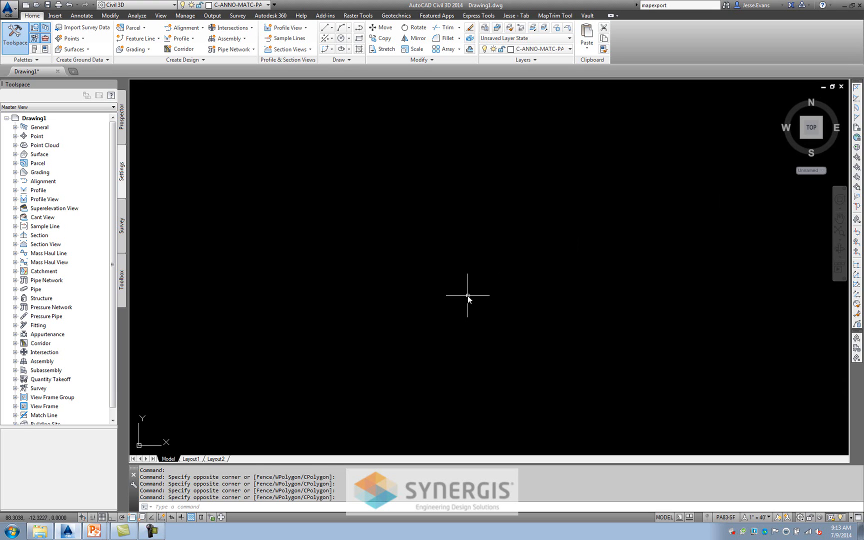
{"action": "mouse_move", "coordinate": [249, 186]}
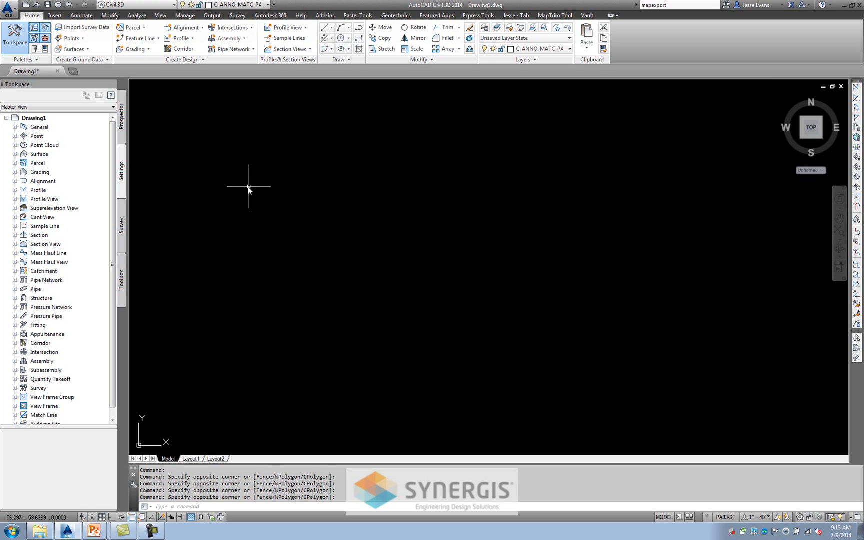
{"action": "mouse_move", "coordinate": [242, 182]}
{"action": "type", "text": "c"}
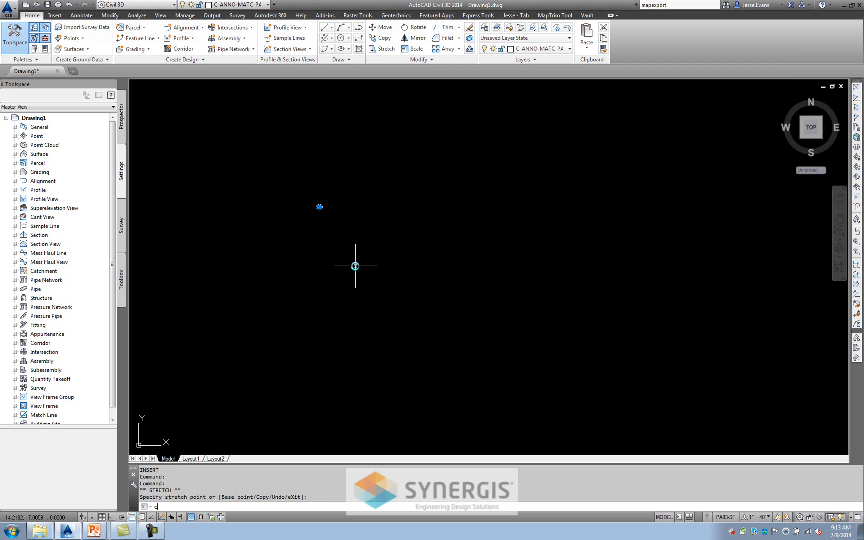
Copy the manhole circle with CP to place the other three of the Y network
{"action": "type", "text": "CP"}
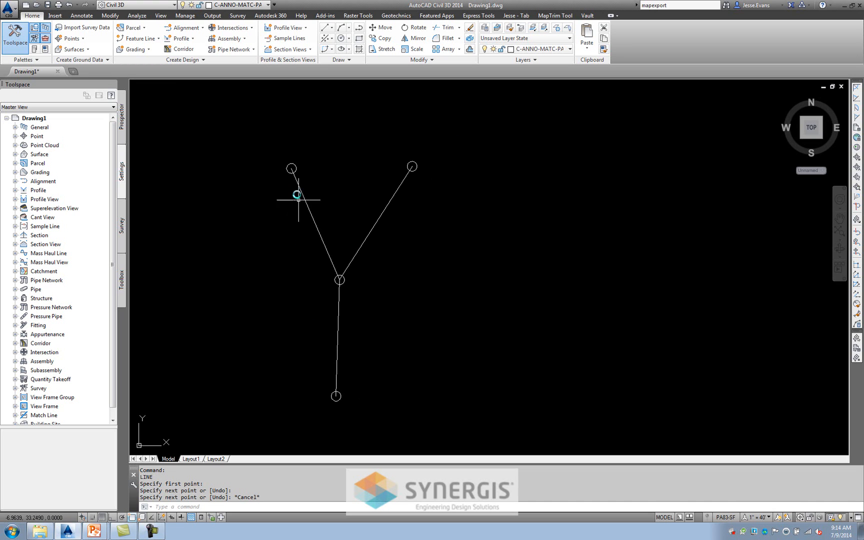
{"action": "mouse_move", "coordinate": [343, 387]}
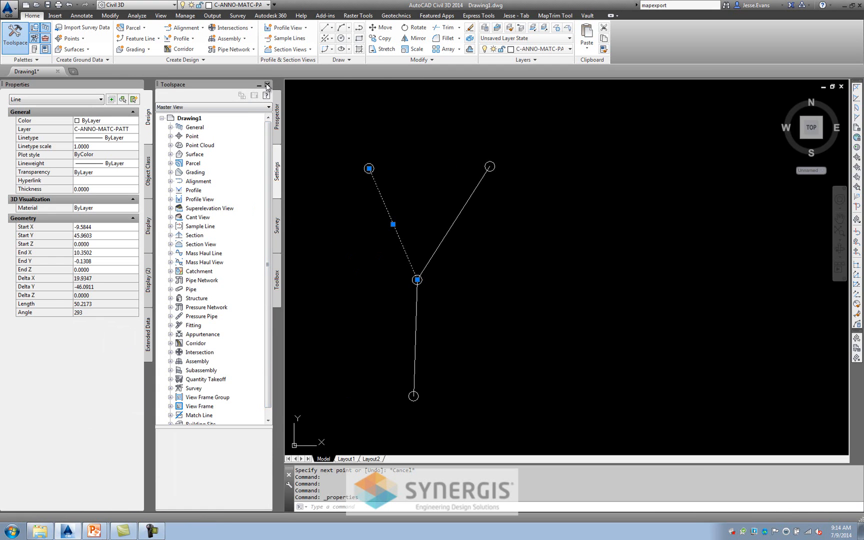
Close the Toolspace palette holding the Civil 3D object tree
{"action": "left_click", "coordinate": [268, 84]}
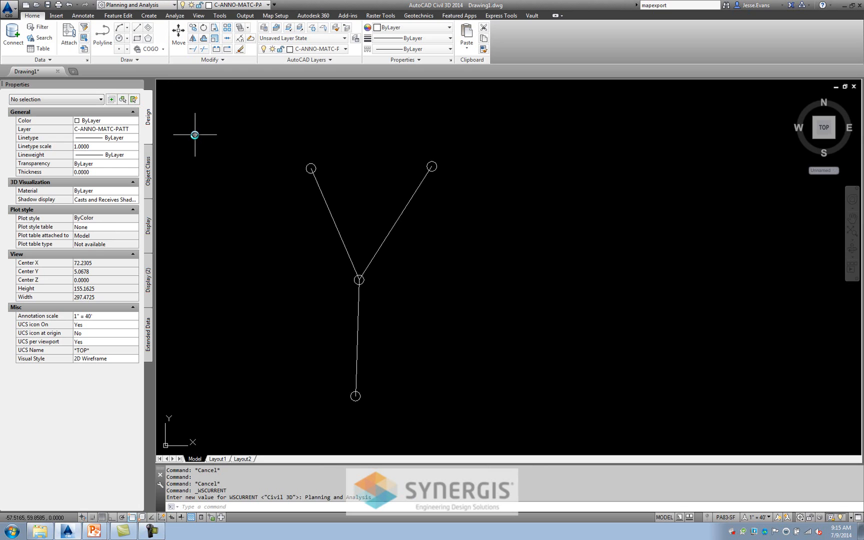
{"action": "mouse_move", "coordinate": [366, 114]}
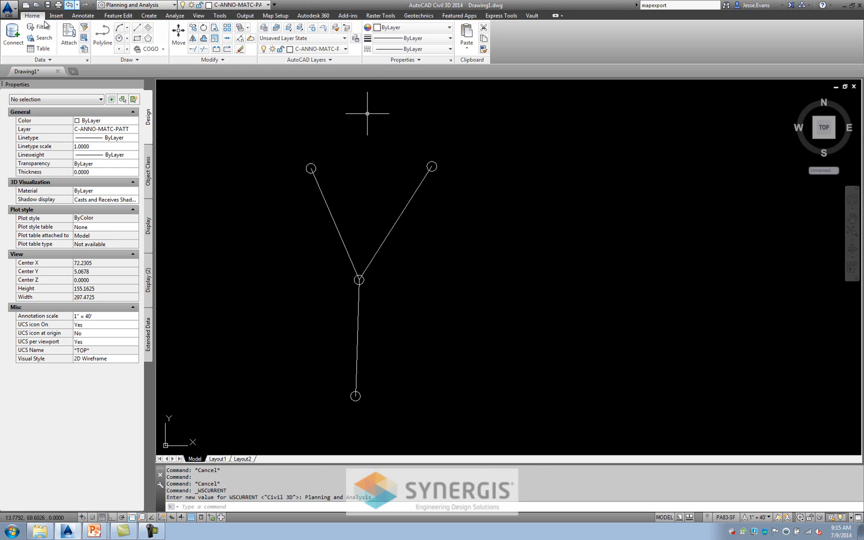
{"action": "mouse_move", "coordinate": [358, 58]}
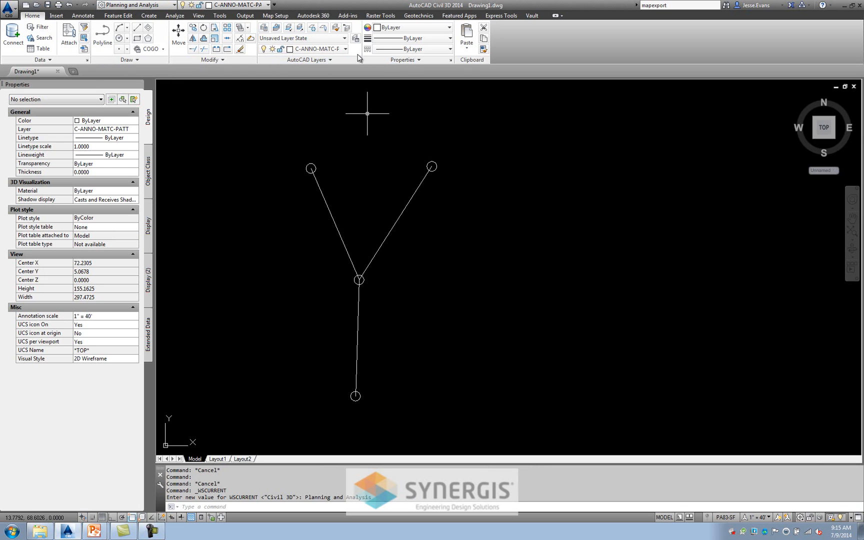
Bring up the Map Setup ribbon tools for object data and features
{"action": "left_click", "coordinate": [275, 15]}
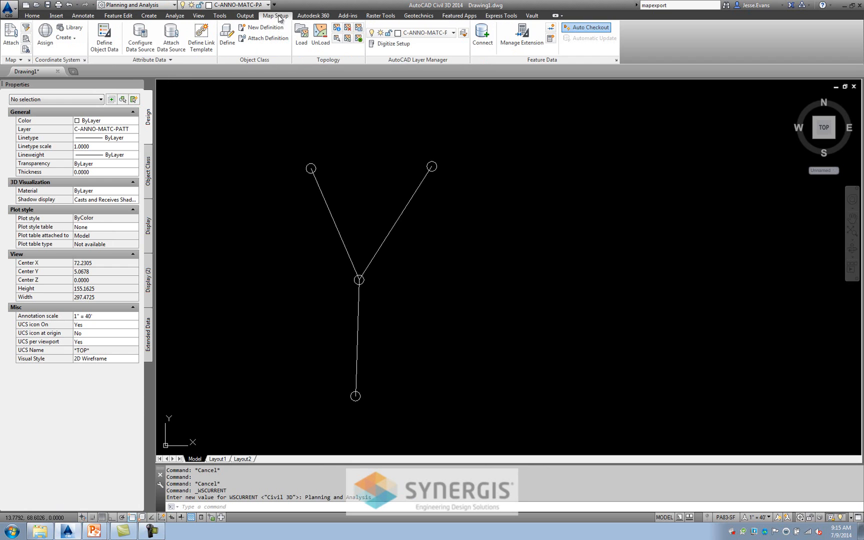
{"action": "mouse_move", "coordinate": [221, 214]}
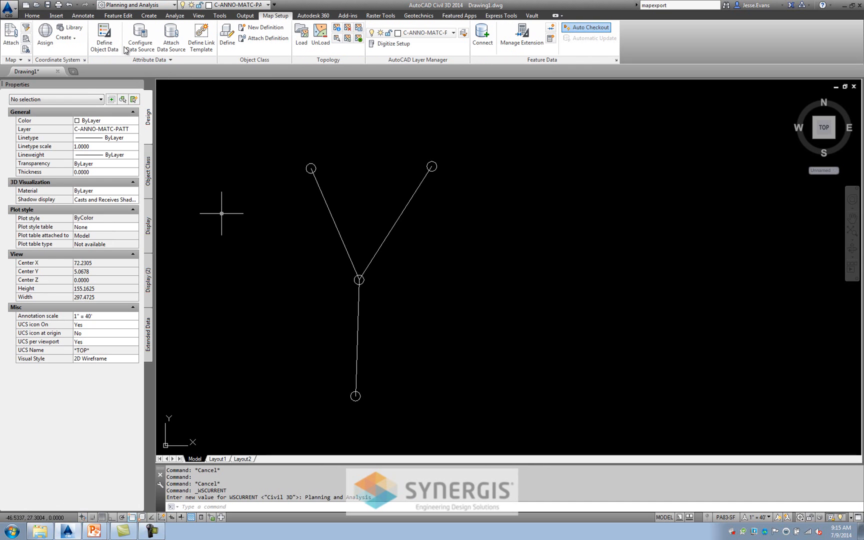
{"action": "mouse_move", "coordinate": [104, 36]}
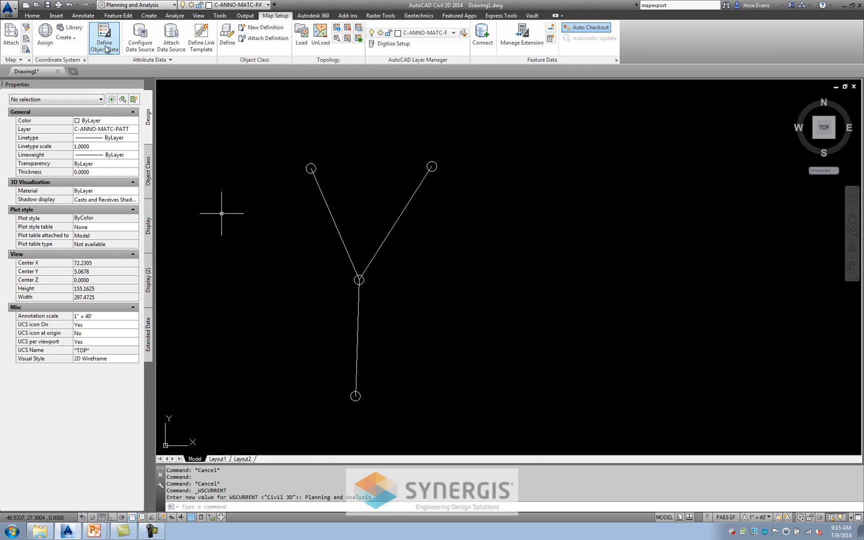
Start a new object data table named StormMH
{"action": "left_click", "coordinate": [104, 37]}
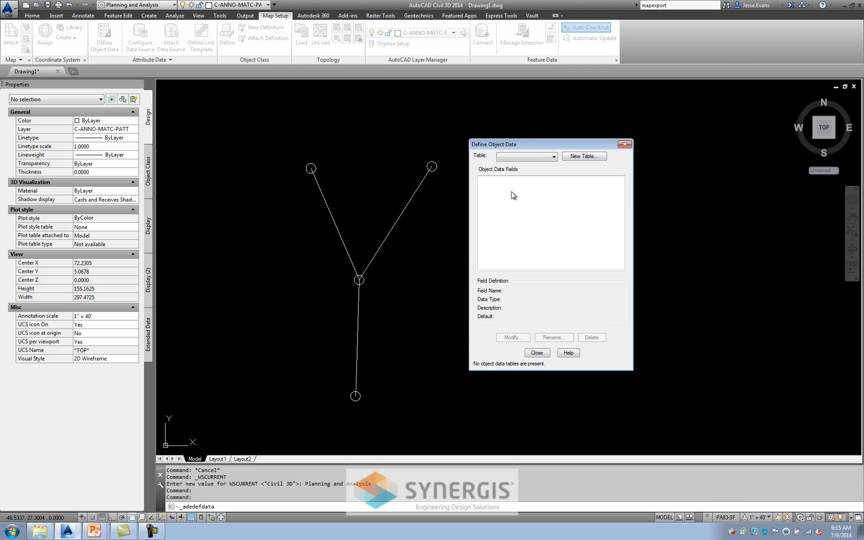
{"action": "mouse_move", "coordinate": [509, 197]}
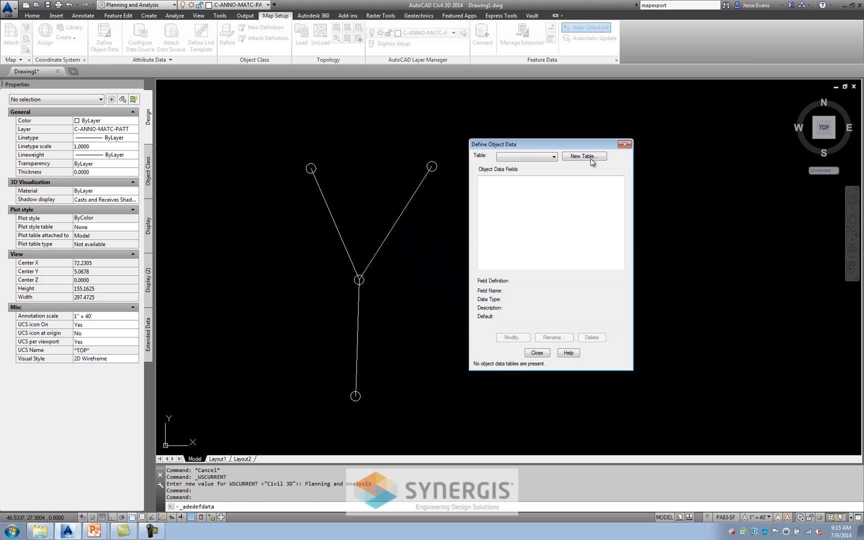
{"action": "left_click", "coordinate": [584, 156]}
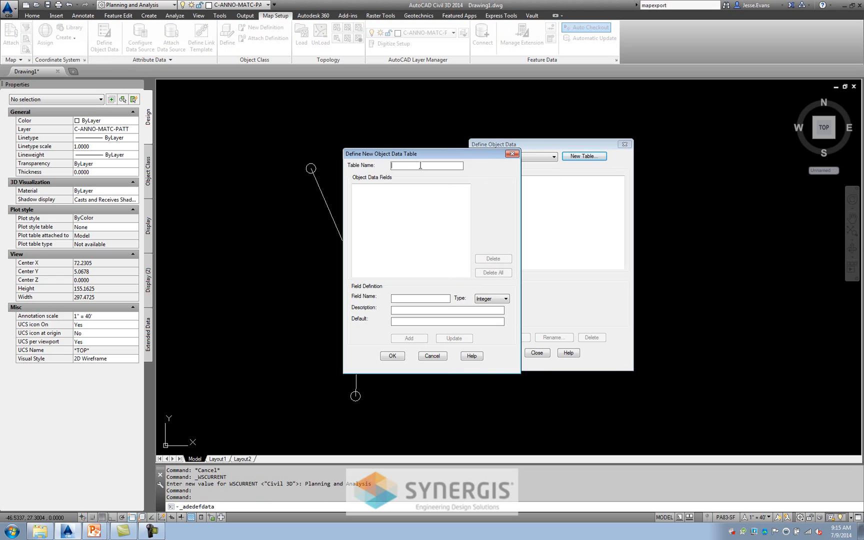
{"action": "type", "text": "StormMH"}
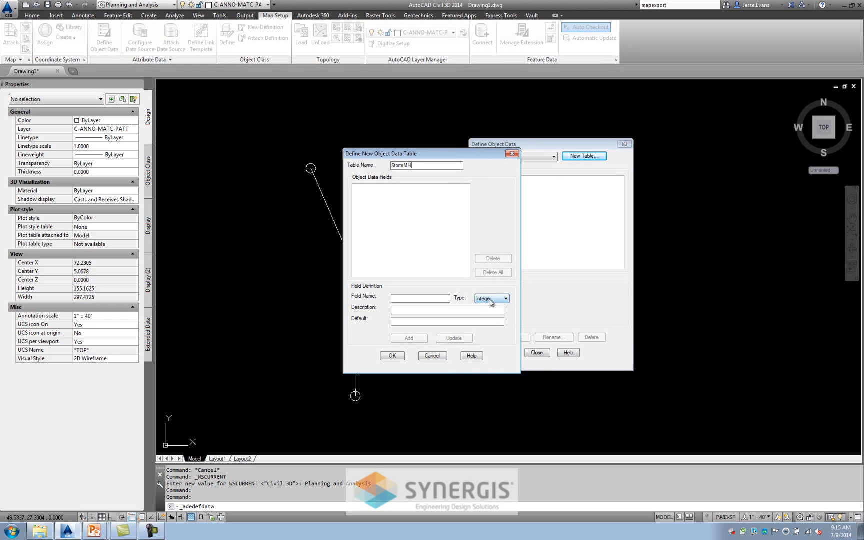
Add a Real-type RIM field and save the StormMH table
{"action": "left_click", "coordinate": [505, 298]}
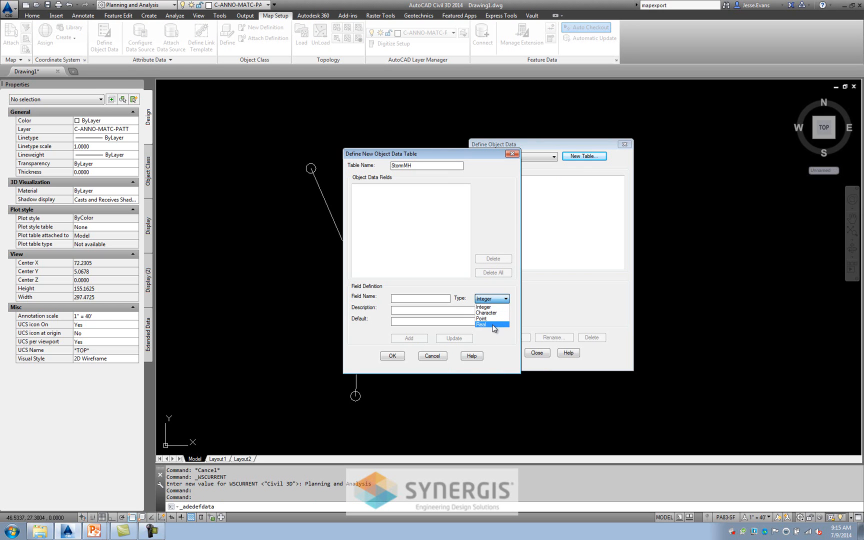
{"action": "left_click", "coordinate": [480, 325]}
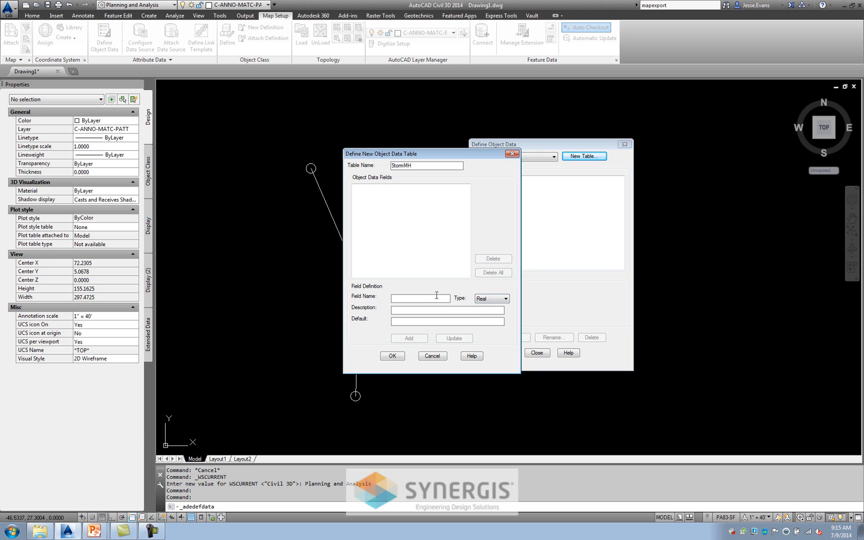
{"action": "mouse_move", "coordinate": [385, 337]}
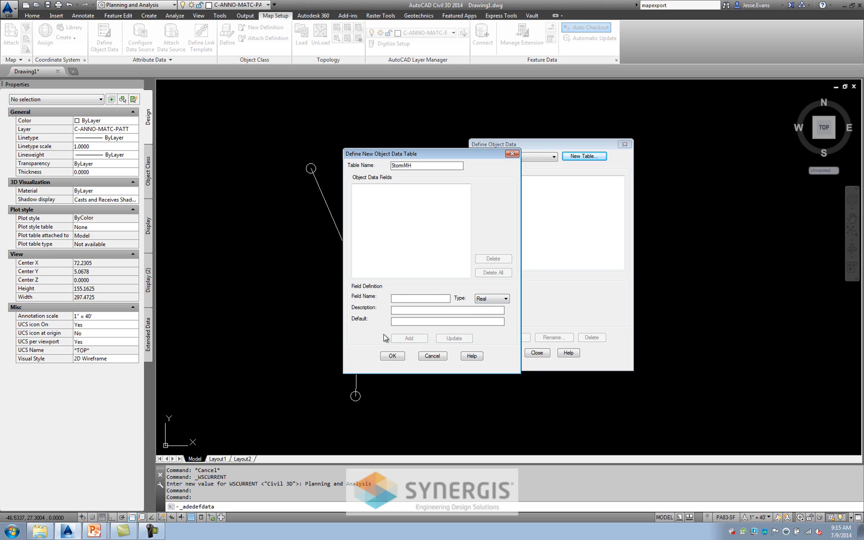
{"action": "type", "text": "RIM"}
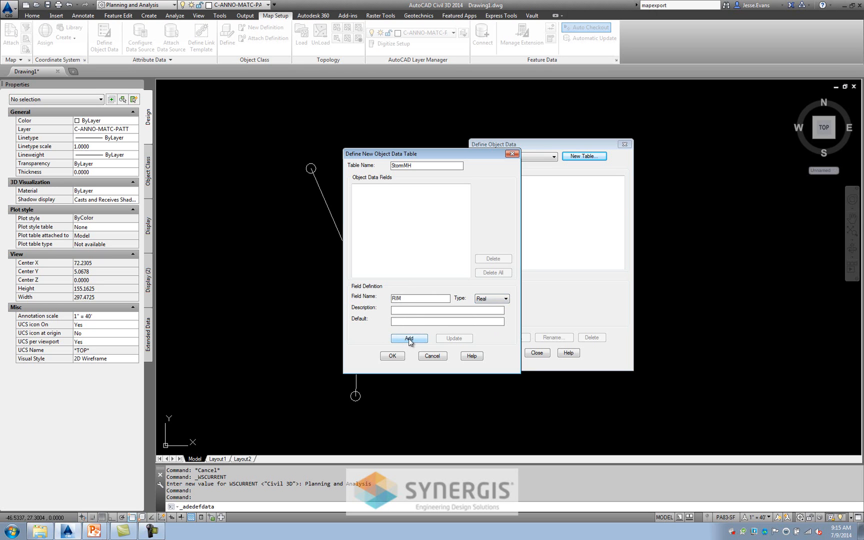
{"action": "left_click", "coordinate": [408, 338]}
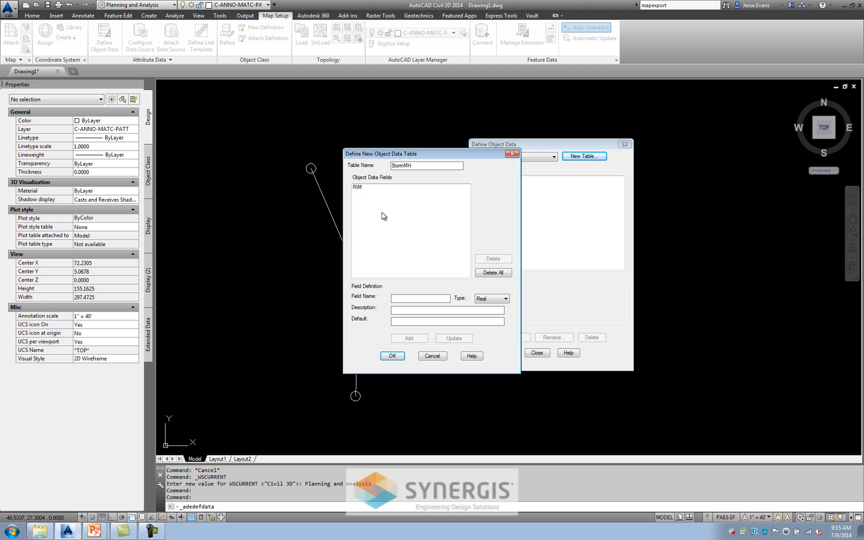
{"action": "mouse_move", "coordinate": [371, 209]}
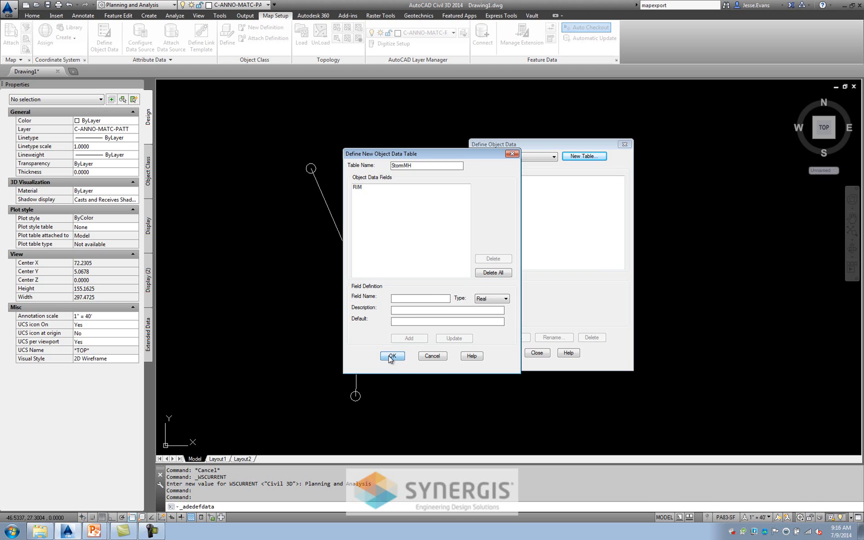
{"action": "left_click", "coordinate": [392, 355]}
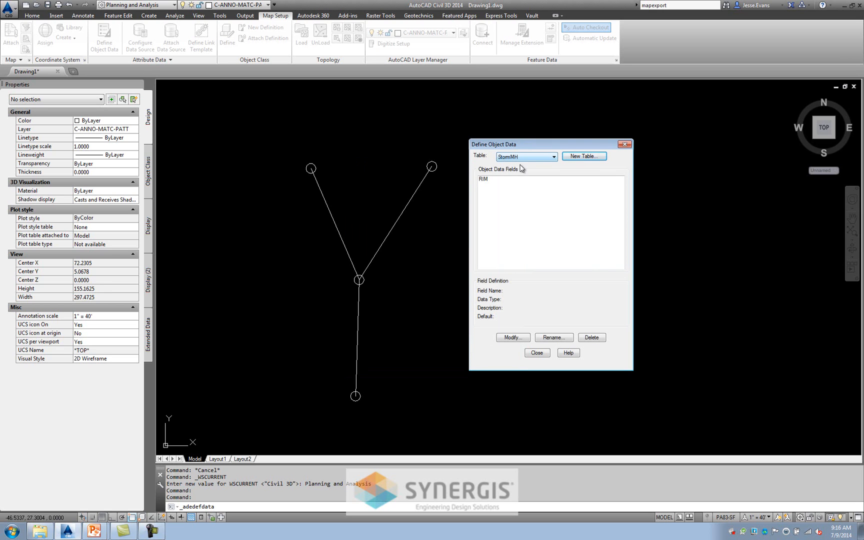
Start a second table named StormPipe and add the Real field InvertOUT
{"action": "left_click", "coordinate": [584, 156]}
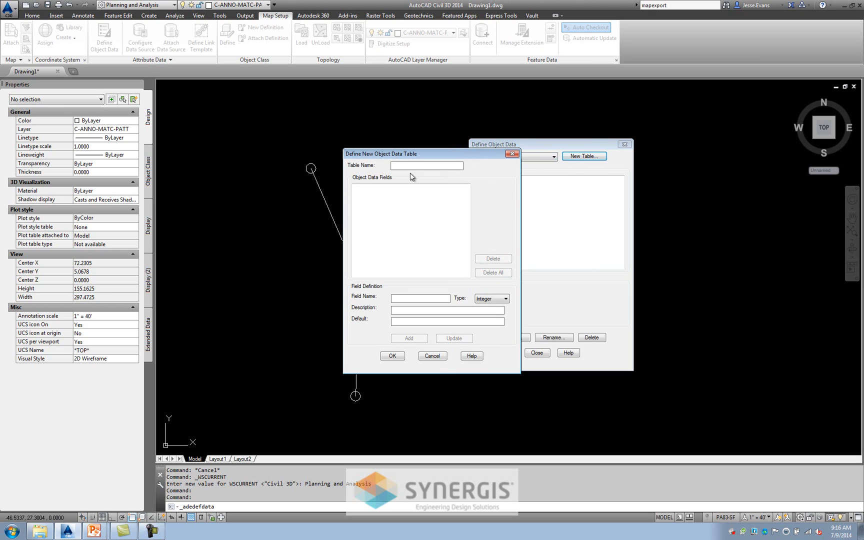
{"action": "type", "text": "StormPipe"}
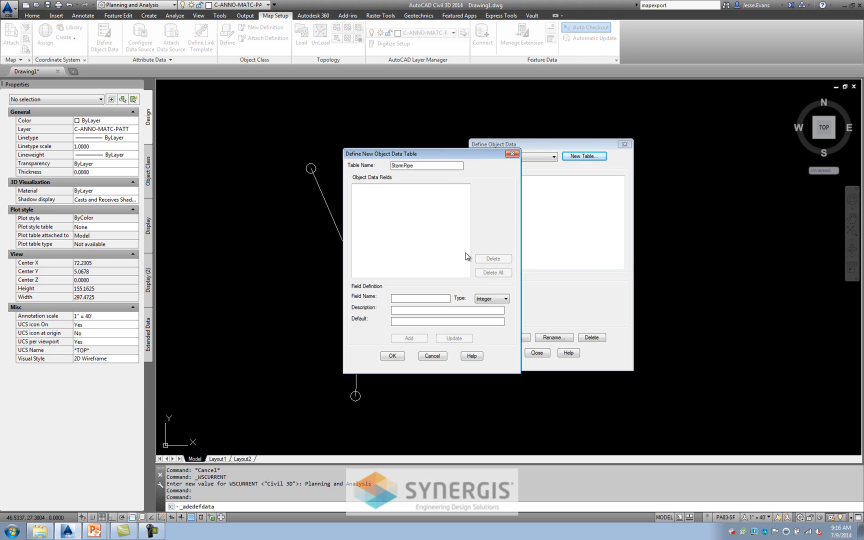
{"action": "left_click", "coordinate": [505, 298]}
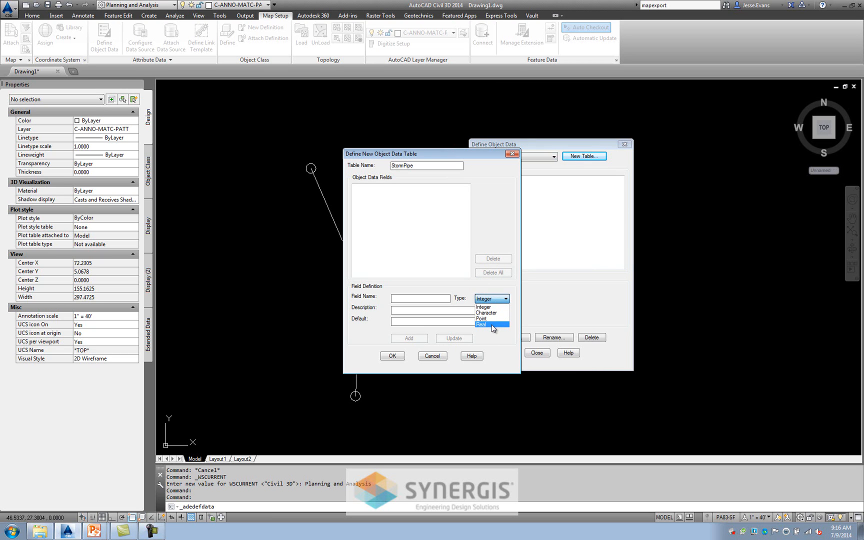
{"action": "left_click", "coordinate": [481, 324]}
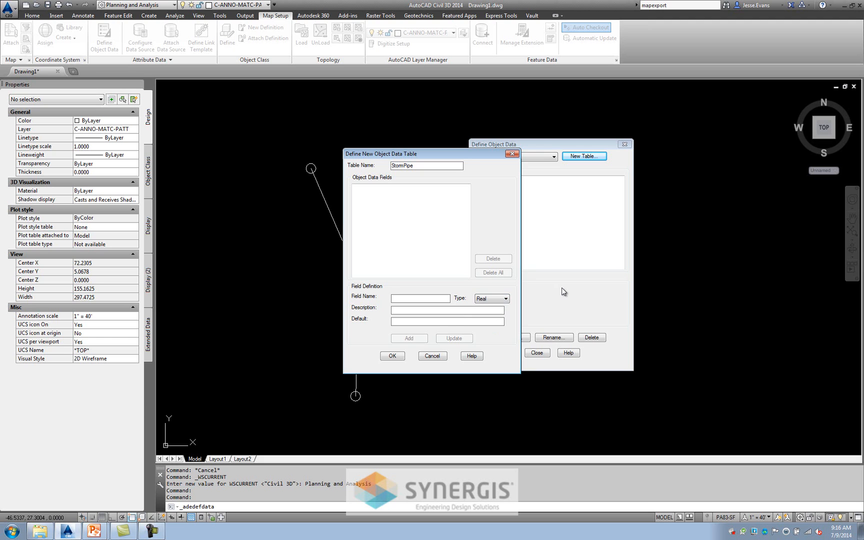
{"action": "type", "text": "IN"}
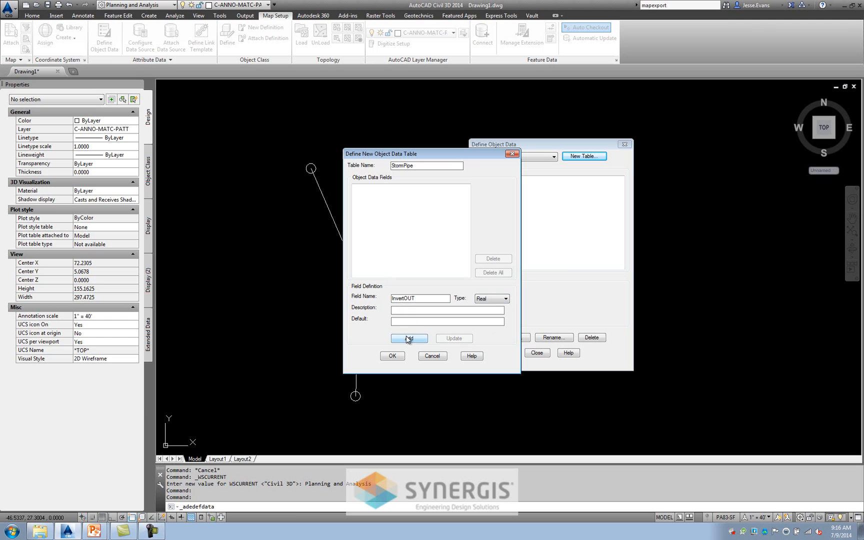
{"action": "left_click", "coordinate": [408, 339]}
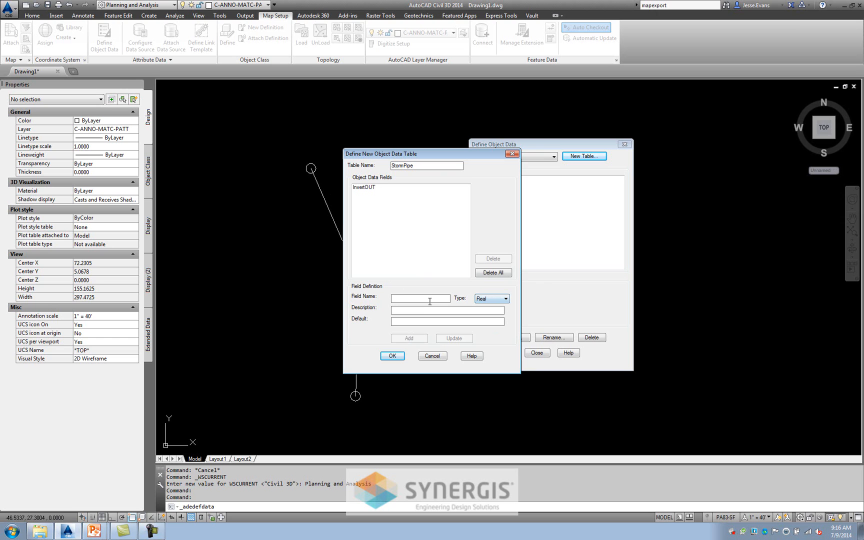
Add Real fields InvertIN and InnerDIA and finish the StormPipe table
{"action": "type", "text": "InvertIN"}
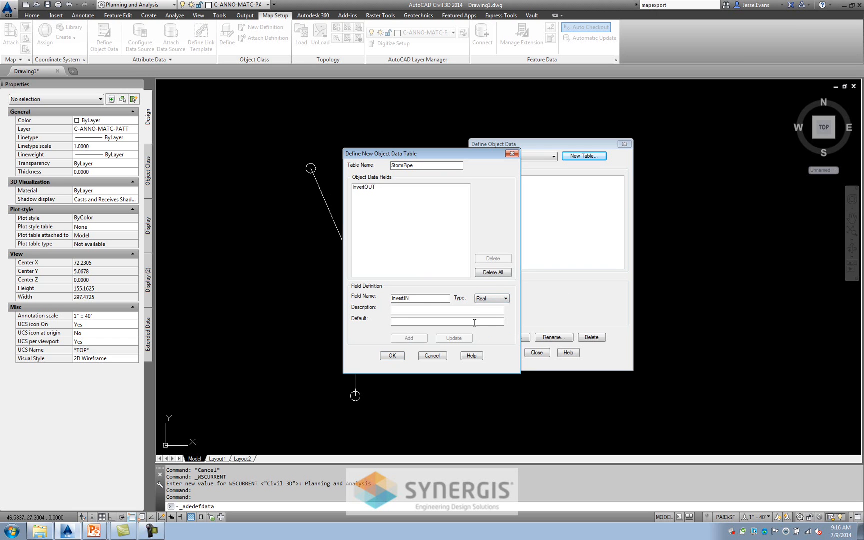
{"action": "left_click", "coordinate": [409, 338]}
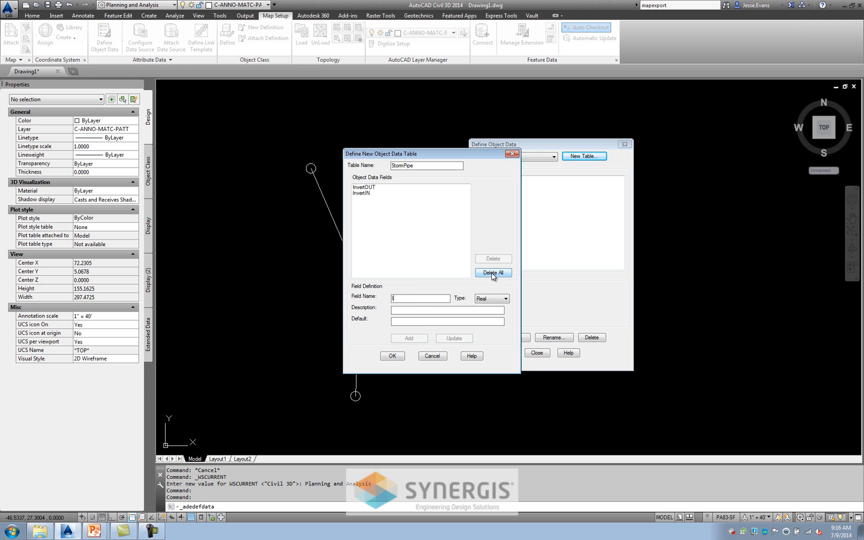
{"action": "type", "text": "InnerDi"}
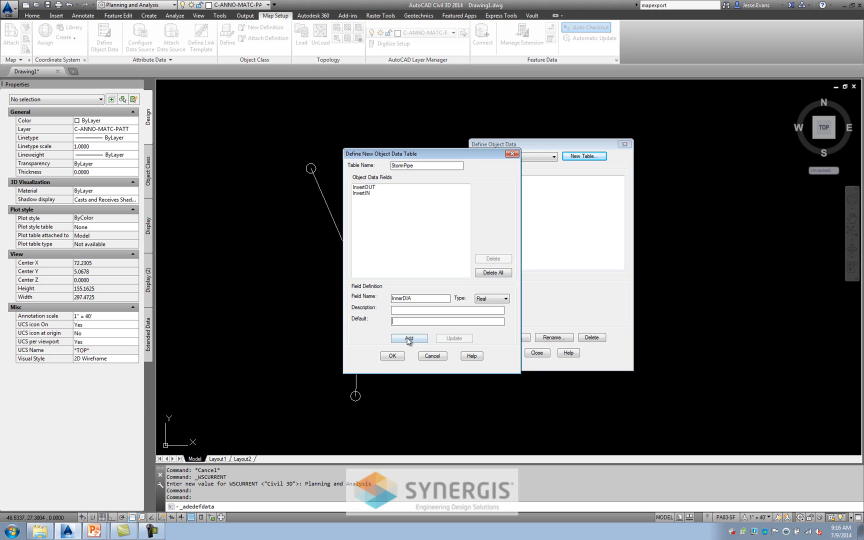
{"action": "left_click", "coordinate": [408, 338]}
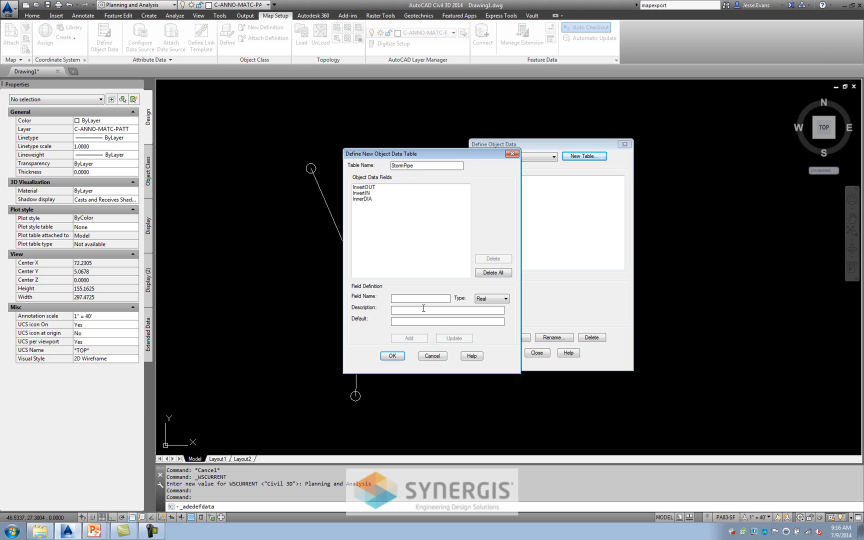
{"action": "left_click", "coordinate": [392, 355]}
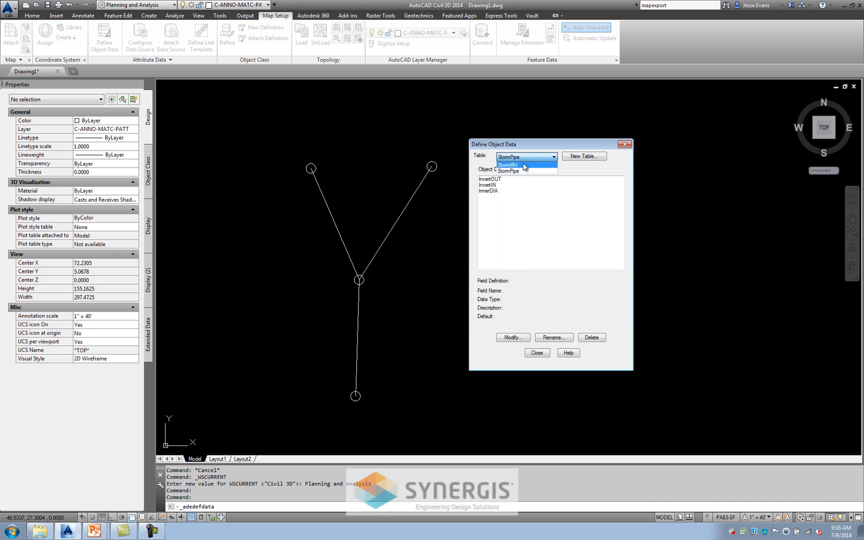
Verify StormMH and StormPipe exist, close the definitions and move to the Create tools
{"action": "left_click", "coordinate": [507, 171]}
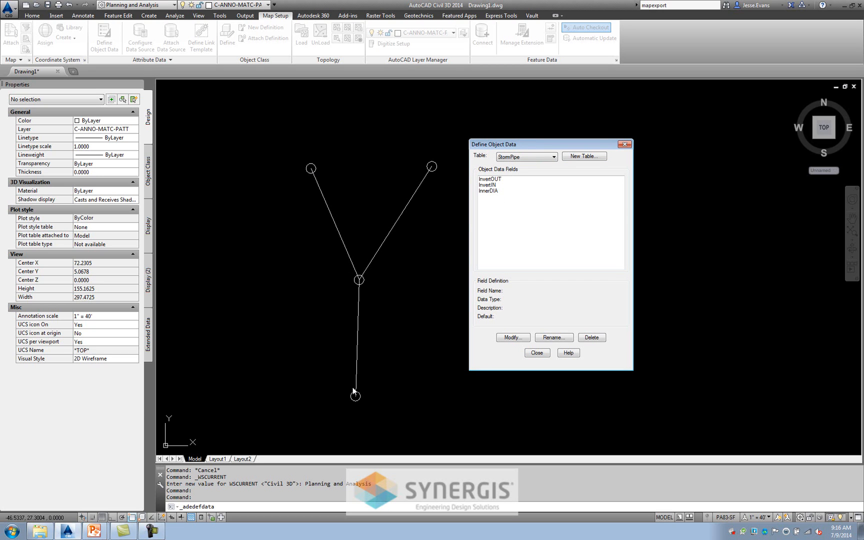
{"action": "mouse_move", "coordinate": [374, 330]}
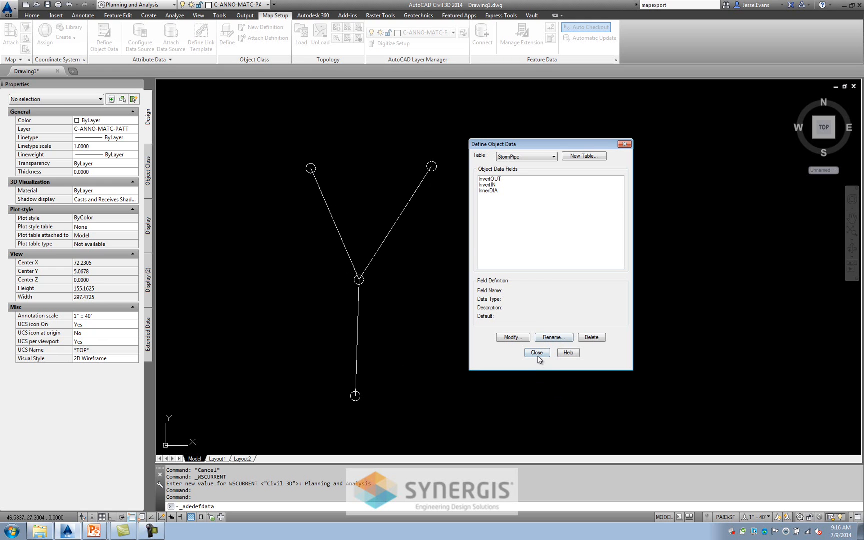
{"action": "left_click", "coordinate": [536, 353]}
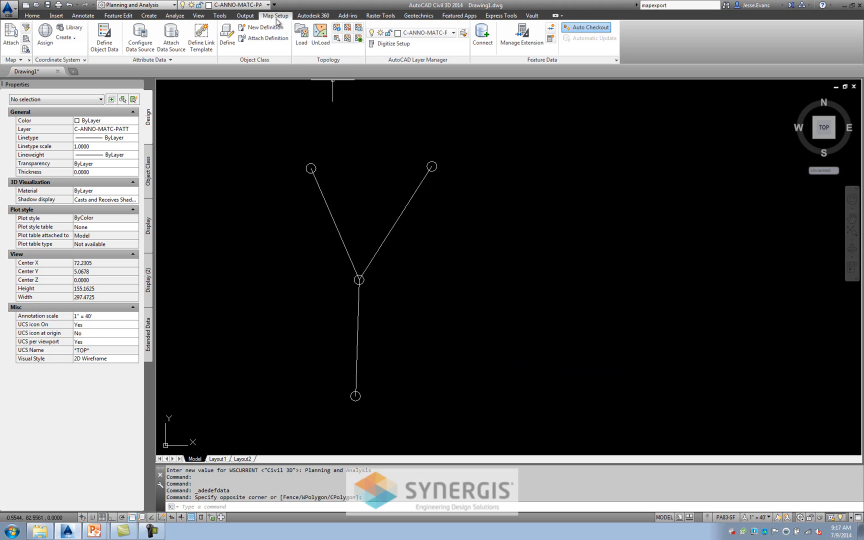
{"action": "left_click", "coordinate": [149, 15]}
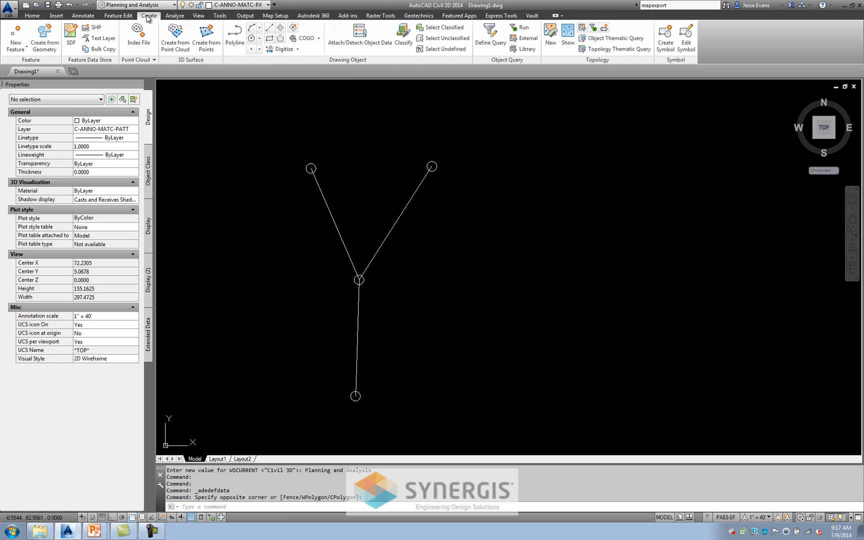
{"action": "mouse_move", "coordinate": [357, 83]}
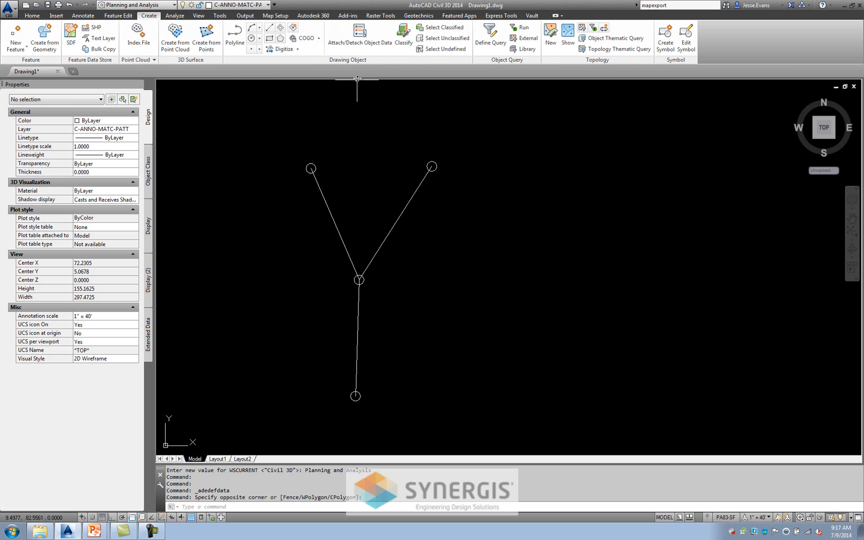
{"action": "mouse_move", "coordinate": [359, 35]}
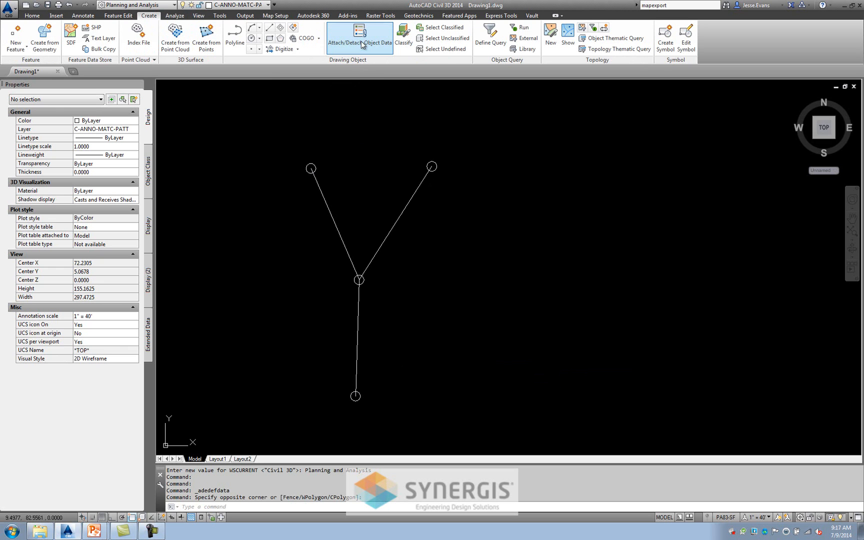
Attach the StormPipe table's data to the three pipe lines
{"action": "left_click", "coordinate": [359, 41]}
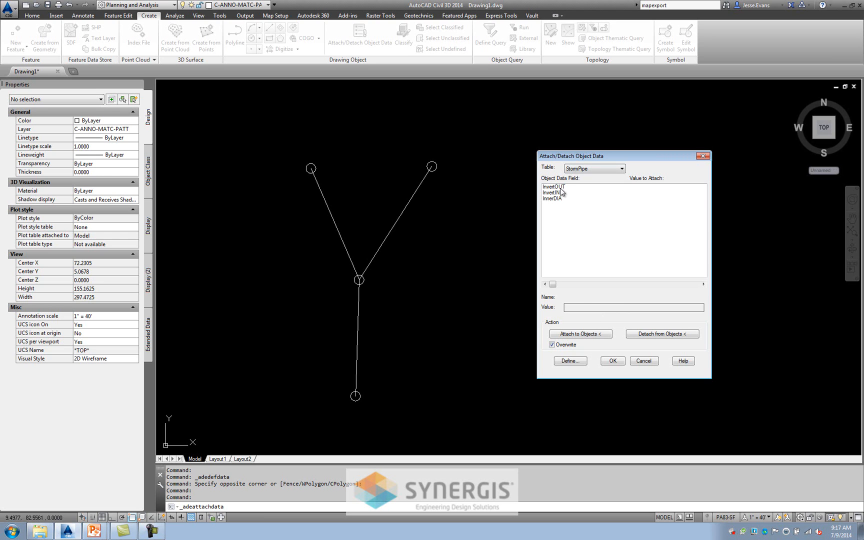
{"action": "left_click", "coordinate": [554, 186]}
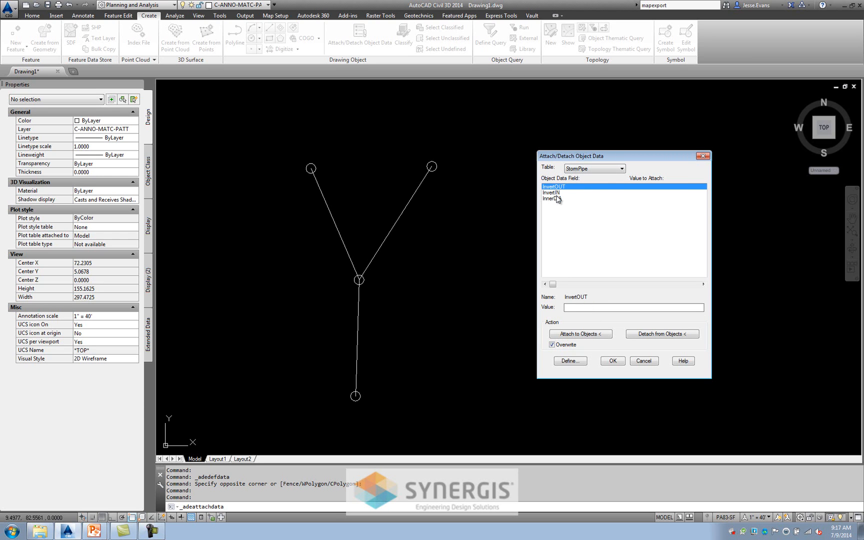
{"action": "left_click", "coordinate": [552, 198]}
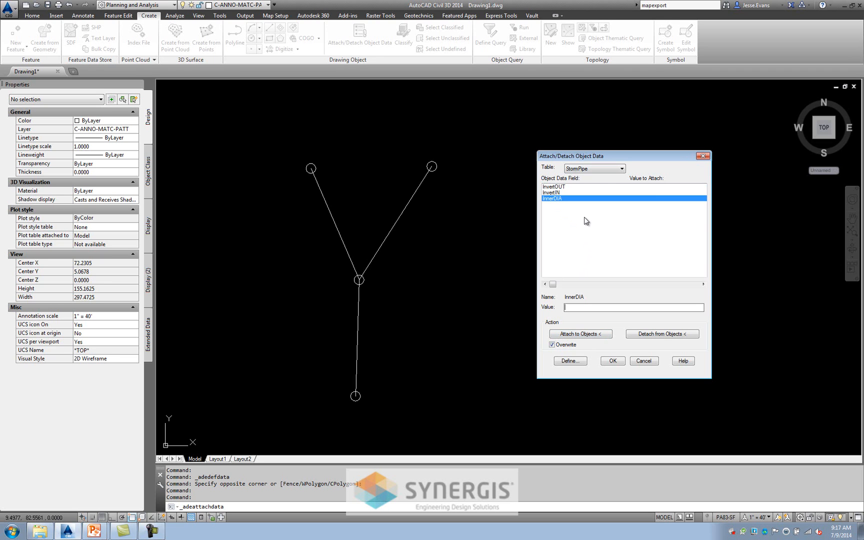
{"action": "mouse_move", "coordinate": [579, 226]}
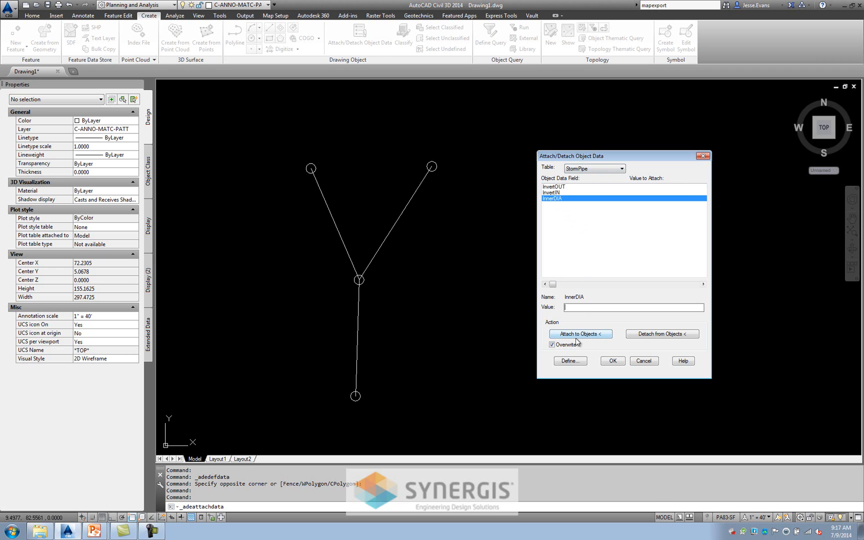
{"action": "left_click", "coordinate": [579, 333]}
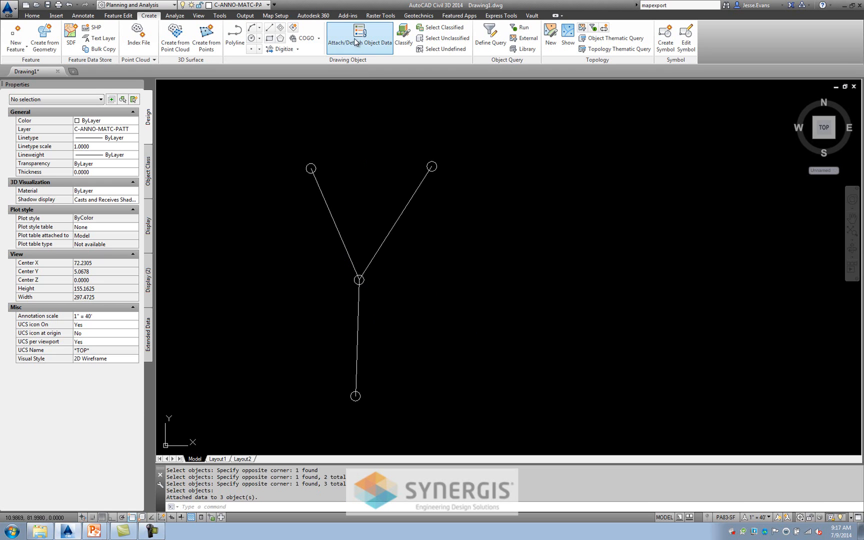
Switch the attach table to StormMH and start selecting manhole circles
{"action": "left_click", "coordinate": [359, 35]}
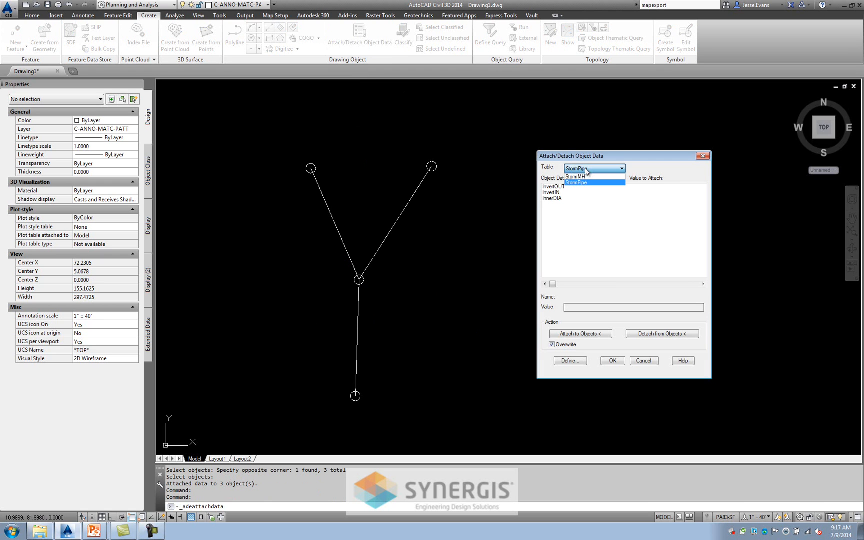
{"action": "left_click", "coordinate": [575, 176]}
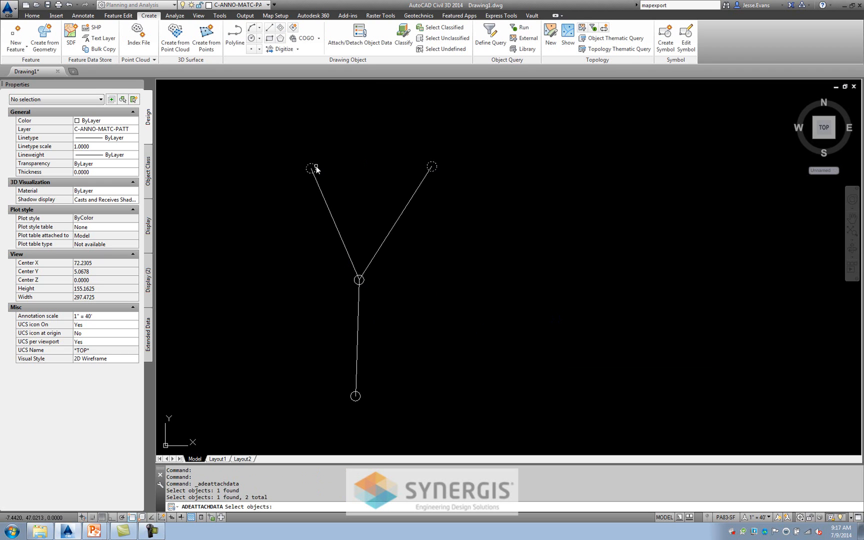
{"action": "left_click", "coordinate": [355, 396]}
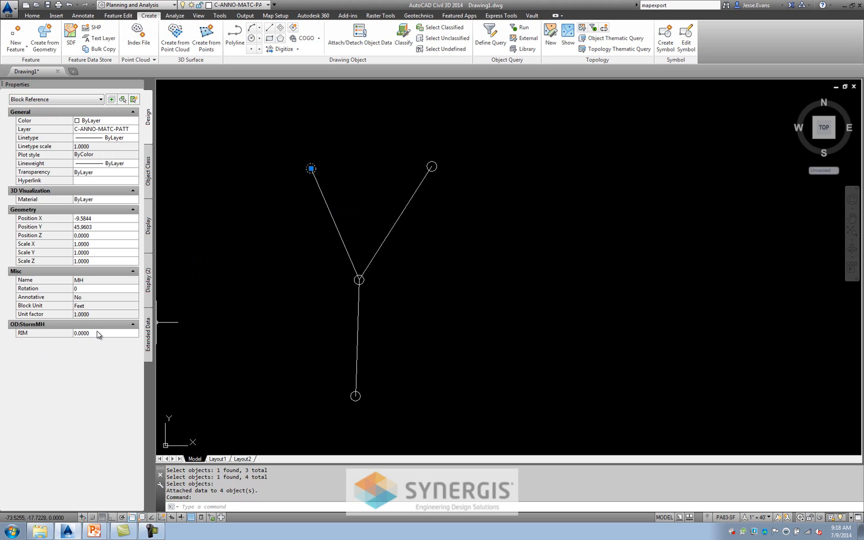
Enter RIM values 100 and 98. for the first manholes under OD:StormMH
{"action": "left_click", "coordinate": [94, 333]}
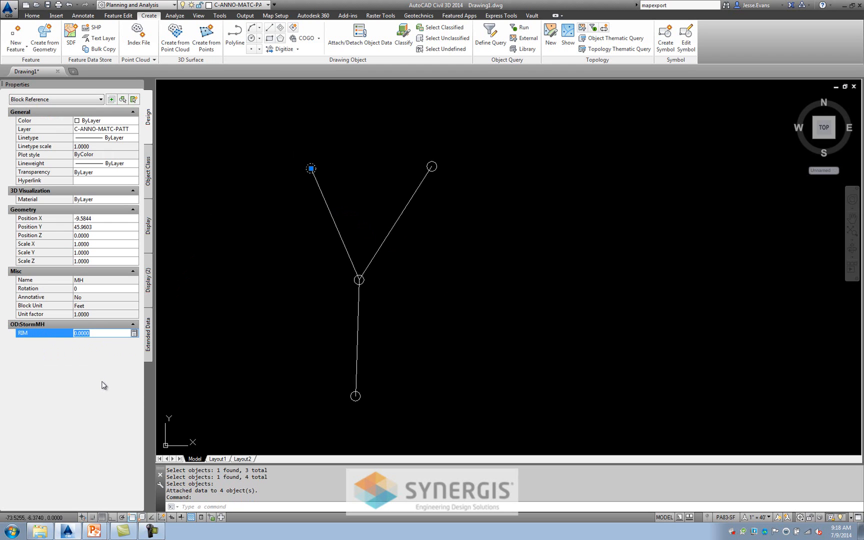
{"action": "type", "text": "100"}
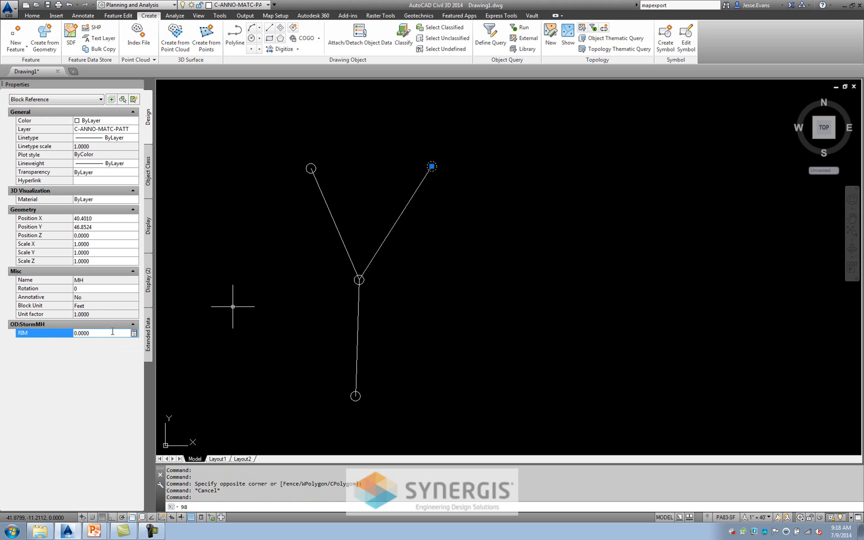
{"action": "type", "text": "98."}
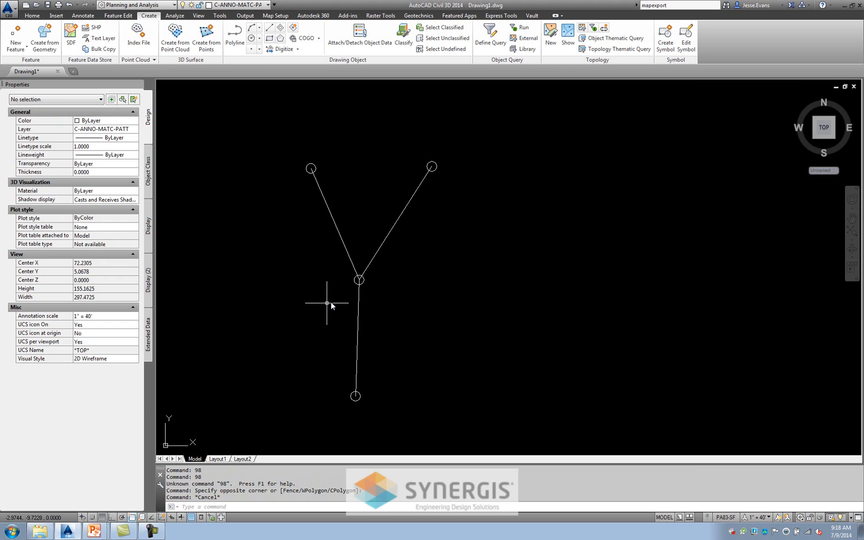
Give the central junction manhole RIM 95.36 then 95.69 and edit the remaining manhole's RIM
{"action": "left_click", "coordinate": [358, 279]}
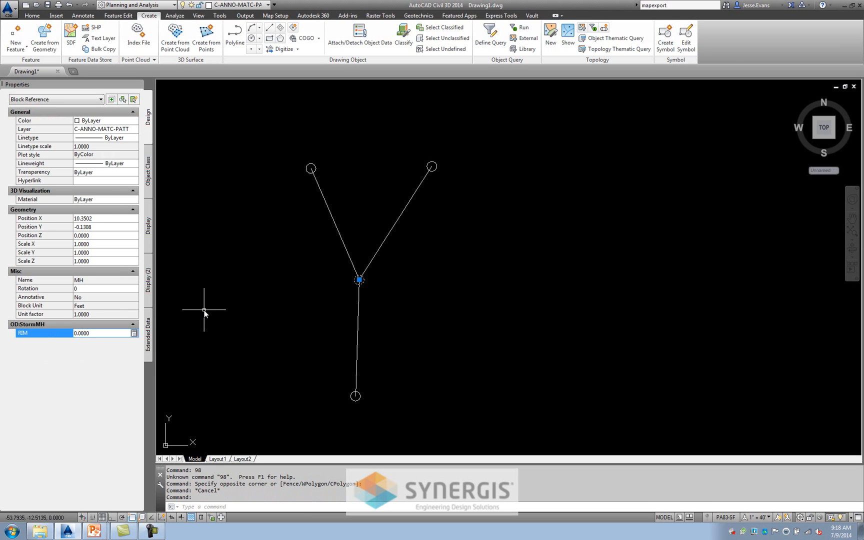
{"action": "type", "text": "95.36"}
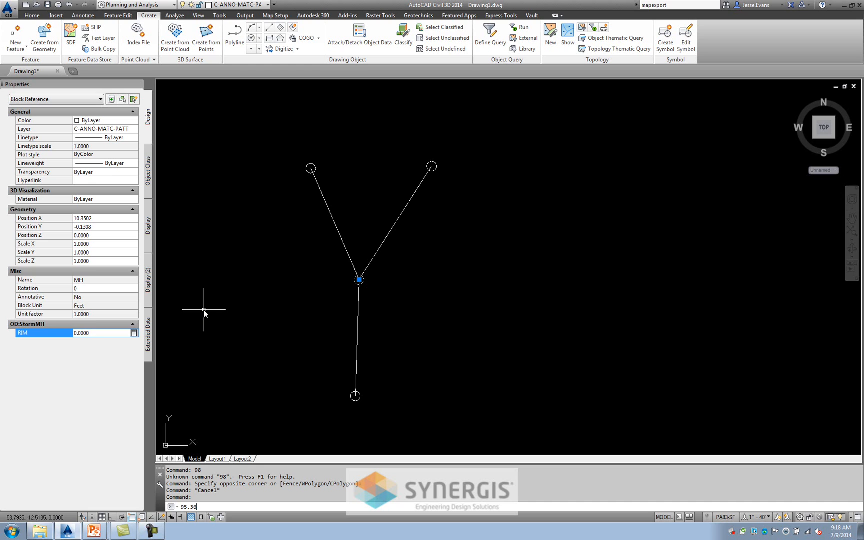
{"action": "left_click", "coordinate": [102, 332]}
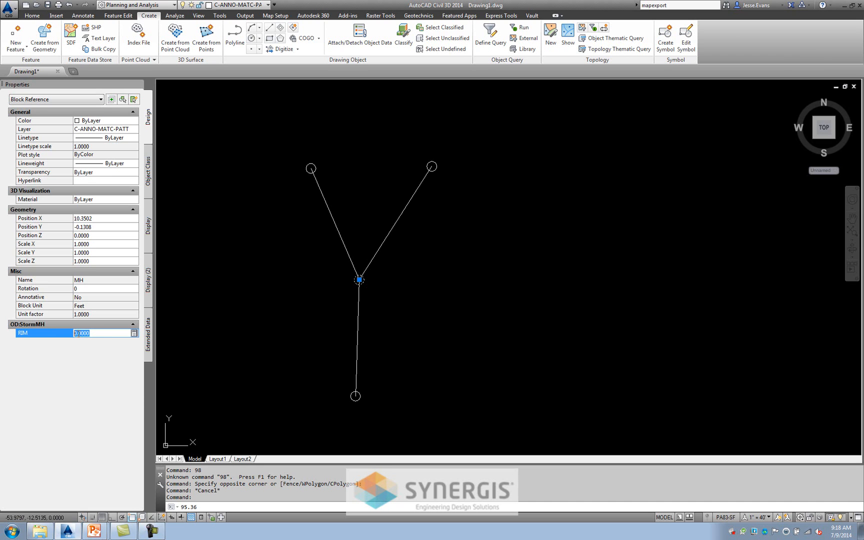
{"action": "type", "text": "95.69"}
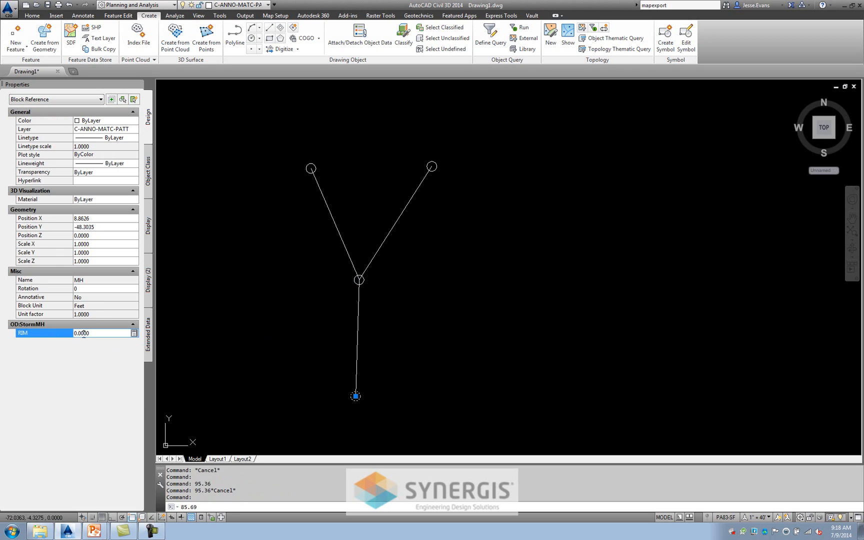
{"action": "type", "text": "8"}
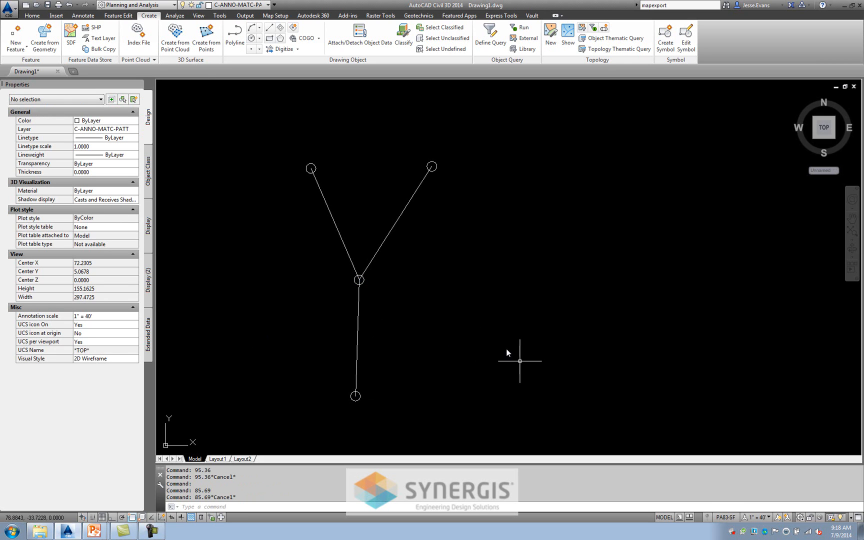
Set the upper-left pipe's InvertOUT 97.36, InvertIN 92.89 and InnerDIA 12
{"action": "left_click", "coordinate": [333, 225]}
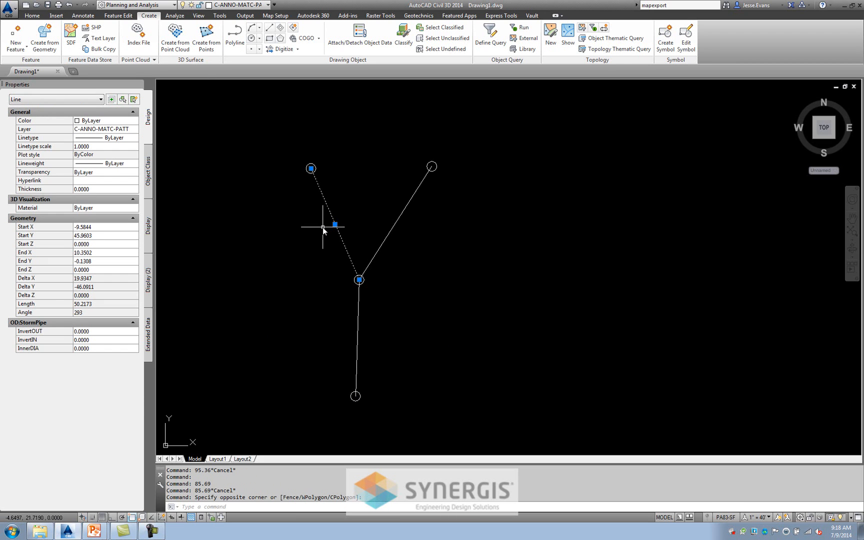
{"action": "mouse_move", "coordinate": [113, 331]}
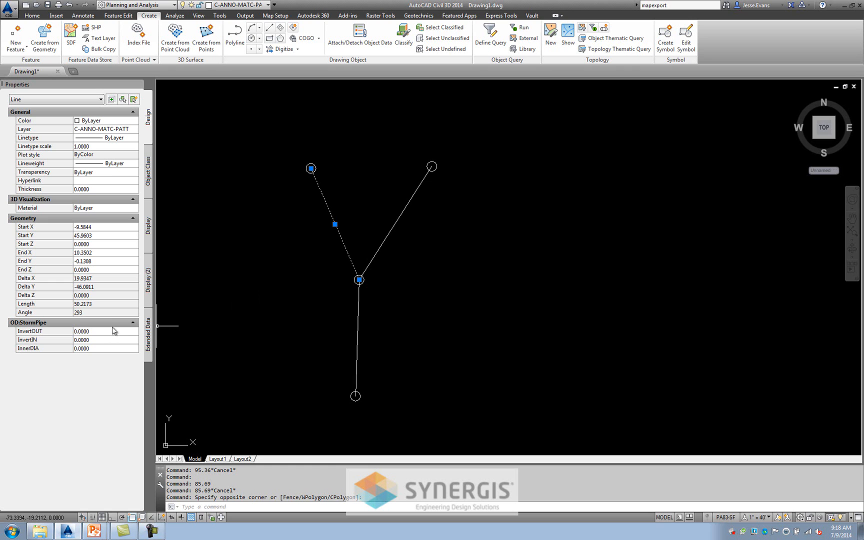
{"action": "mouse_move", "coordinate": [306, 179]}
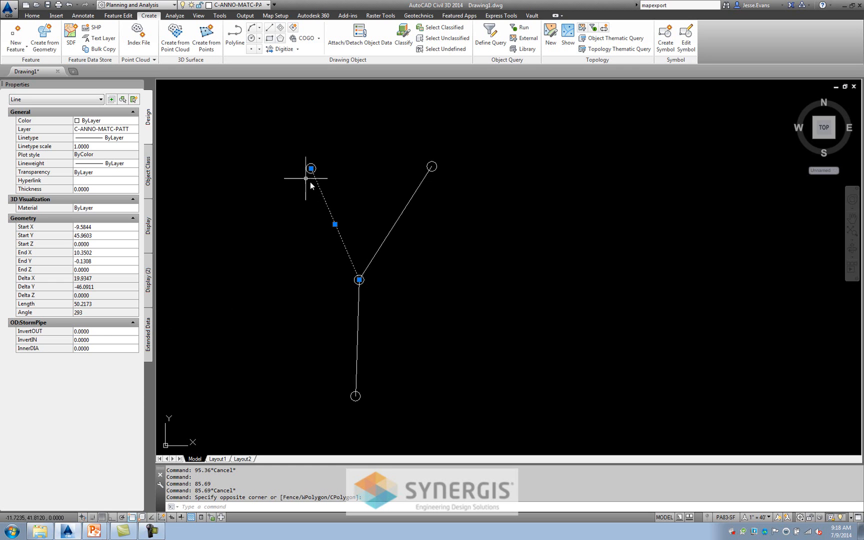
{"action": "left_click", "coordinate": [81, 331]}
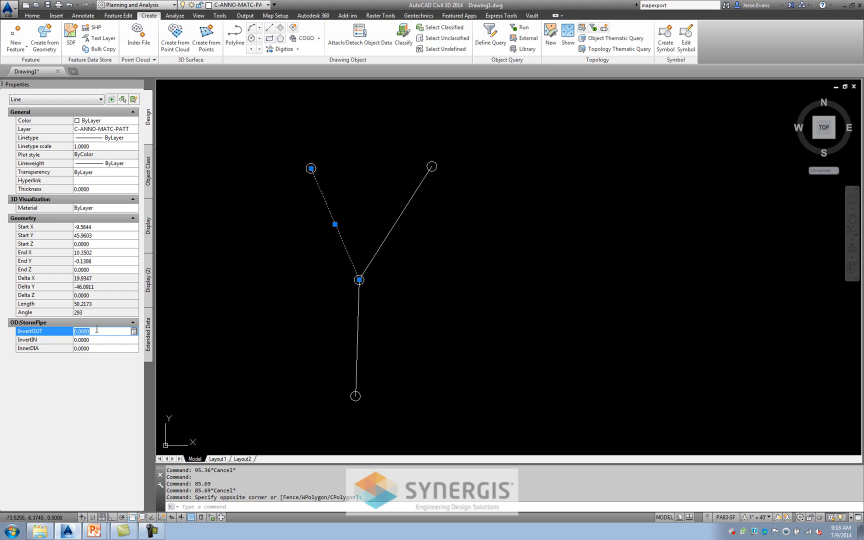
{"action": "type", "text": "97"}
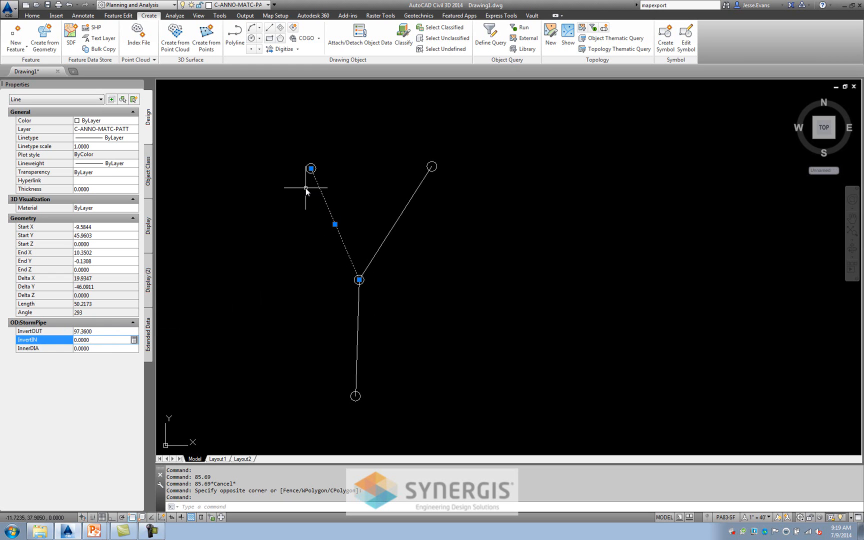
{"action": "mouse_move", "coordinate": [281, 295]}
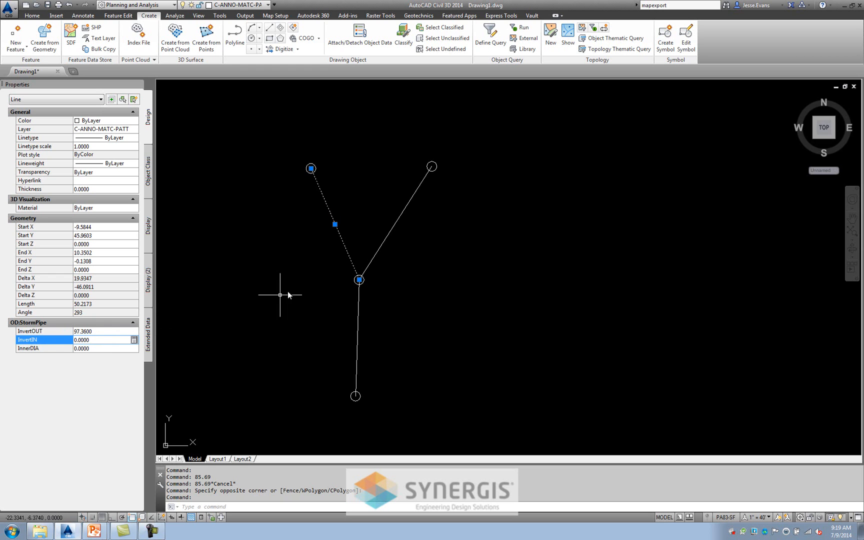
{"action": "mouse_move", "coordinate": [346, 277]}
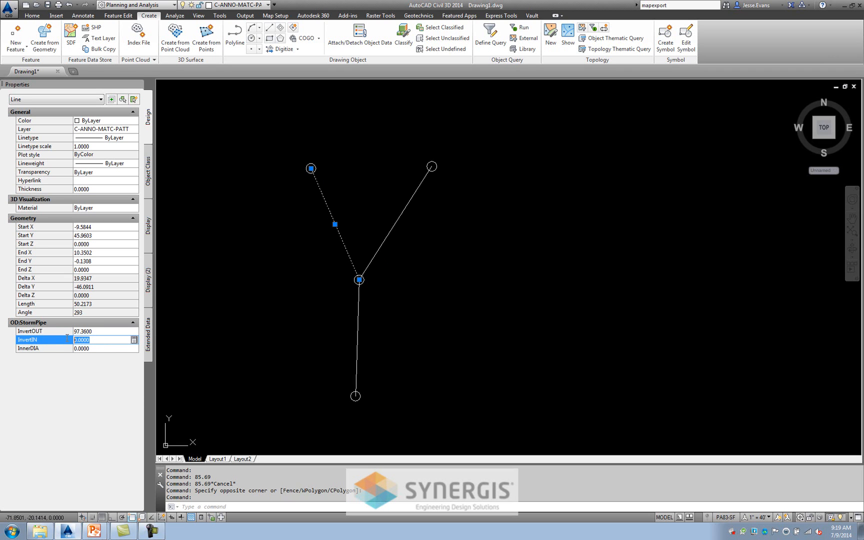
{"action": "mouse_move", "coordinate": [364, 287]}
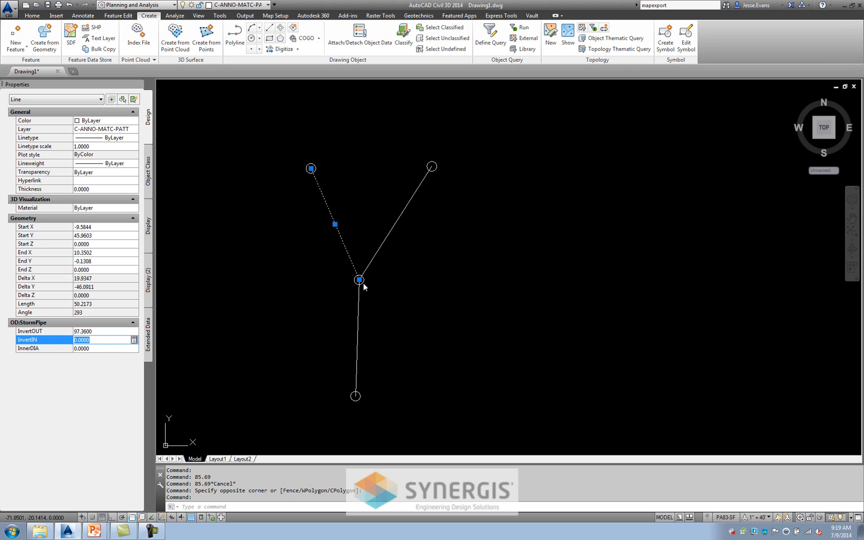
{"action": "mouse_move", "coordinate": [93, 374]}
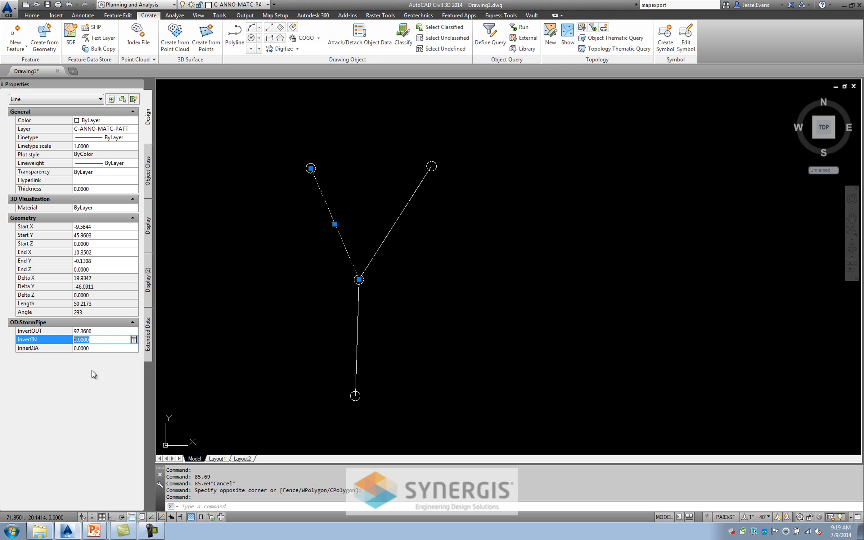
{"action": "mouse_move", "coordinate": [95, 393]}
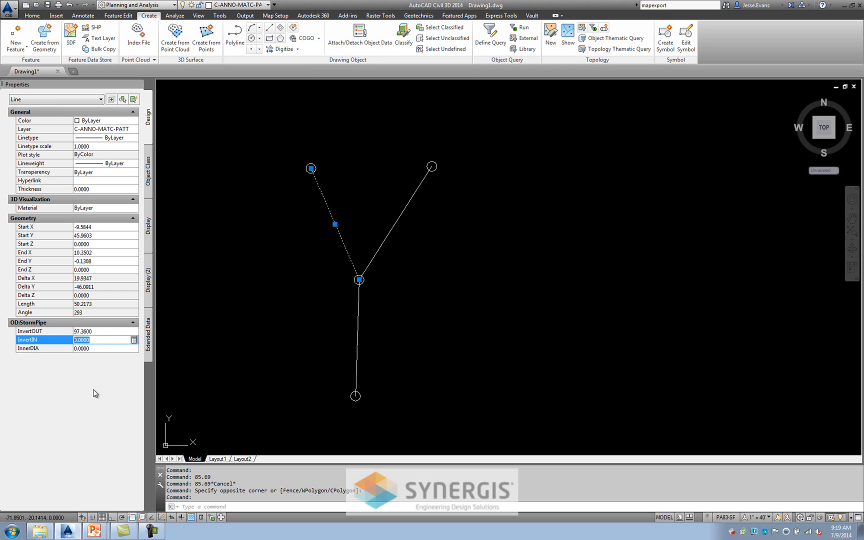
{"action": "type", "text": "92."}
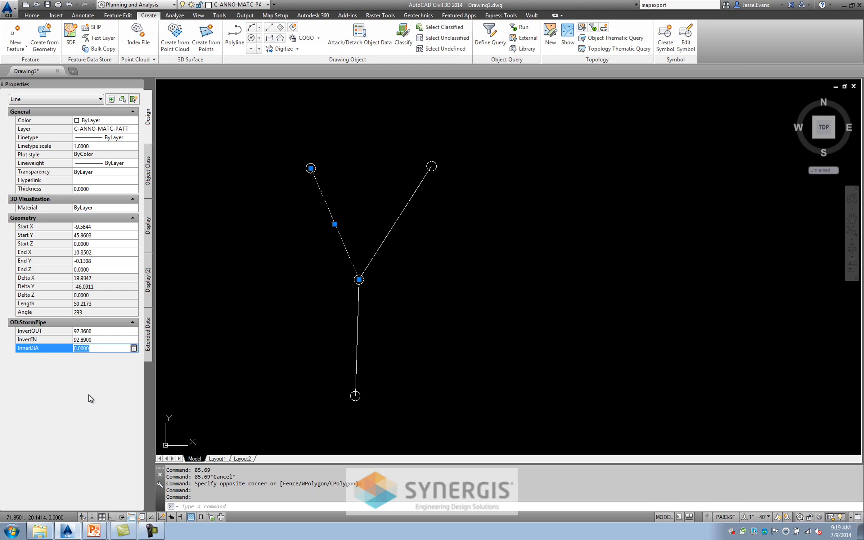
{"action": "type", "text": "12.0000"}
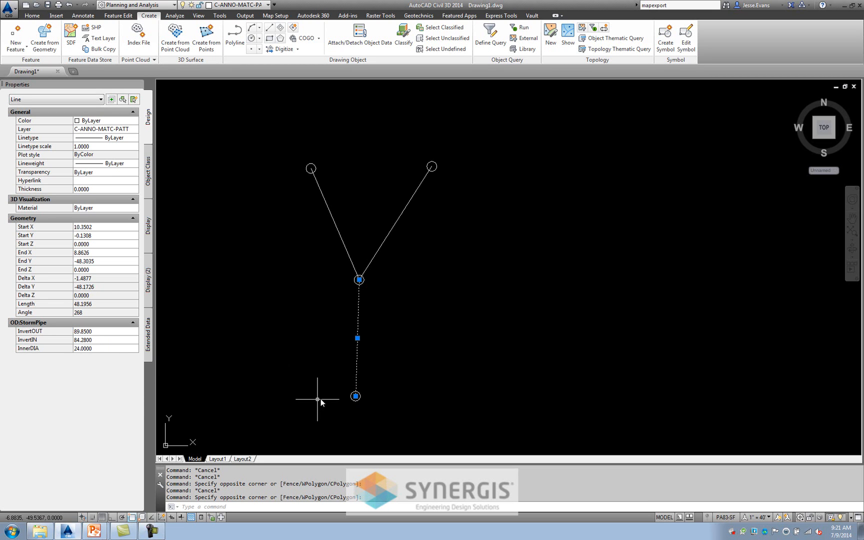
Clear the bottom pipe selection after checking its OD:StormPipe invert and diameter values
{"action": "left_click", "coordinate": [83, 348]}
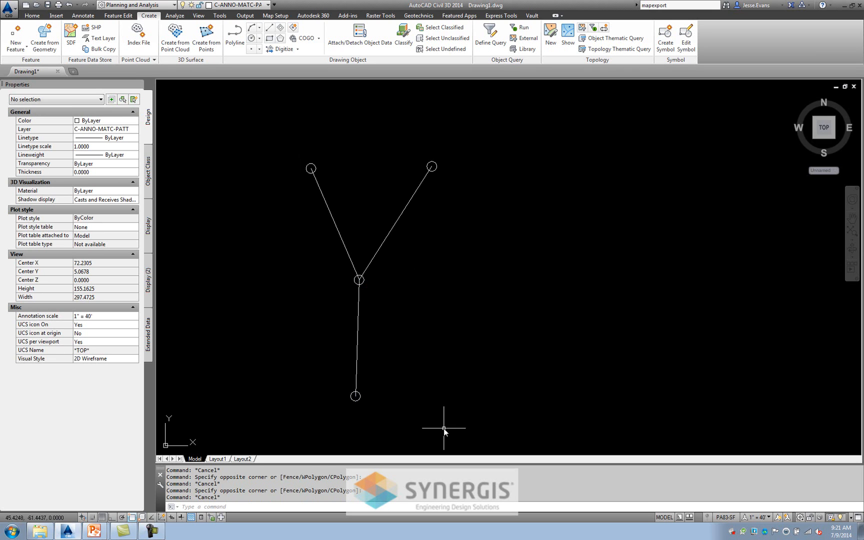
{"action": "mouse_move", "coordinate": [383, 374]}
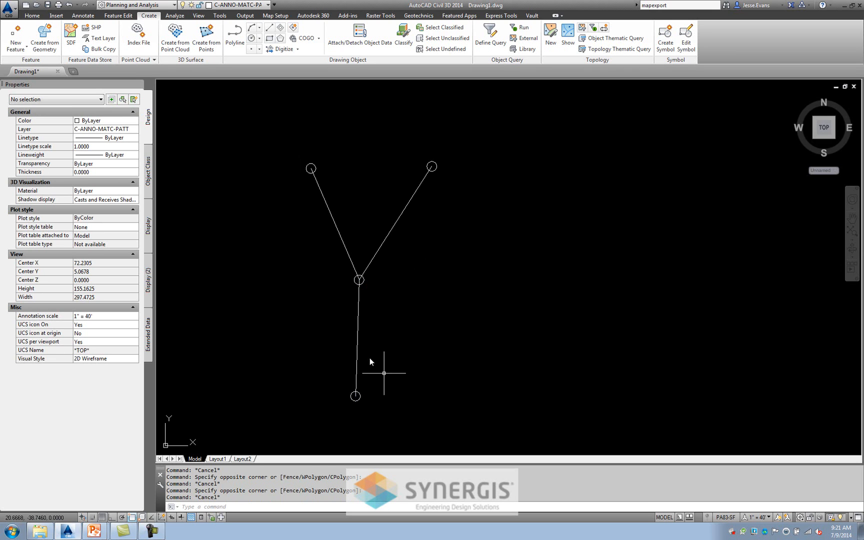
{"action": "mouse_move", "coordinate": [372, 185]}
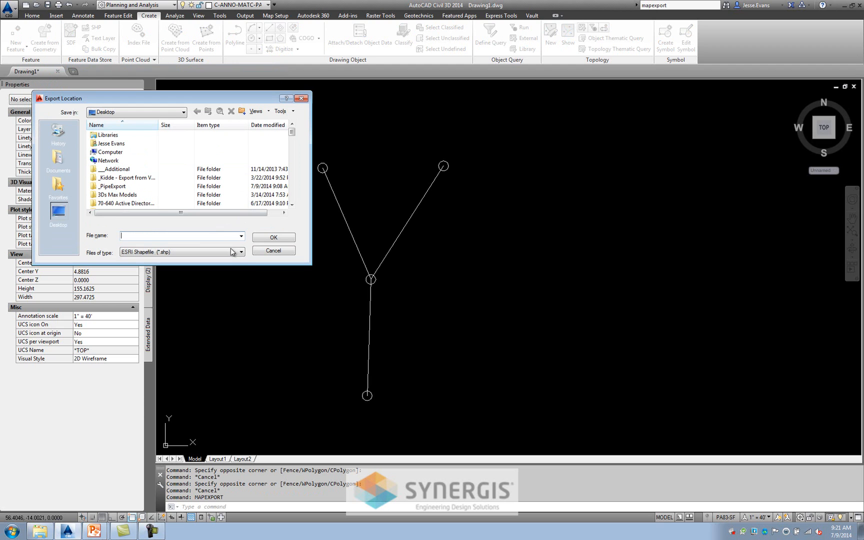
Set up an ESRI shapefile export named StormMH in _PipeExport and select the manhole circles as points
{"action": "left_click", "coordinate": [240, 252]}
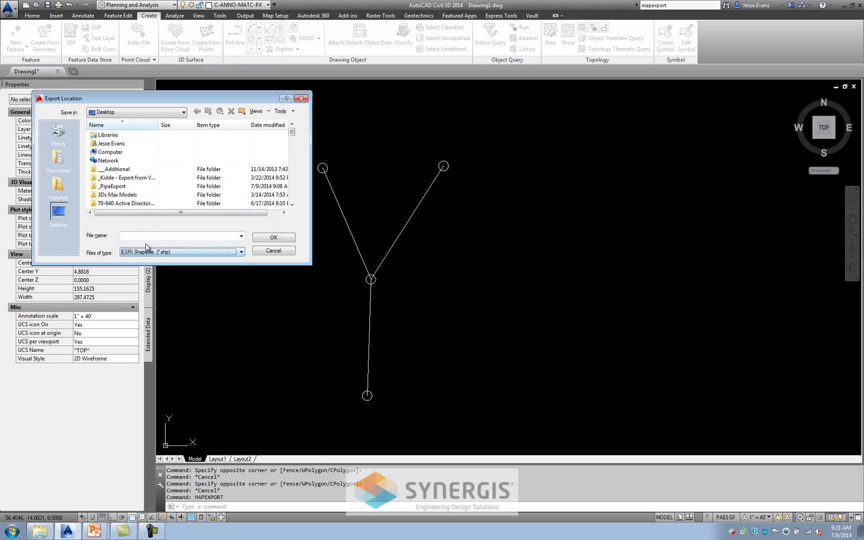
{"action": "left_click", "coordinate": [176, 235]}
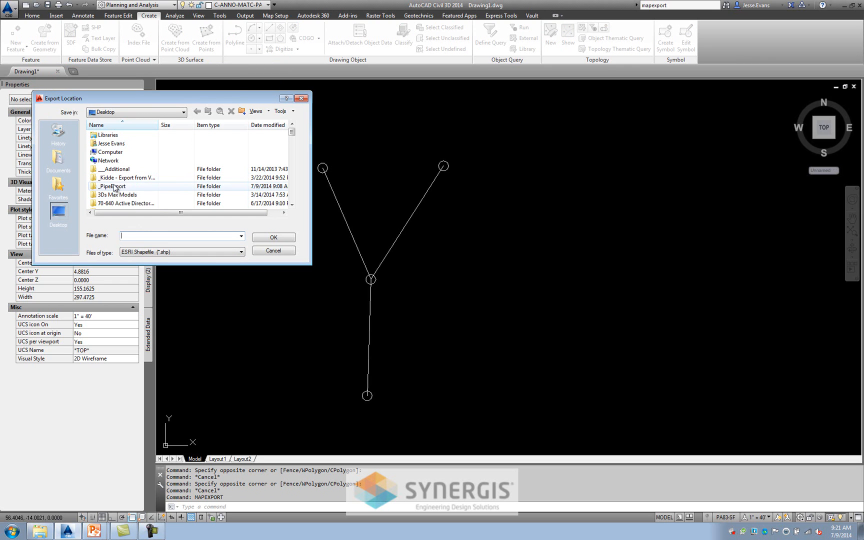
{"action": "double_click", "coordinate": [113, 186]}
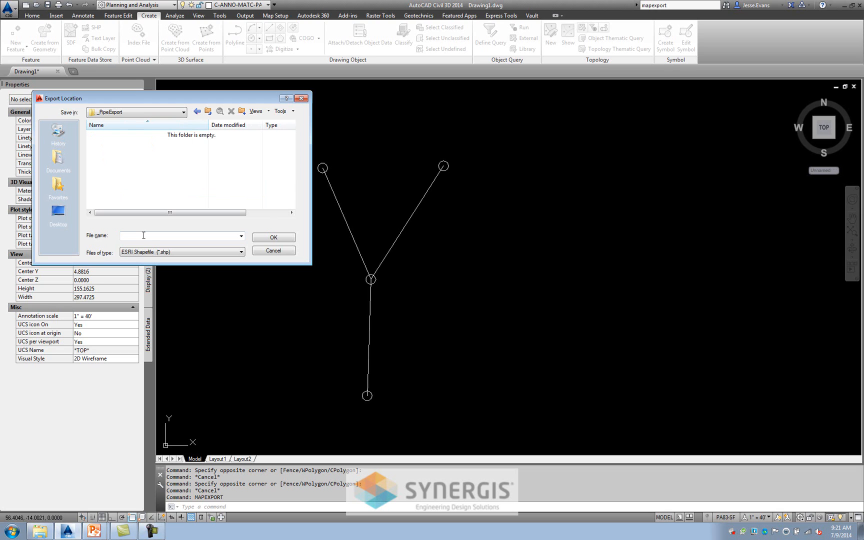
{"action": "type", "text": "StormMH"}
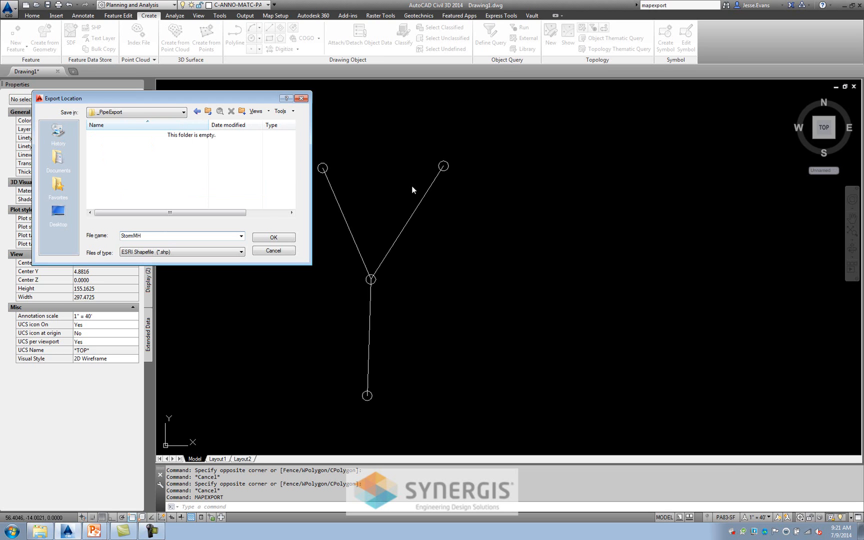
{"action": "left_click", "coordinate": [273, 237]}
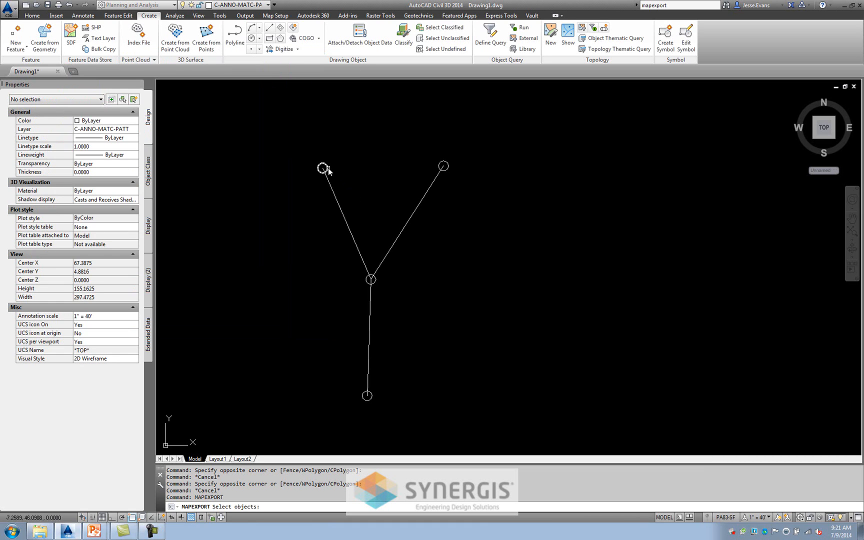
{"action": "left_click", "coordinate": [370, 279]}
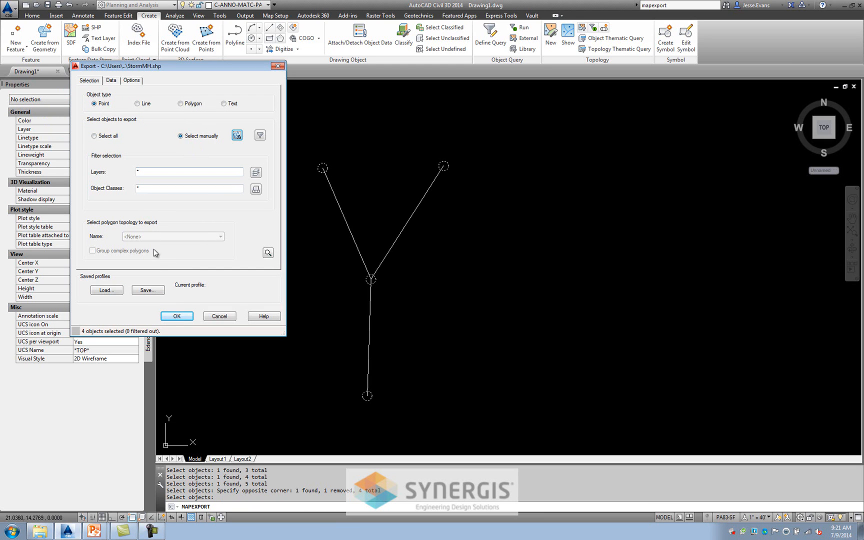
{"action": "mouse_move", "coordinate": [89, 342]}
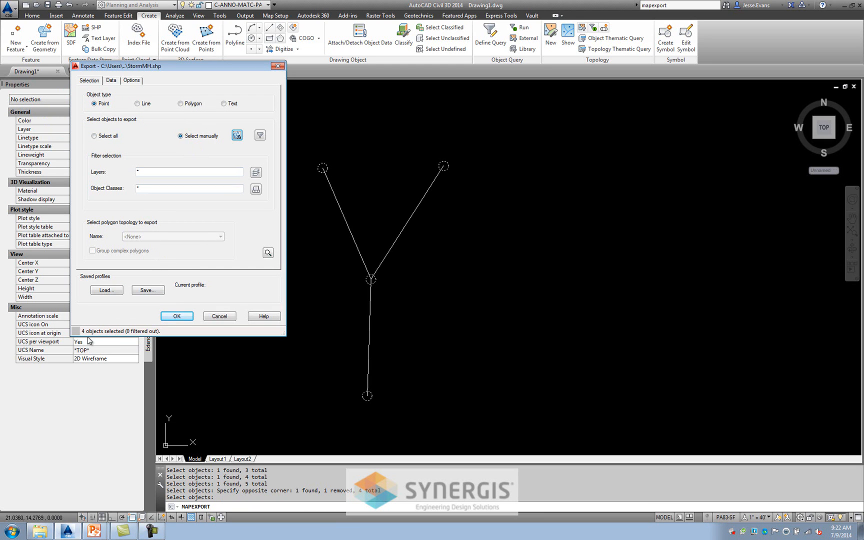
Add the StormMH RIM object-data field as an export attribute and run the manhole export
{"action": "left_click", "coordinate": [111, 80]}
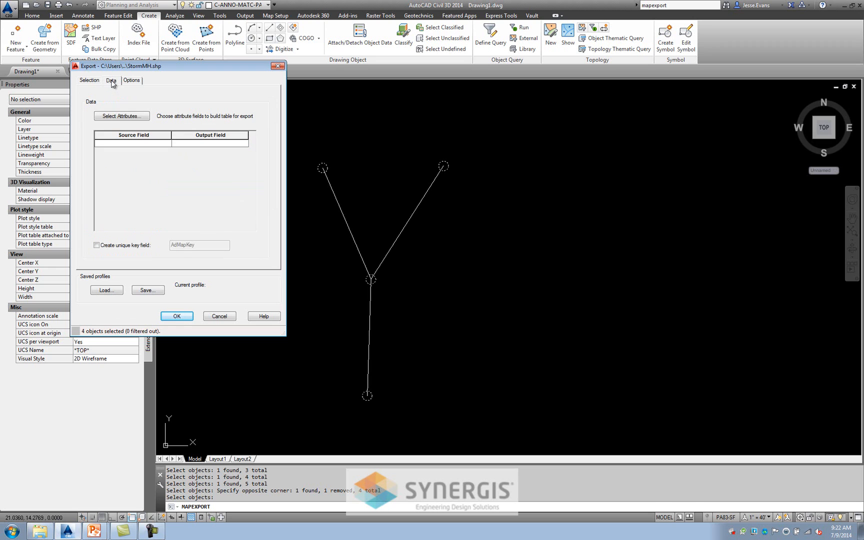
{"action": "left_click", "coordinate": [121, 116]}
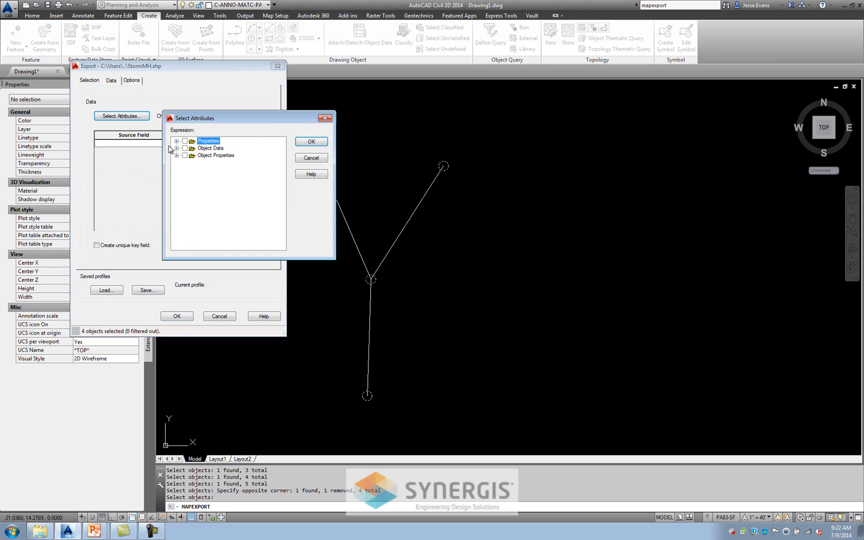
{"action": "left_click", "coordinate": [177, 148]}
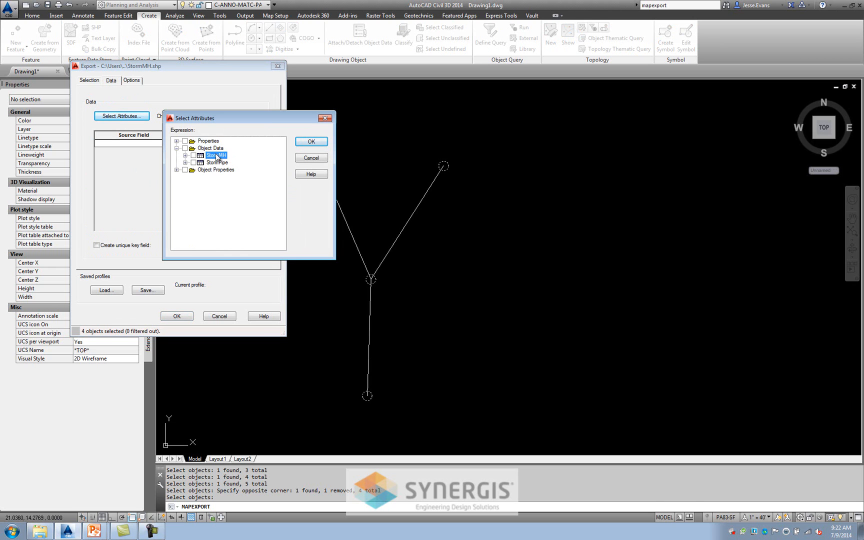
{"action": "left_click", "coordinate": [194, 155]}
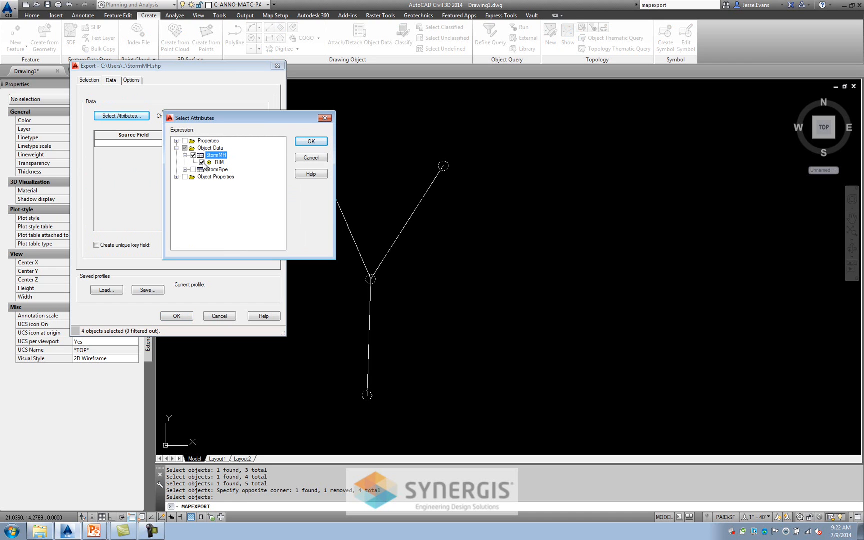
{"action": "left_click", "coordinate": [310, 142]}
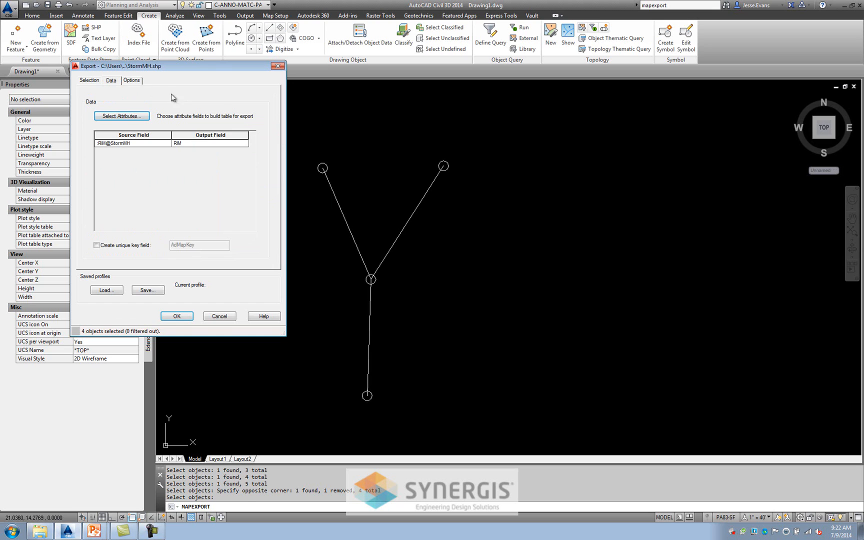
{"action": "left_click", "coordinate": [131, 81]}
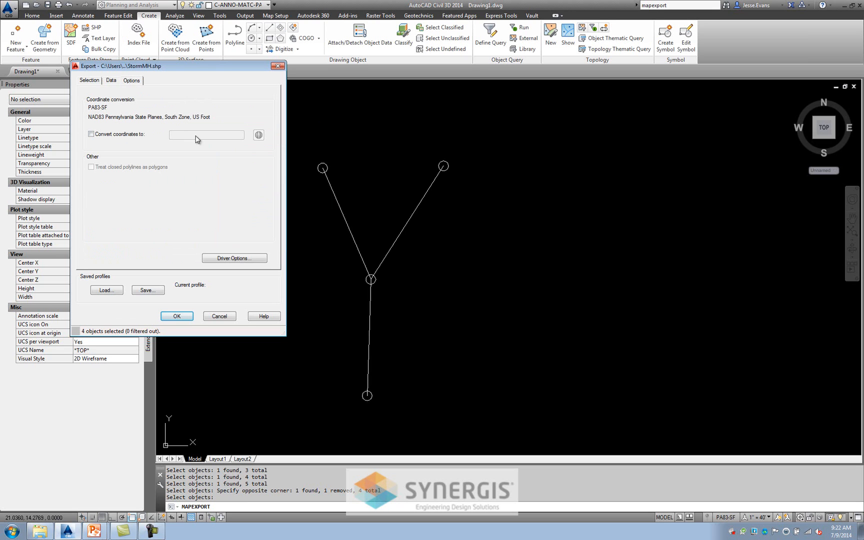
{"action": "mouse_move", "coordinate": [142, 131]}
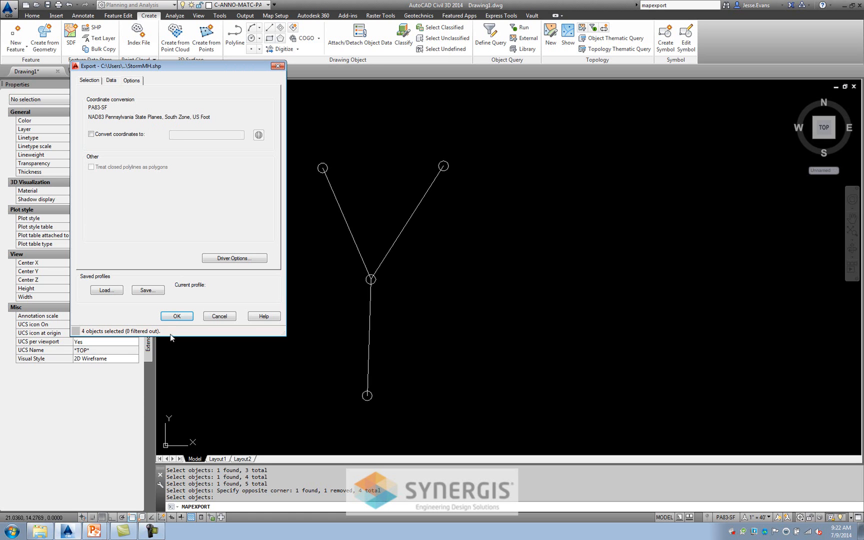
{"action": "left_click", "coordinate": [176, 316]}
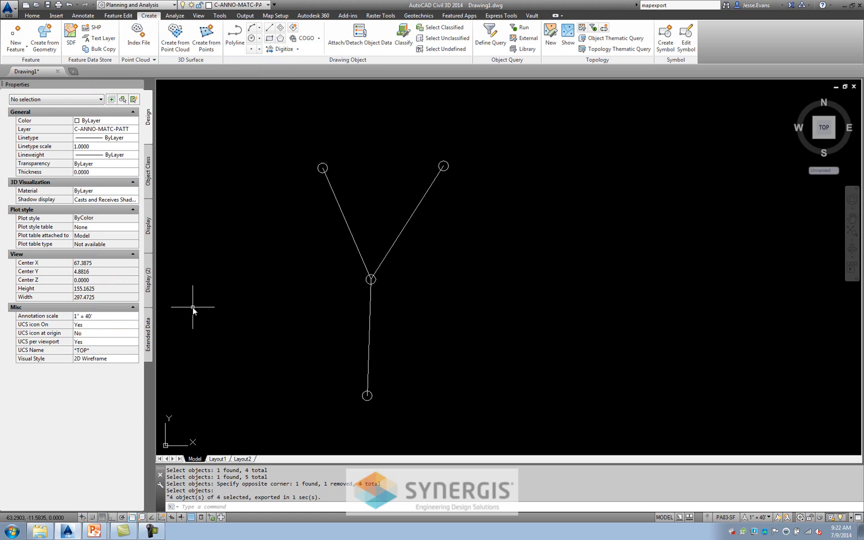
{"action": "mouse_move", "coordinate": [354, 170]}
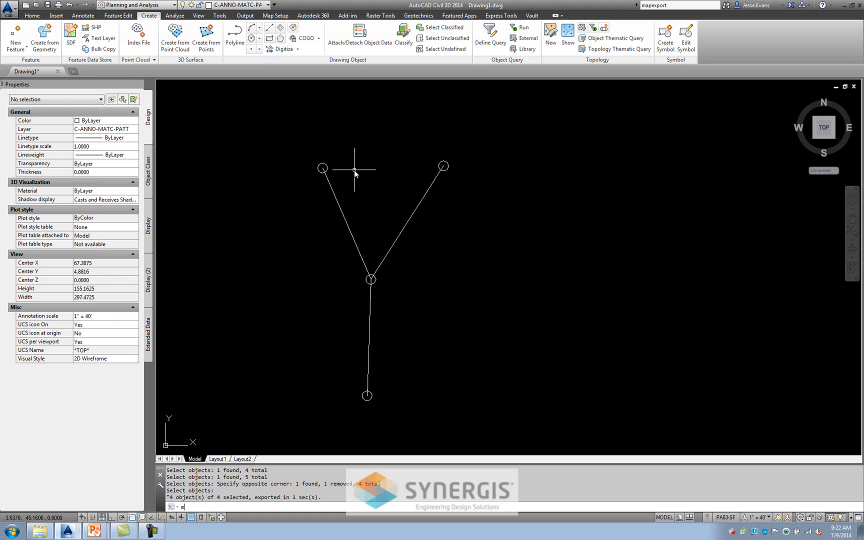
Start MAPEXPORT for a StormPipe shapefile, exporting Line objects with the three pipe lines selected manually
{"action": "type", "text": "MAPEXPORT"}
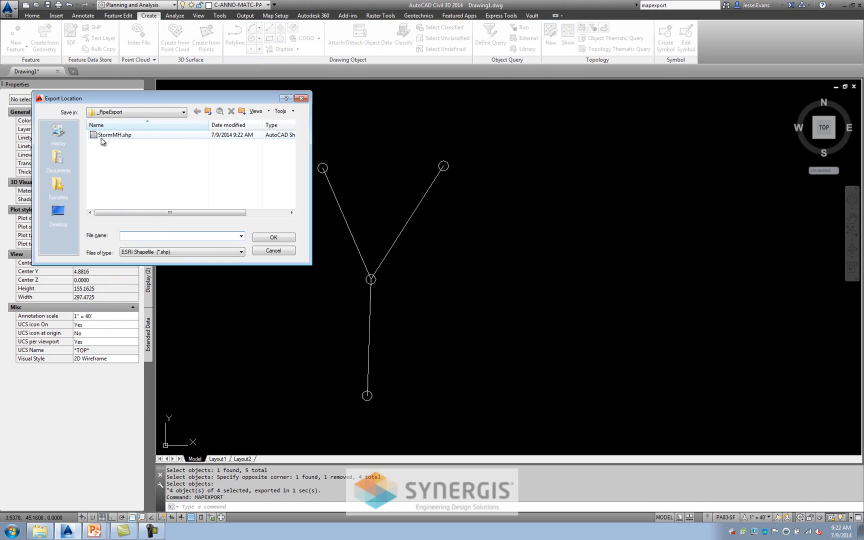
{"action": "left_click", "coordinate": [182, 236]}
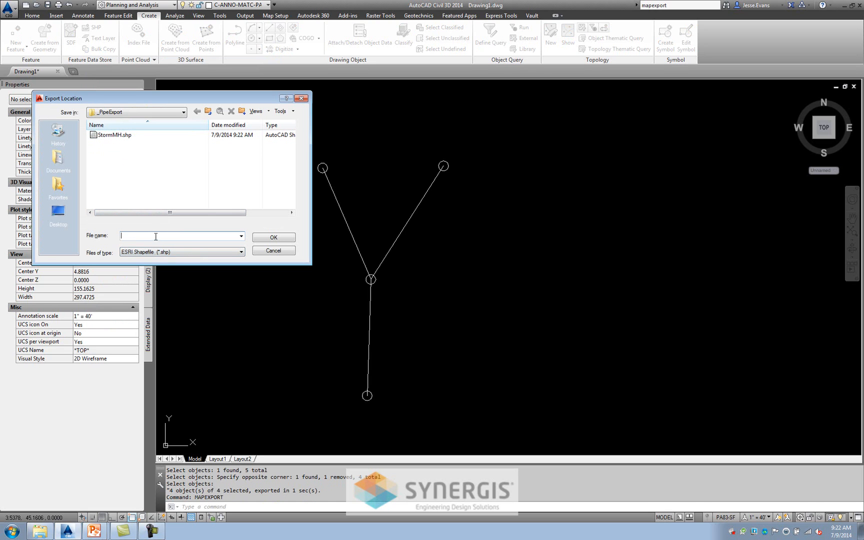
{"action": "type", "text": "StormPipe"}
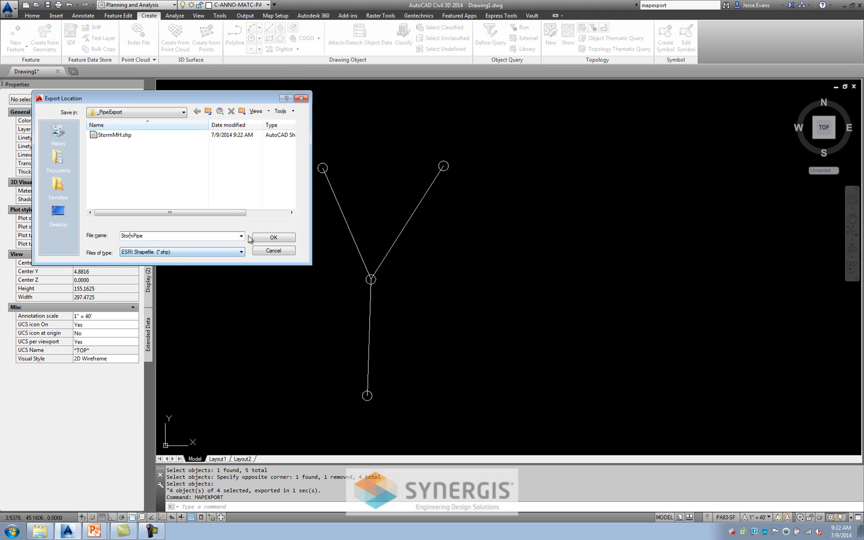
{"action": "left_click", "coordinate": [271, 237]}
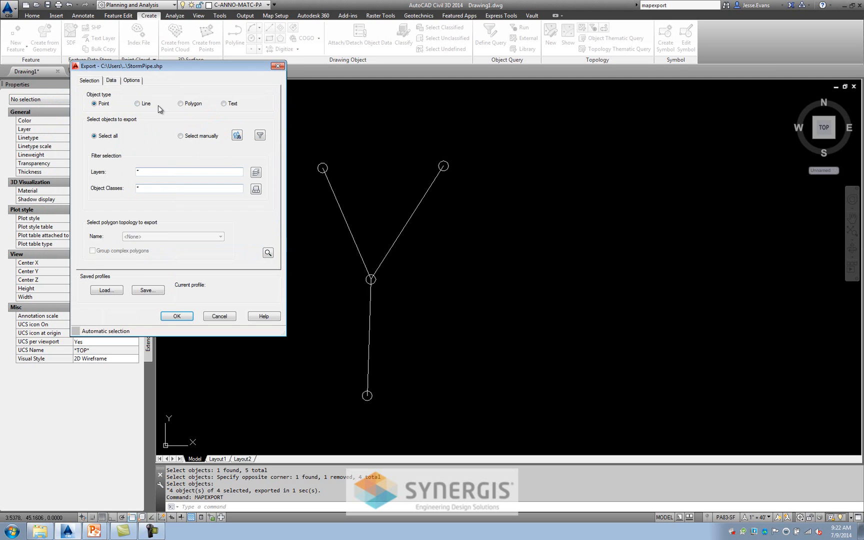
{"action": "left_click", "coordinate": [137, 104]}
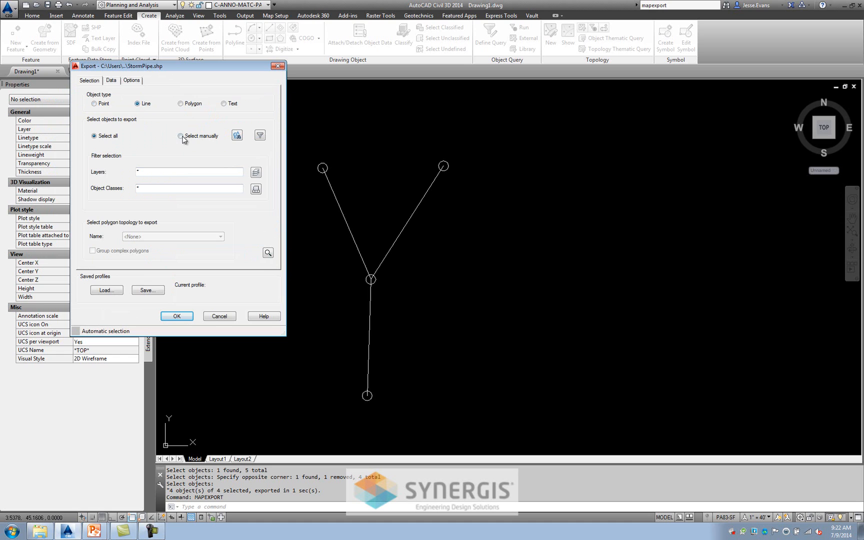
{"action": "left_click", "coordinate": [176, 316]}
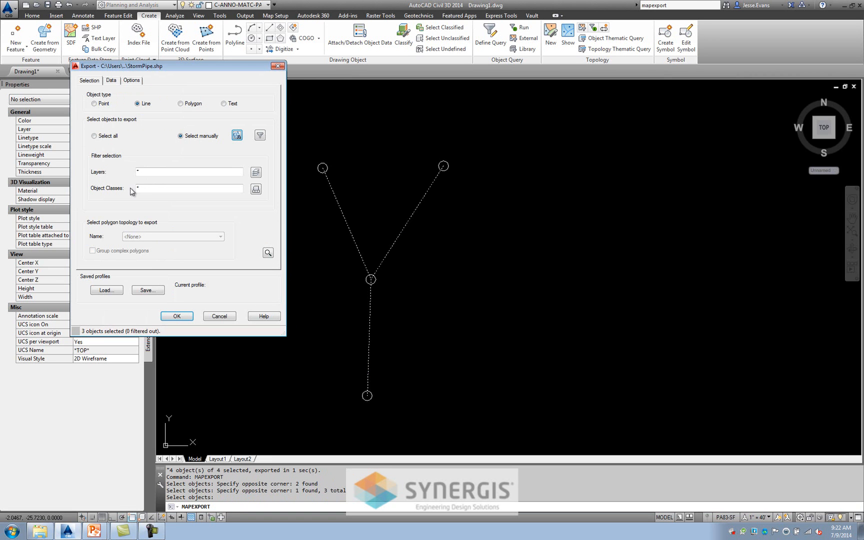
Include all StormPipe object-data fields (InvertOUT, InvertIN, InnerDIA) and run the pipe export
{"action": "left_click", "coordinate": [111, 80]}
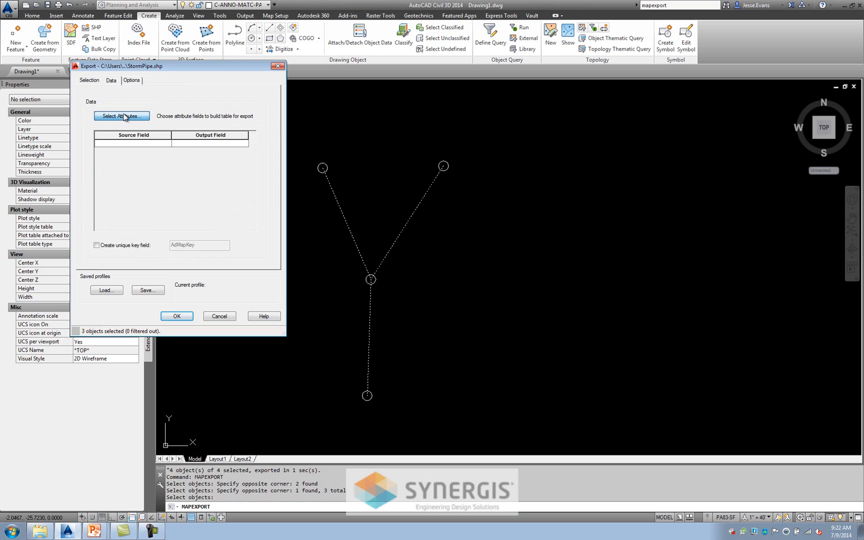
{"action": "left_click", "coordinate": [121, 116]}
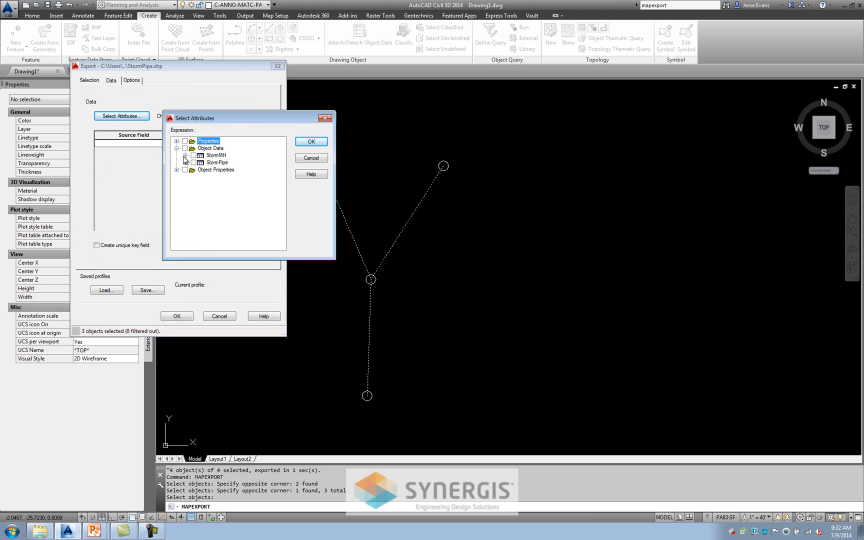
{"action": "left_click", "coordinate": [187, 163]}
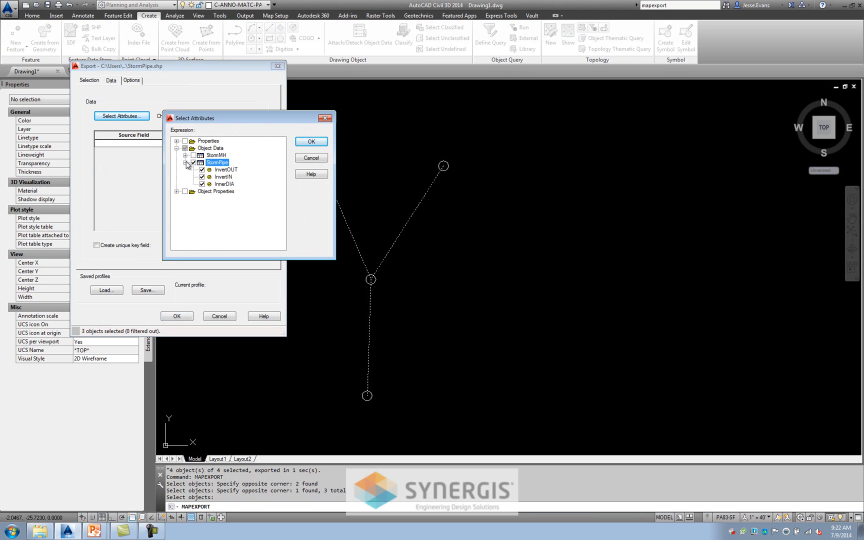
{"action": "left_click", "coordinate": [311, 142]}
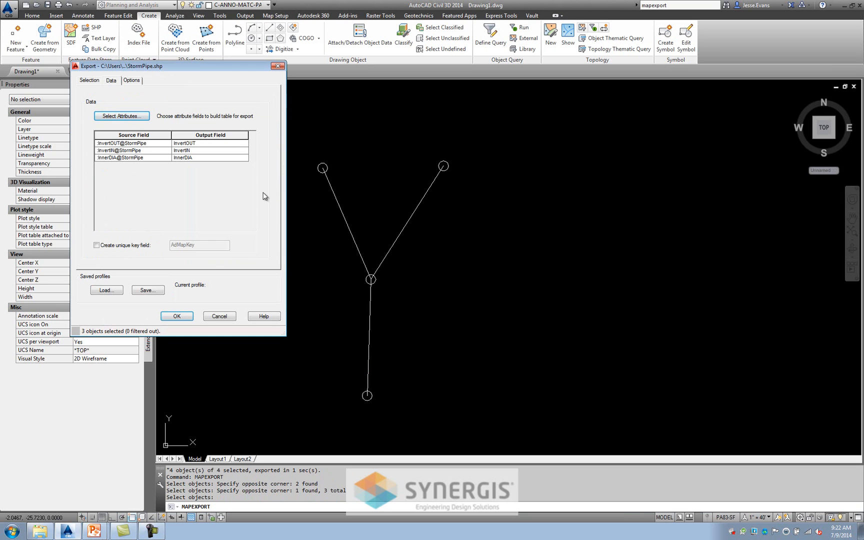
{"action": "left_click", "coordinate": [131, 80]}
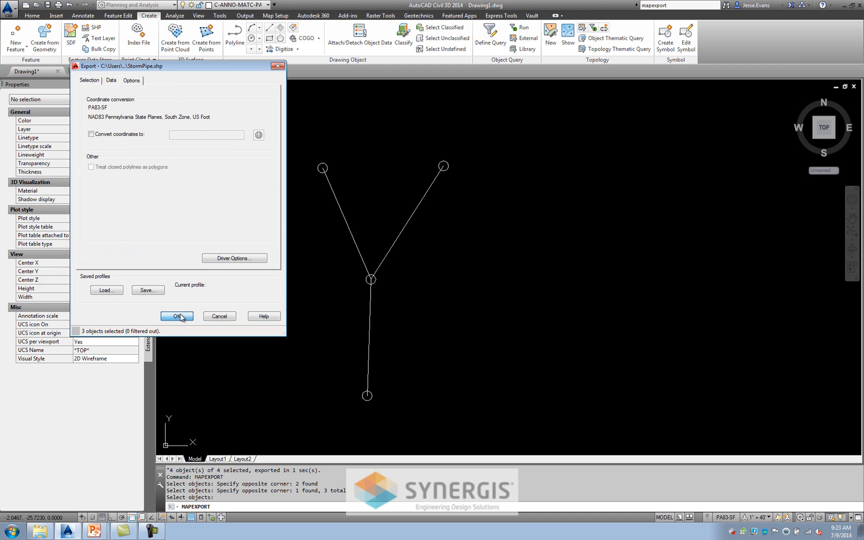
{"action": "left_click", "coordinate": [176, 316]}
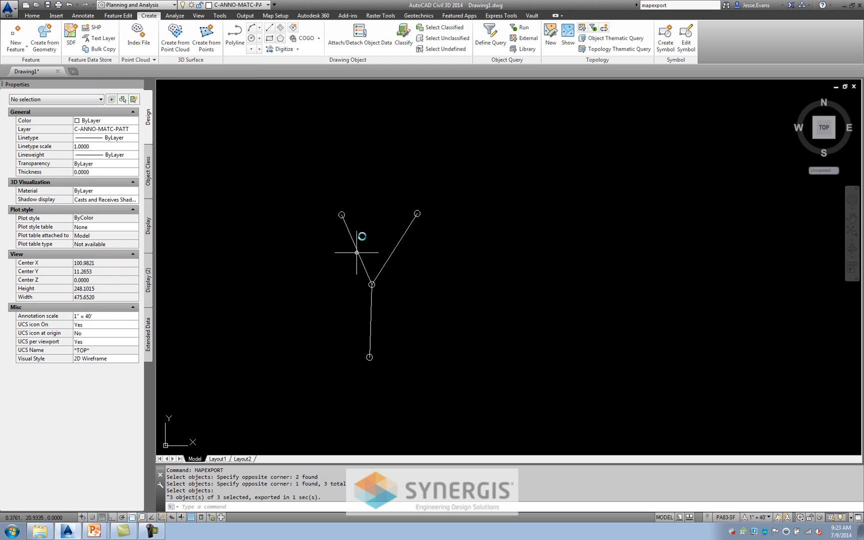
{"action": "mouse_move", "coordinate": [477, 314]}
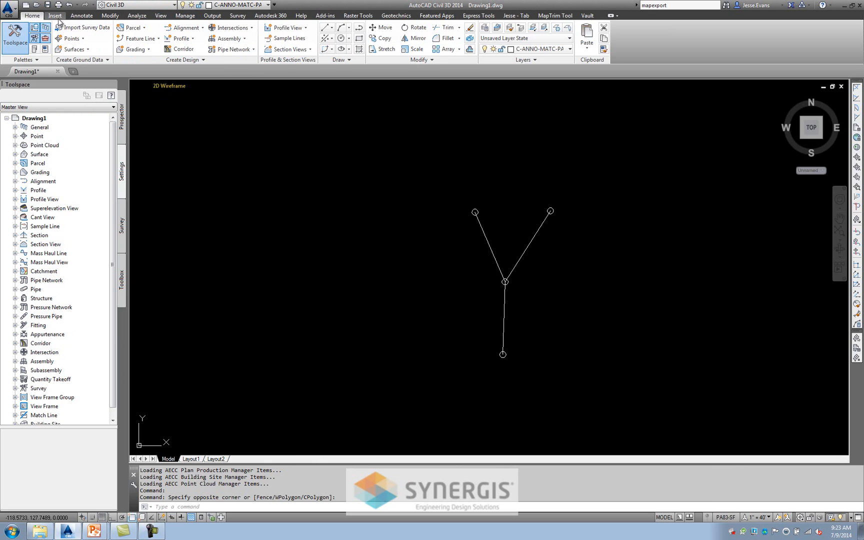
Launch Import GIS Data as a pipe network from the Insert ribbon's import tools
{"action": "left_click", "coordinate": [54, 15]}
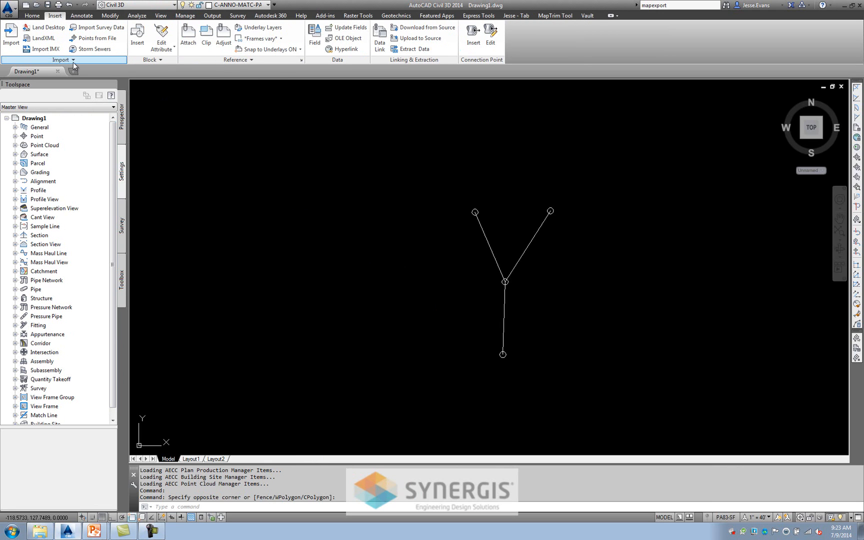
{"action": "left_click", "coordinate": [62, 60]}
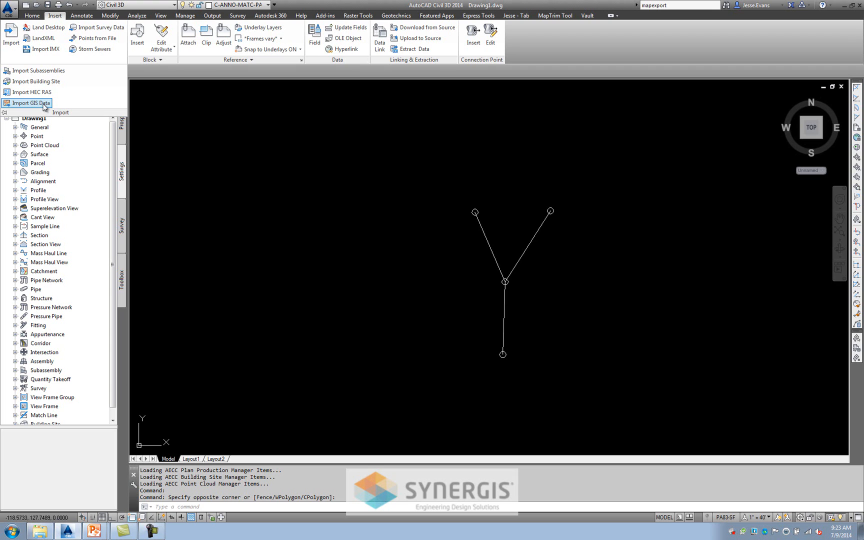
{"action": "left_click", "coordinate": [30, 103]}
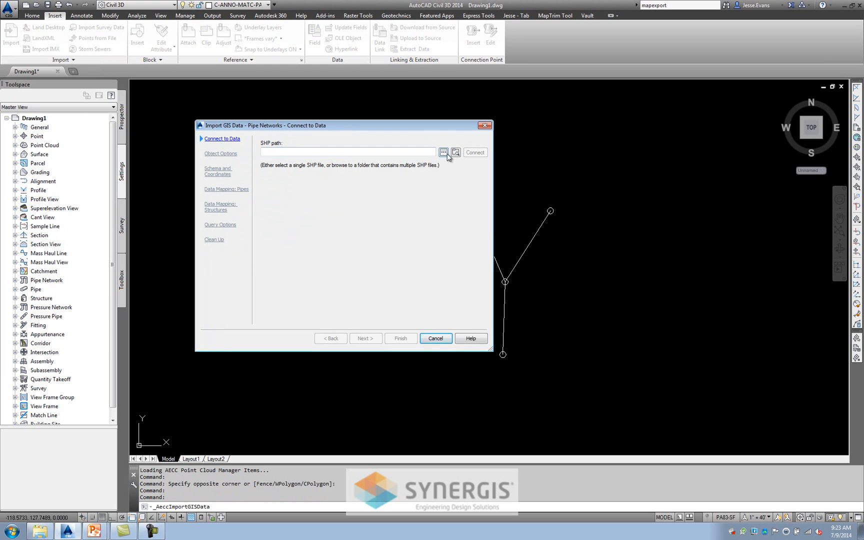
{"action": "mouse_move", "coordinate": [444, 156]}
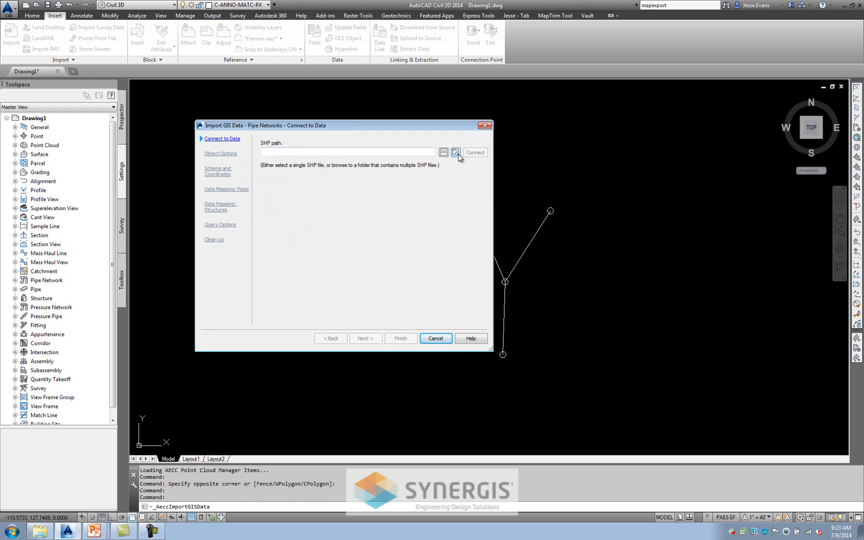
Point the wizard's data source at the _PipeExport shapefile folder and connect to it
{"action": "left_click", "coordinate": [455, 152]}
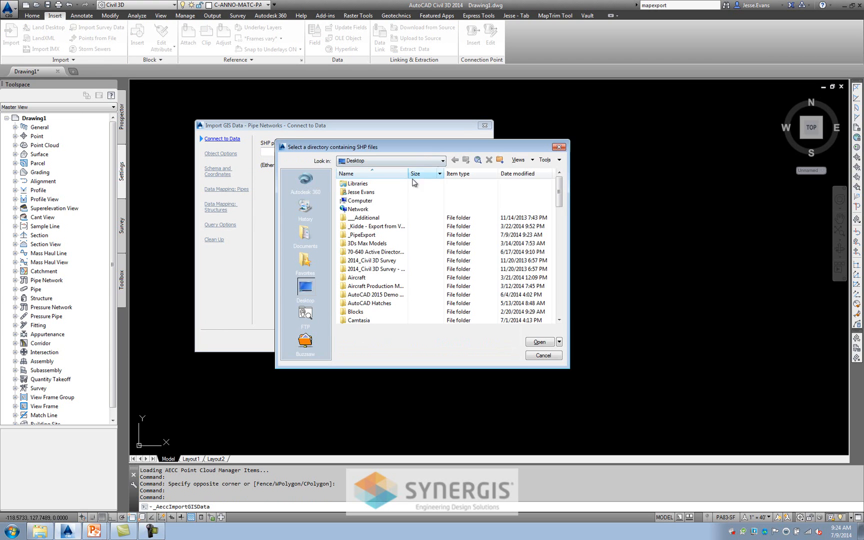
{"action": "left_click", "coordinate": [362, 234]}
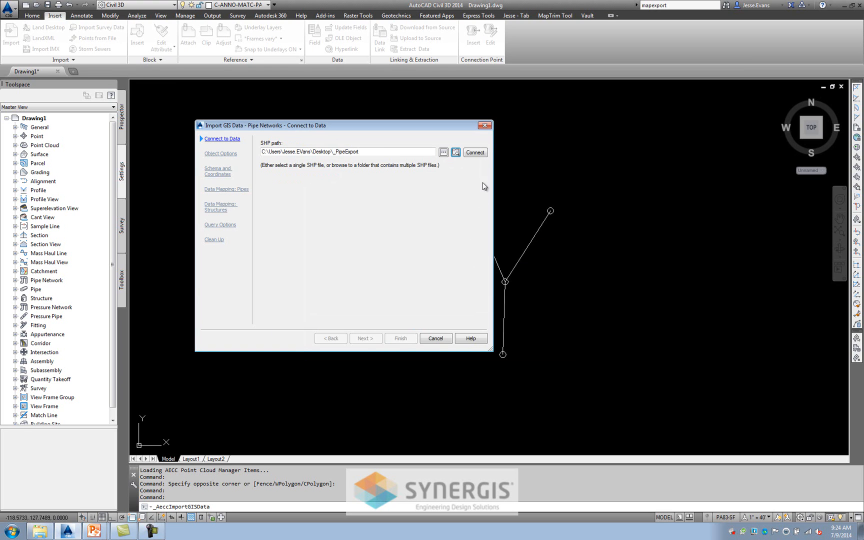
{"action": "mouse_move", "coordinate": [382, 342]}
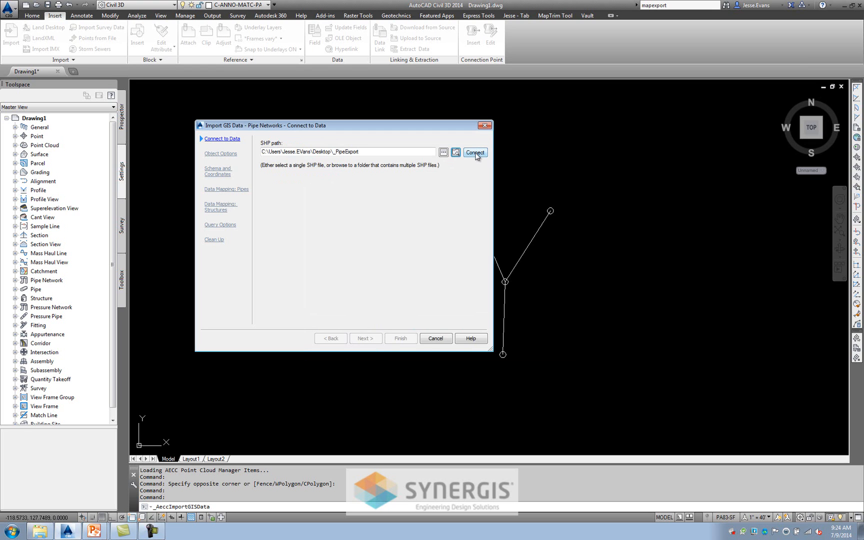
{"action": "left_click", "coordinate": [474, 152]}
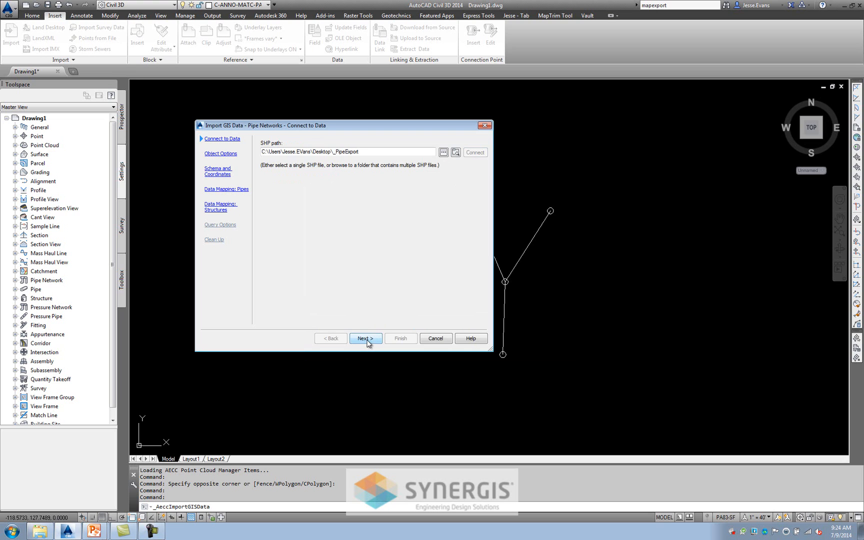
Name the imported pipe network SimpleStormRun and advance to the pipe data mapping page
{"action": "left_click", "coordinate": [366, 338]}
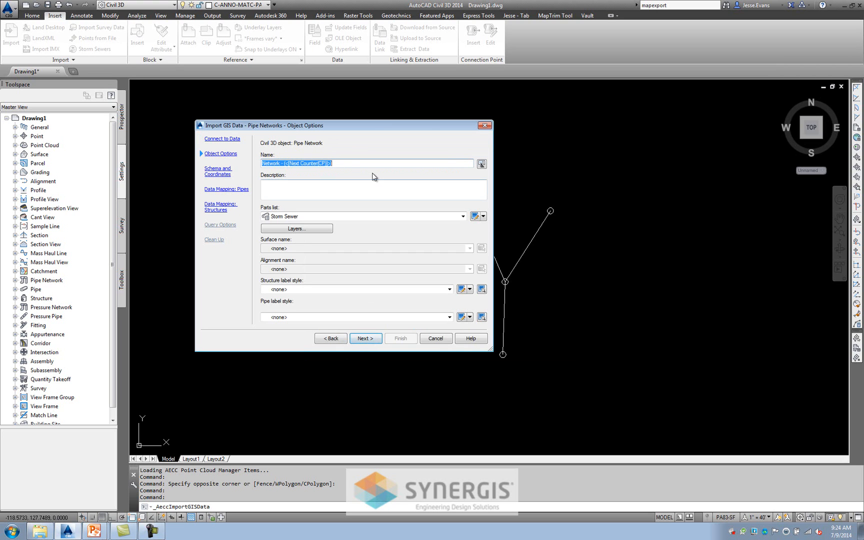
{"action": "type", "text": "StormRun"}
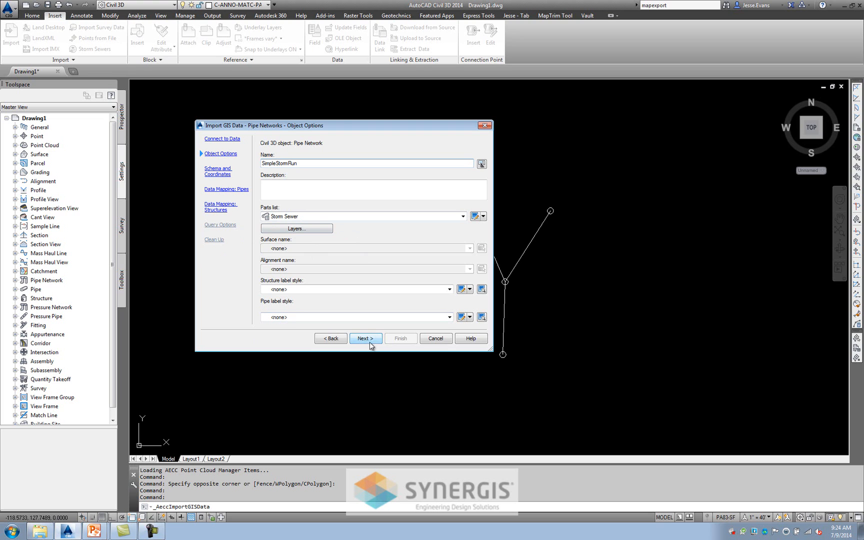
{"action": "left_click", "coordinate": [366, 338]}
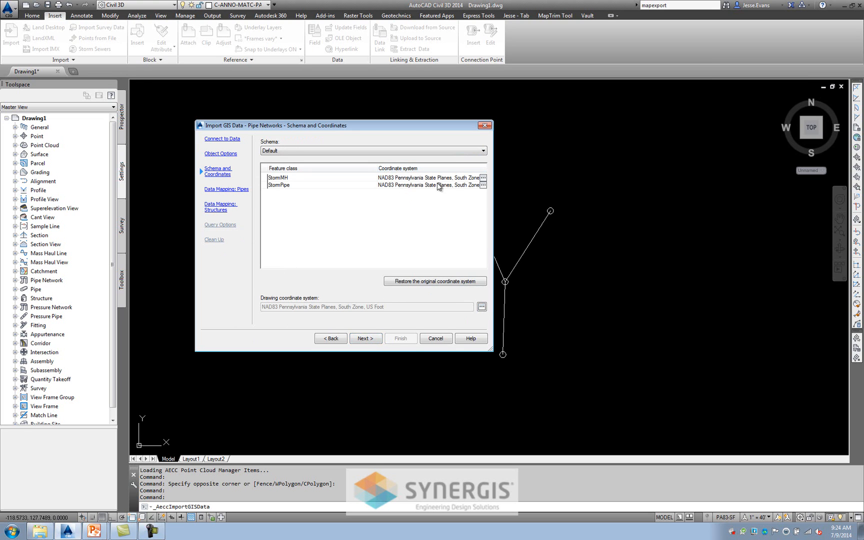
{"action": "mouse_move", "coordinate": [368, 334]}
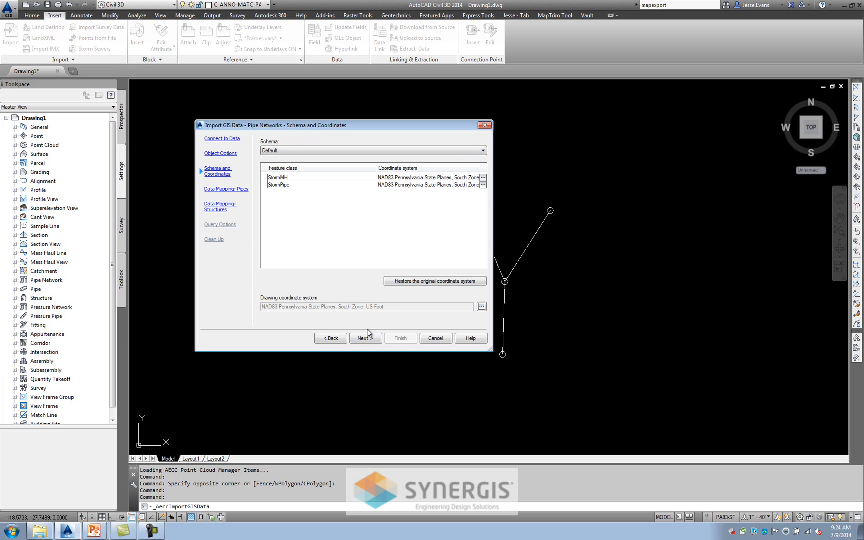
{"action": "left_click", "coordinate": [365, 338]}
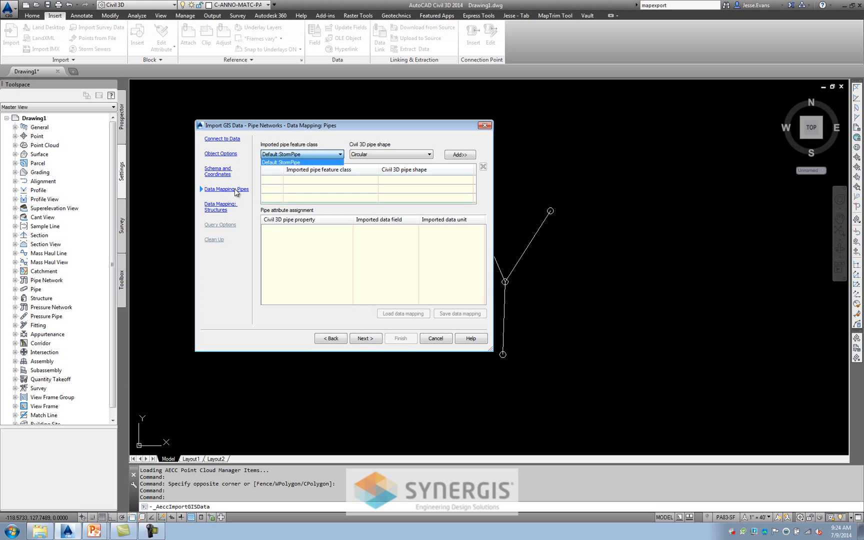
{"action": "mouse_move", "coordinate": [226, 210]}
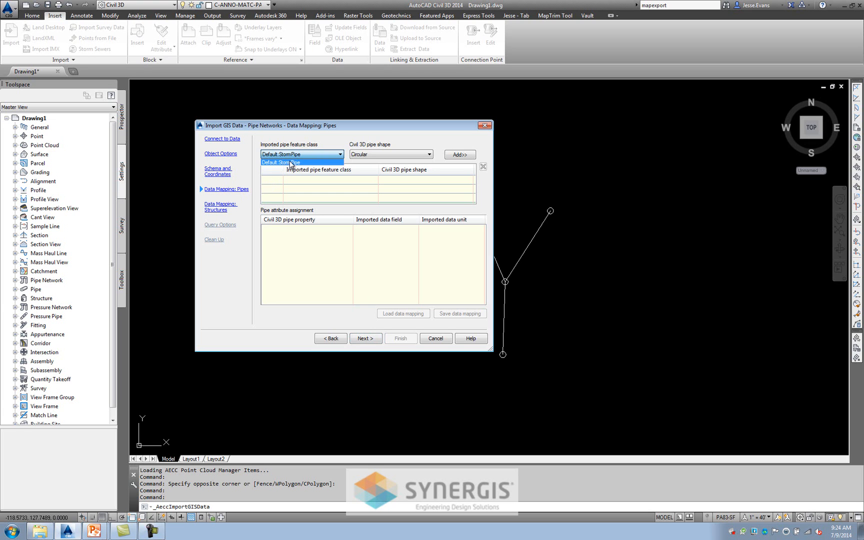
Add Default.StormPipe as a Circular pipe mapping
{"action": "left_click", "coordinate": [301, 154]}
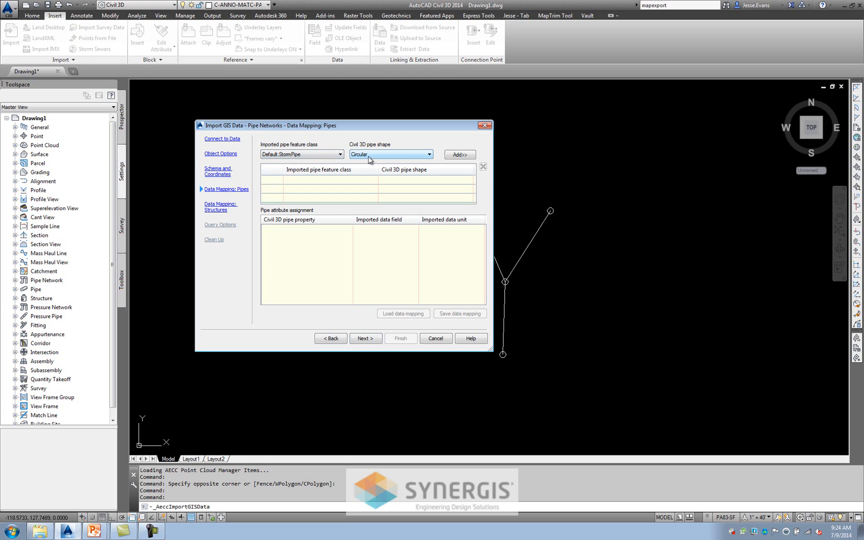
{"action": "left_click", "coordinate": [459, 154]}
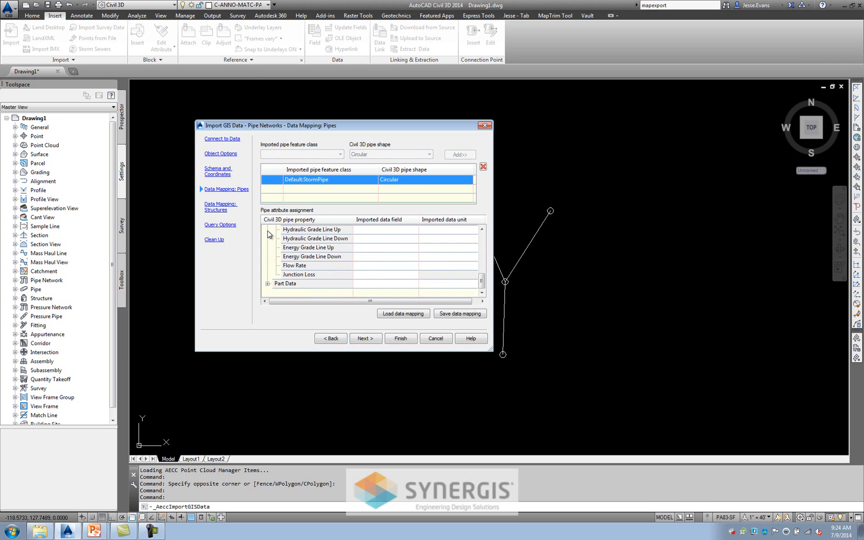
Map the pipe Inner Diameter property to the InnerDIA field
{"action": "scroll", "scroll_direction": "down", "scroll_amount": 3}
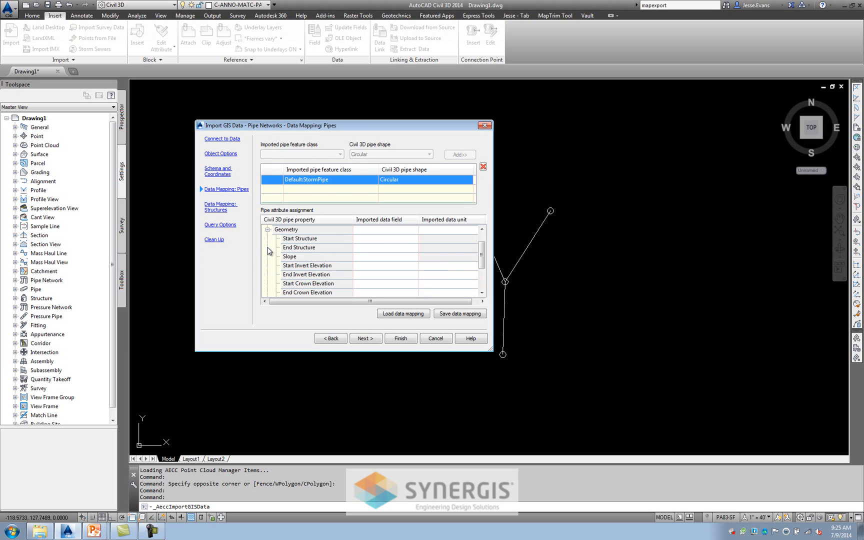
{"action": "mouse_move", "coordinate": [302, 244]}
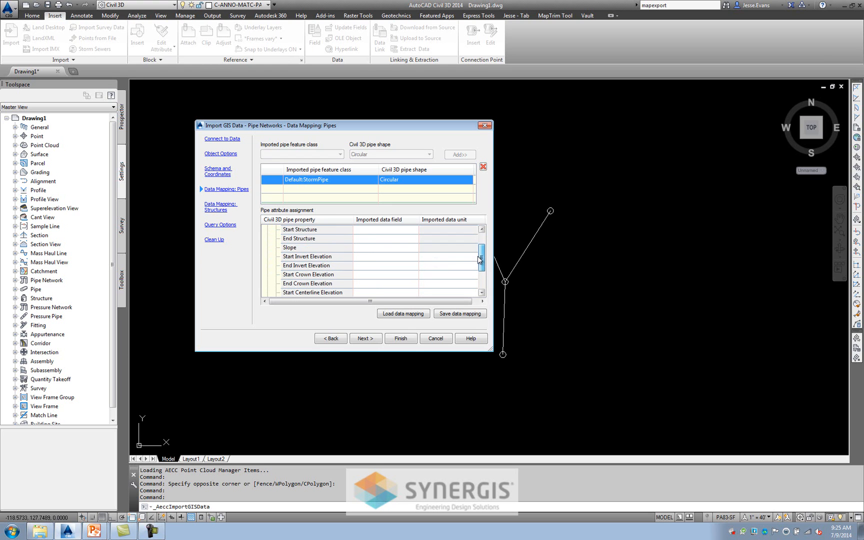
{"action": "scroll", "scroll_direction": "down", "scroll_amount": 3}
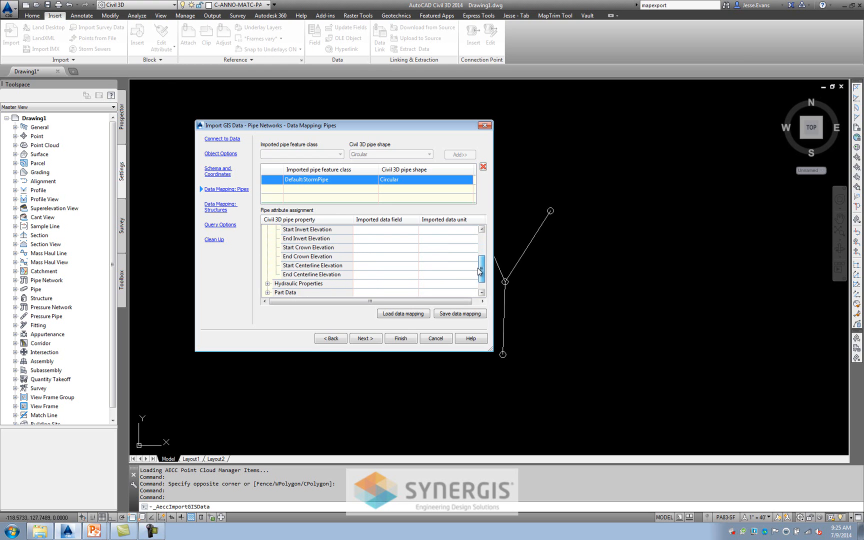
{"action": "scroll", "scroll_direction": "down", "scroll_amount": 3}
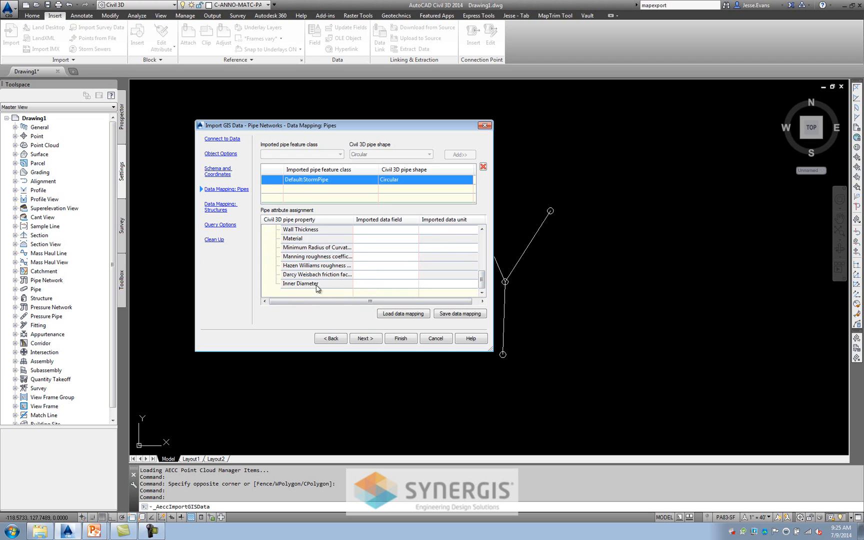
{"action": "left_click", "coordinate": [402, 283]}
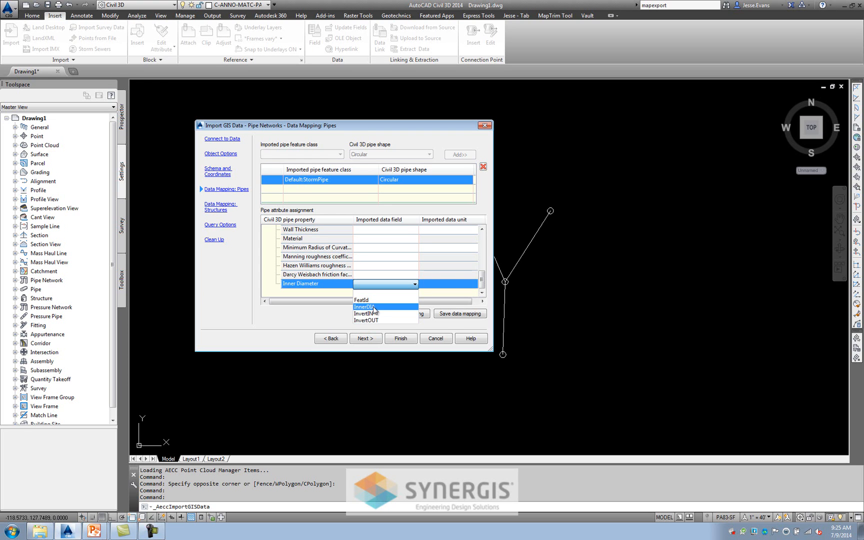
{"action": "left_click", "coordinate": [365, 306]}
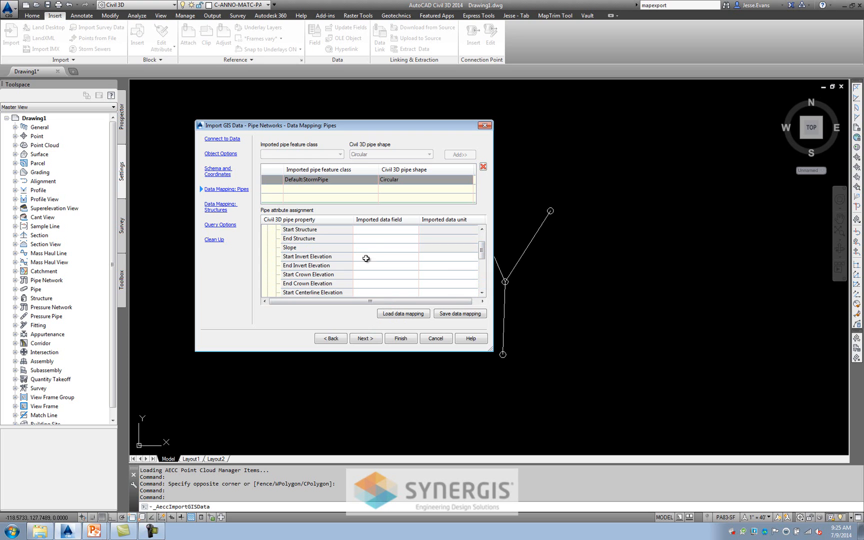
Map Start Invert Elevation to InvertOUT and End Invert Elevation to InvertIN, then move to structures
{"action": "left_click", "coordinate": [399, 257]}
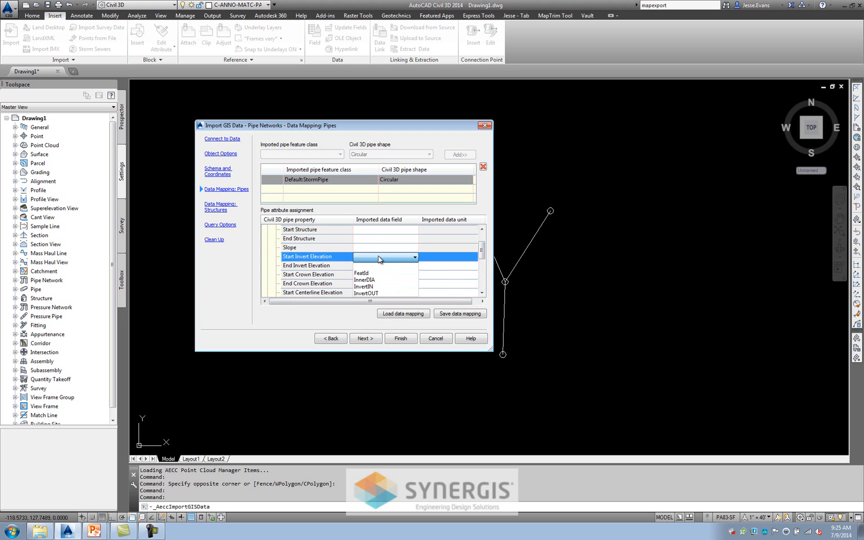
{"action": "left_click", "coordinate": [364, 293]}
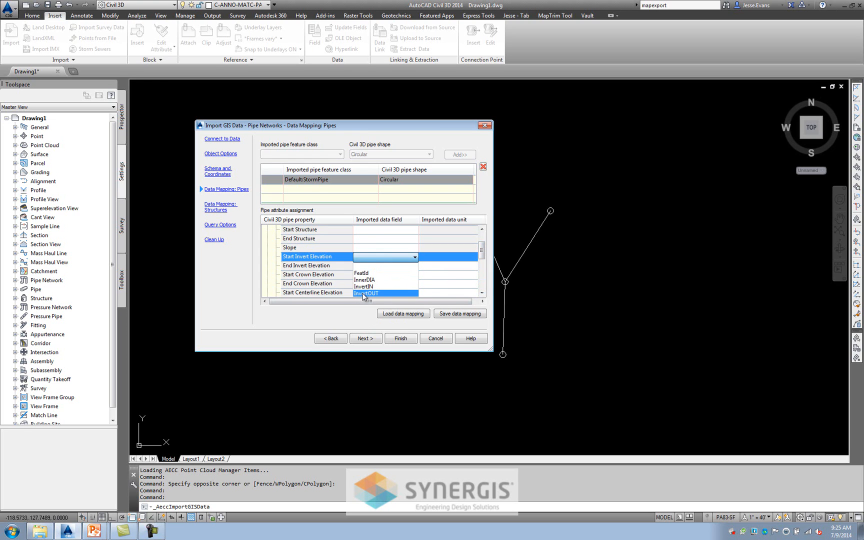
{"action": "left_click", "coordinate": [363, 293]}
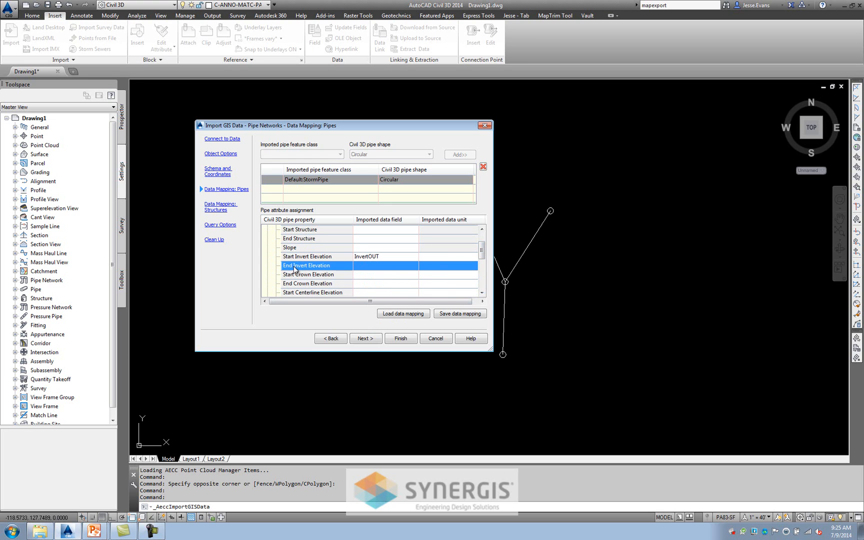
{"action": "left_click", "coordinate": [414, 266]}
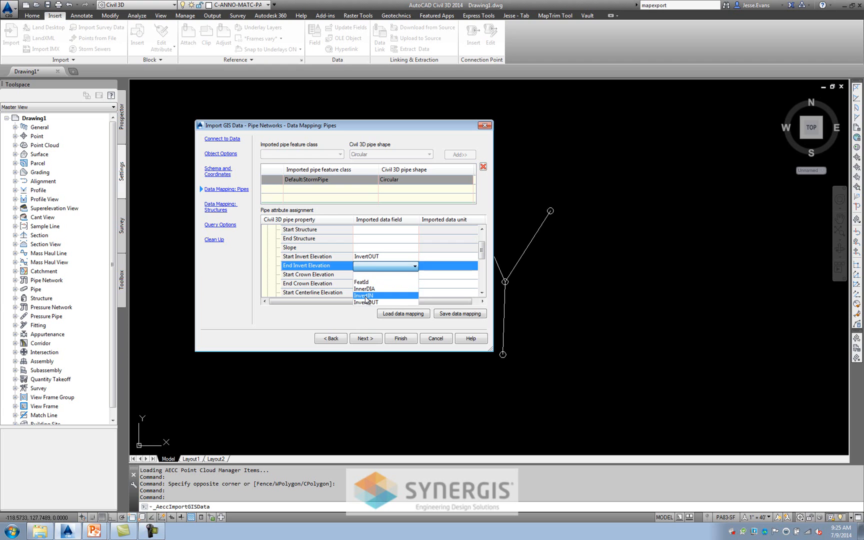
{"action": "left_click", "coordinate": [363, 295]}
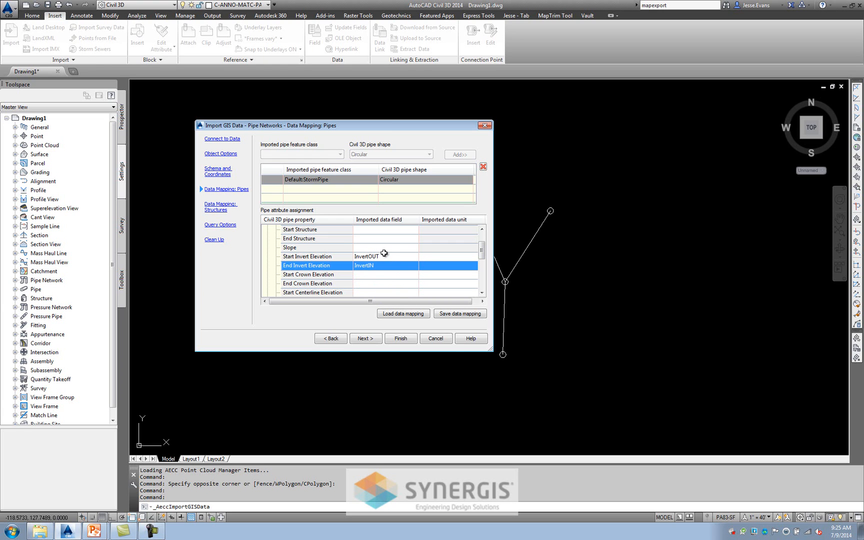
{"action": "mouse_move", "coordinate": [391, 274]}
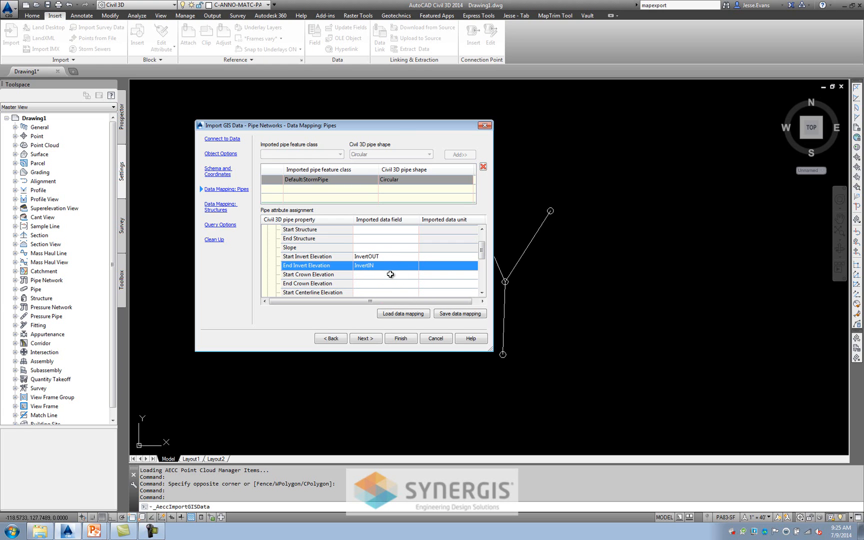
{"action": "left_click", "coordinate": [365, 338]}
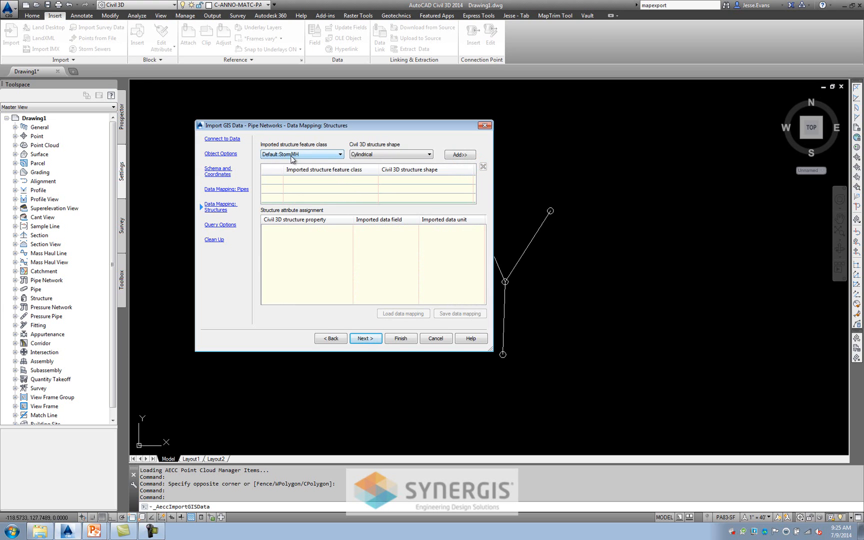
Add Default.StormMH as a structure mapping with Rim Elevation linked to RIM and continue
{"action": "left_click", "coordinate": [459, 154]}
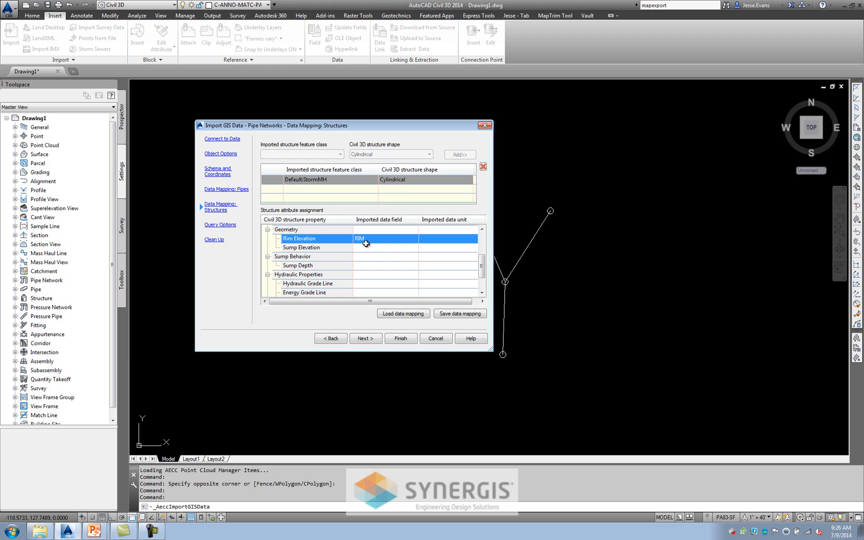
{"action": "left_click", "coordinate": [365, 338]}
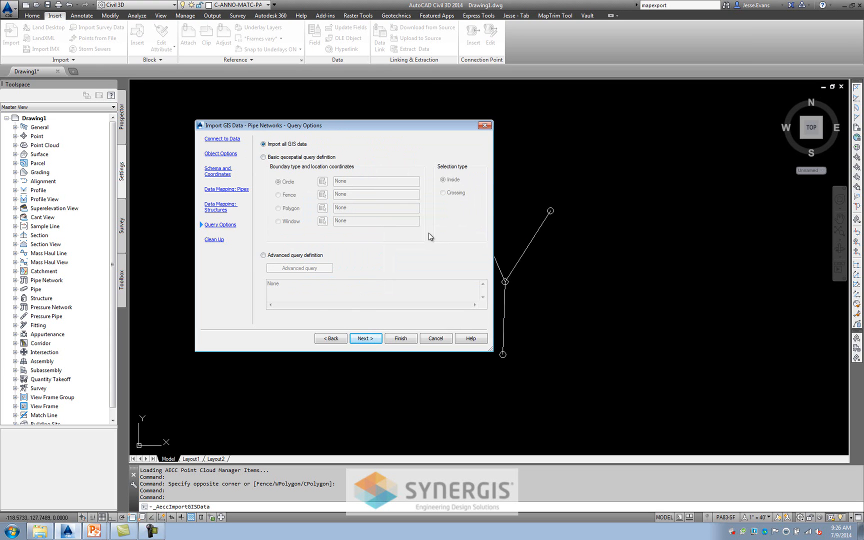
{"action": "mouse_move", "coordinate": [414, 278]}
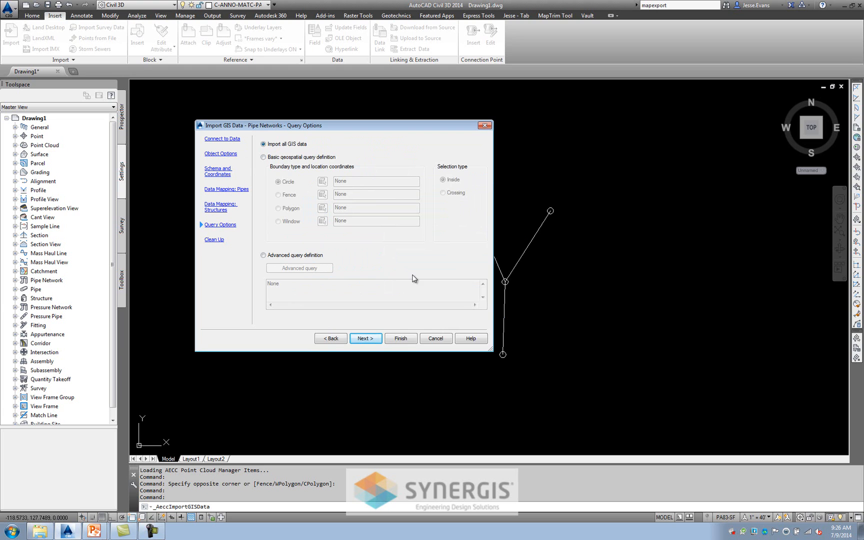
{"action": "mouse_move", "coordinate": [291, 239]}
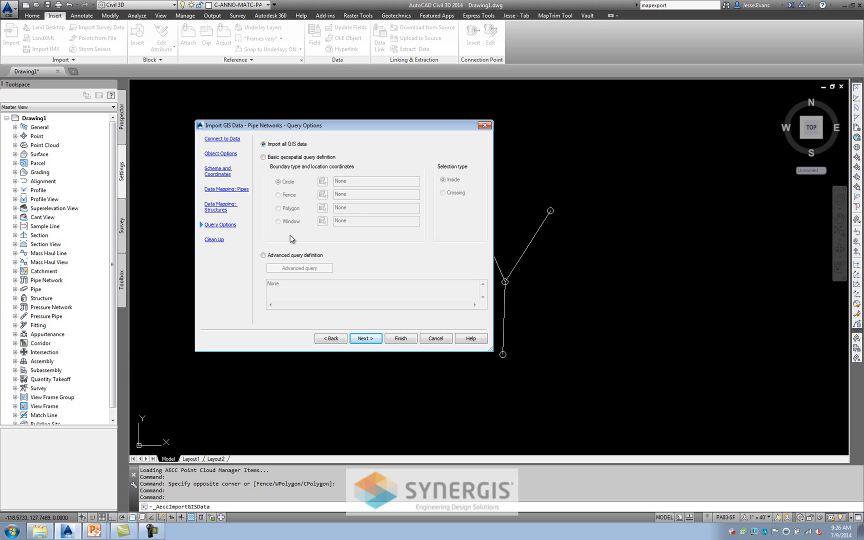
{"action": "mouse_move", "coordinate": [316, 136]}
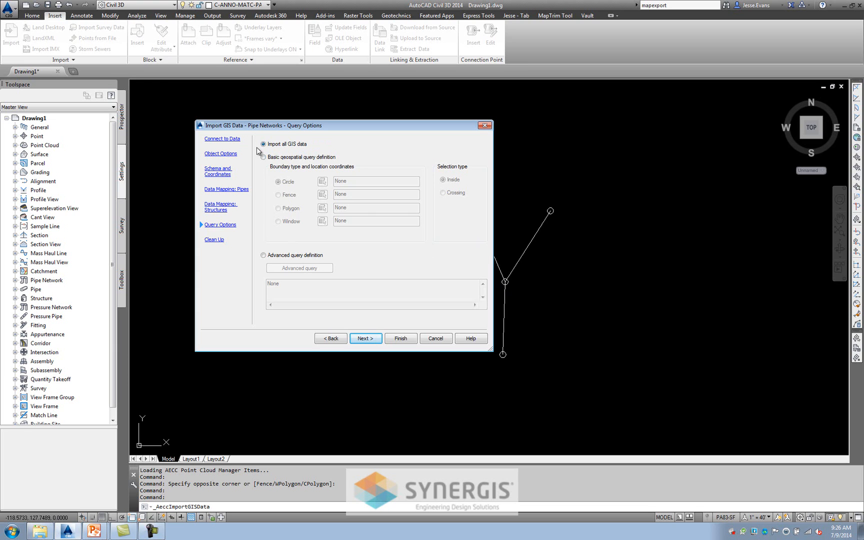
Keep Import all GIS data selected and advance to the clean-up page
{"action": "left_click", "coordinate": [365, 338]}
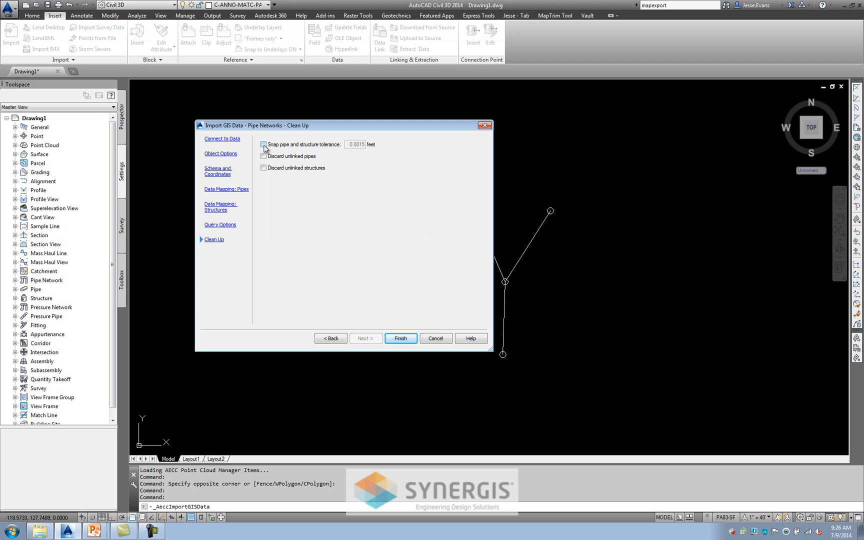
Enable snapping pipes and structures within 0.0015 feet and run the import
{"action": "left_click", "coordinate": [263, 144]}
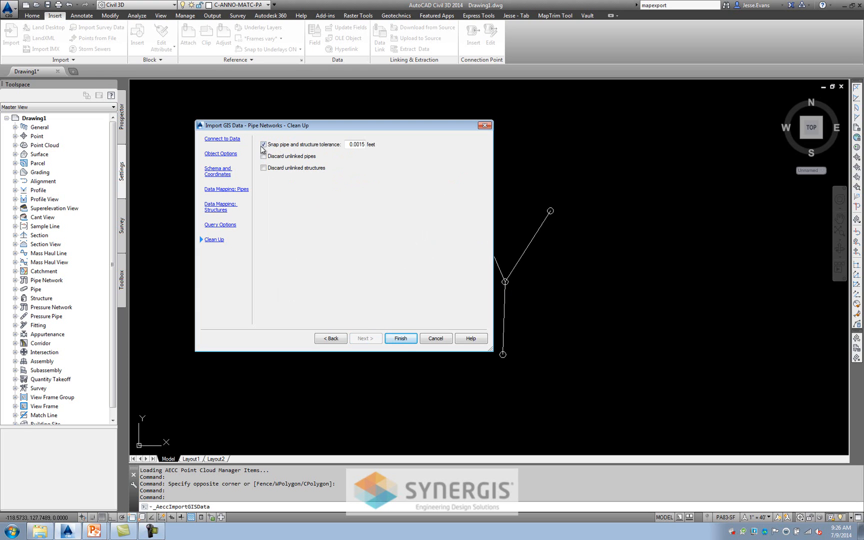
{"action": "mouse_move", "coordinate": [363, 160]}
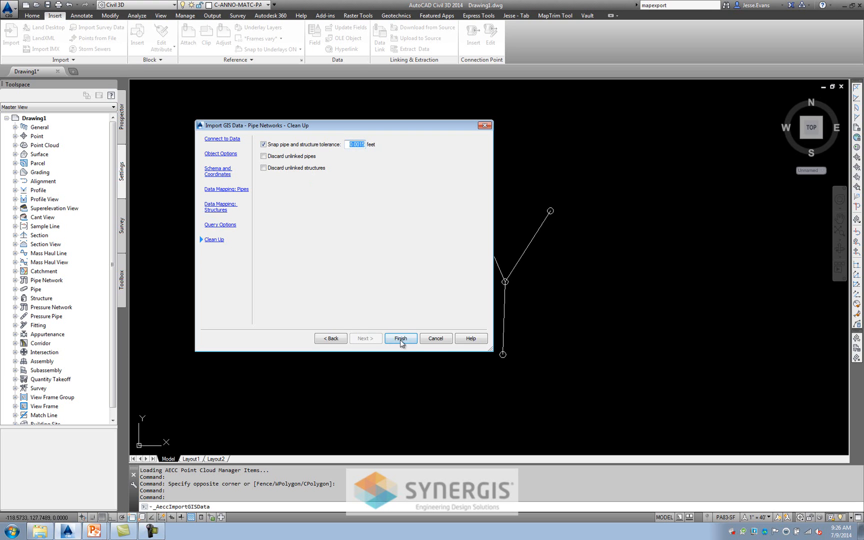
{"action": "left_click", "coordinate": [400, 338]}
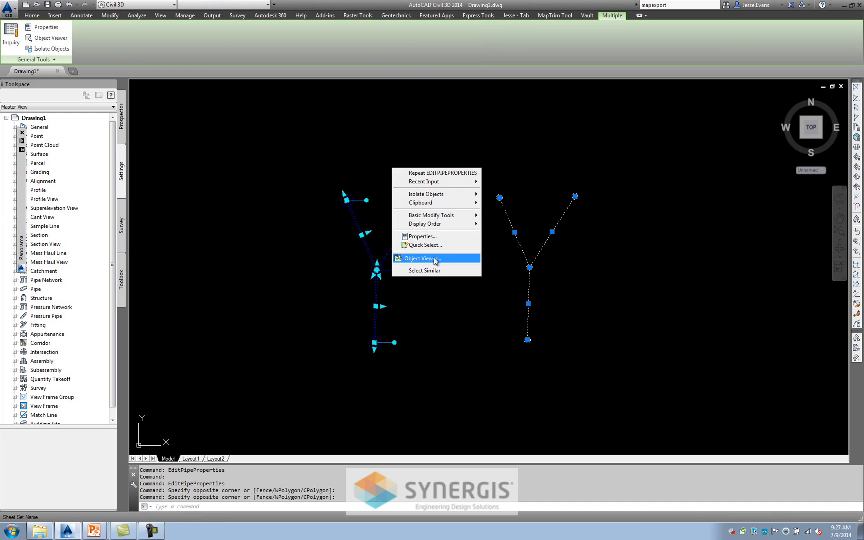
Show the imported Y-shaped pipe network in the Object Viewer in 3D
{"action": "left_click", "coordinate": [424, 258]}
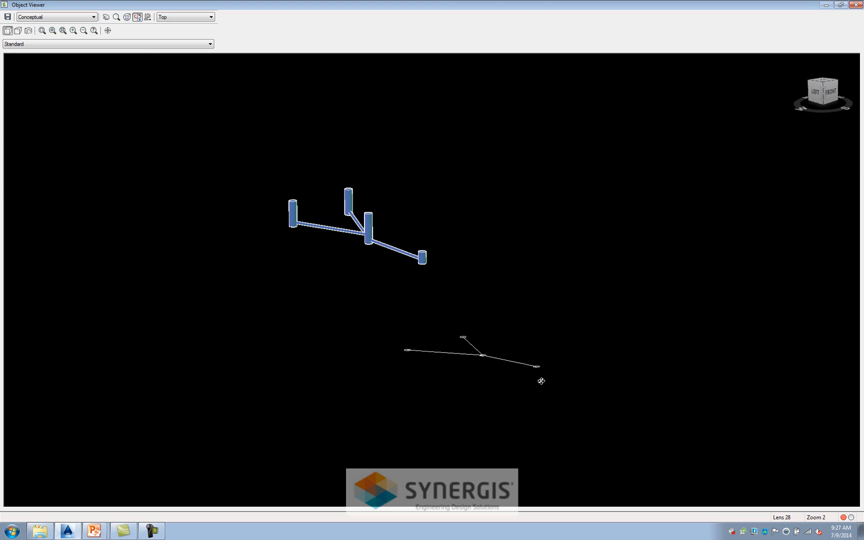
{"action": "mouse_move", "coordinate": [289, 197]}
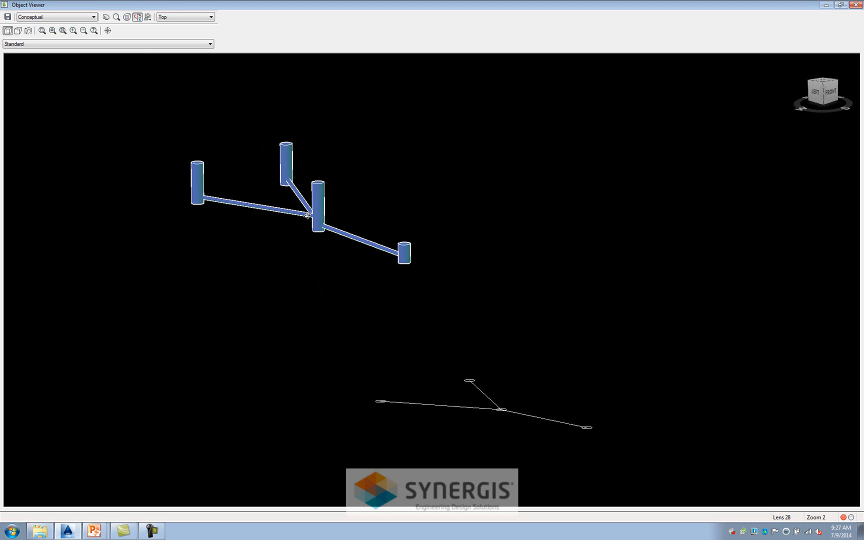
Orbit to a side view showing the sloped pipes, then close the Object Viewer
{"action": "left_click_drag", "start_coordinate": [309, 216], "coordinate": [226, 223]}
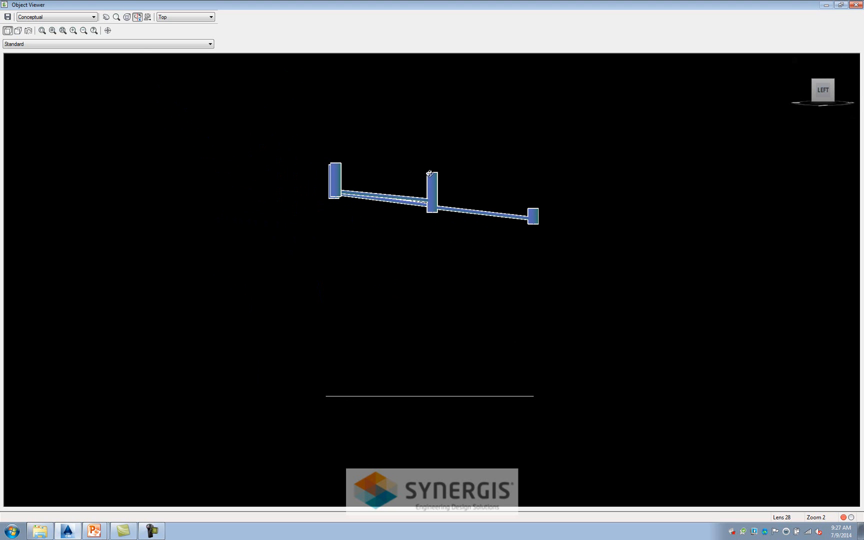
{"action": "mouse_move", "coordinate": [336, 198]}
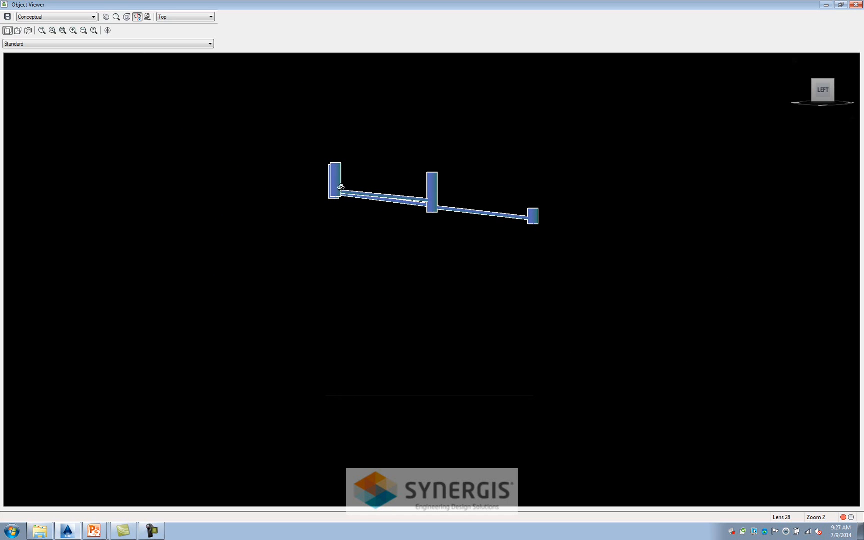
{"action": "mouse_move", "coordinate": [364, 196]}
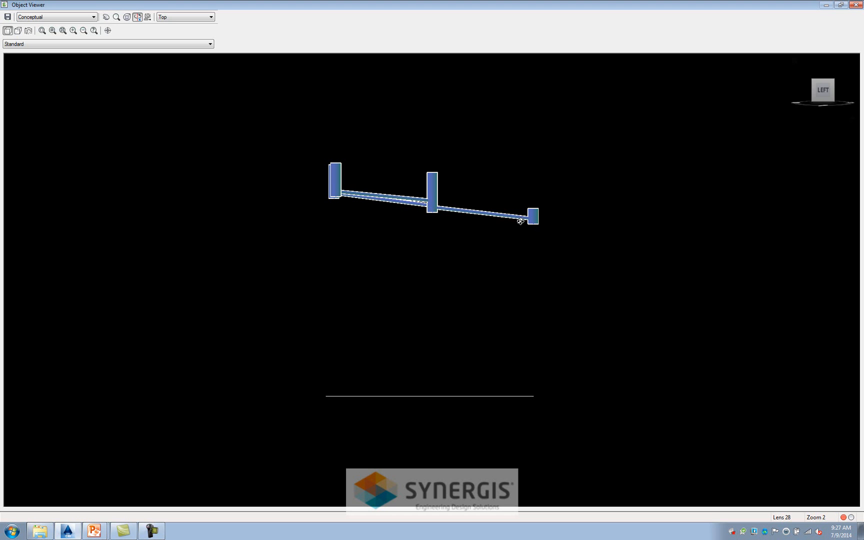
{"action": "right_click", "coordinate": [520, 220]}
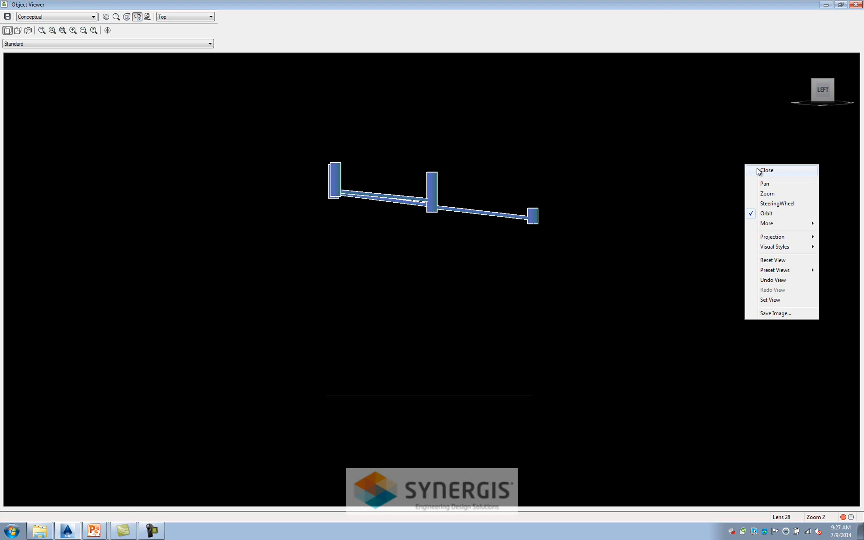
{"action": "left_click", "coordinate": [766, 170]}
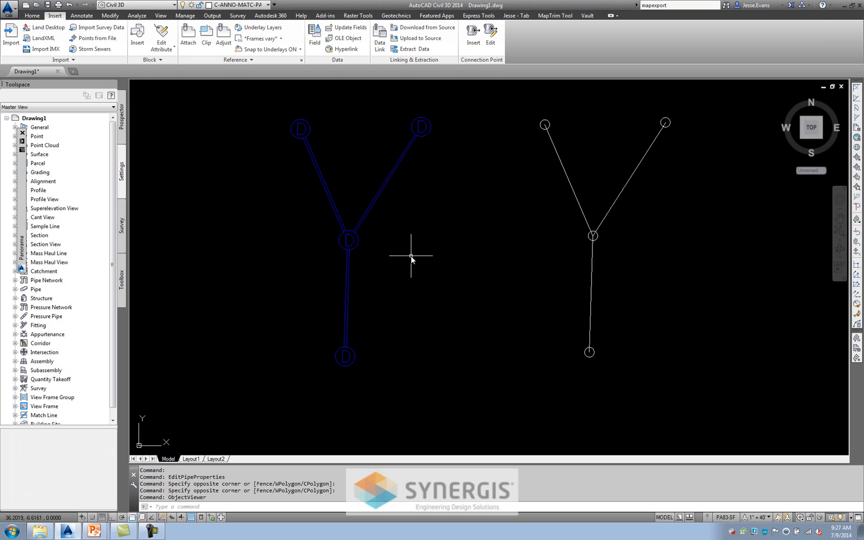